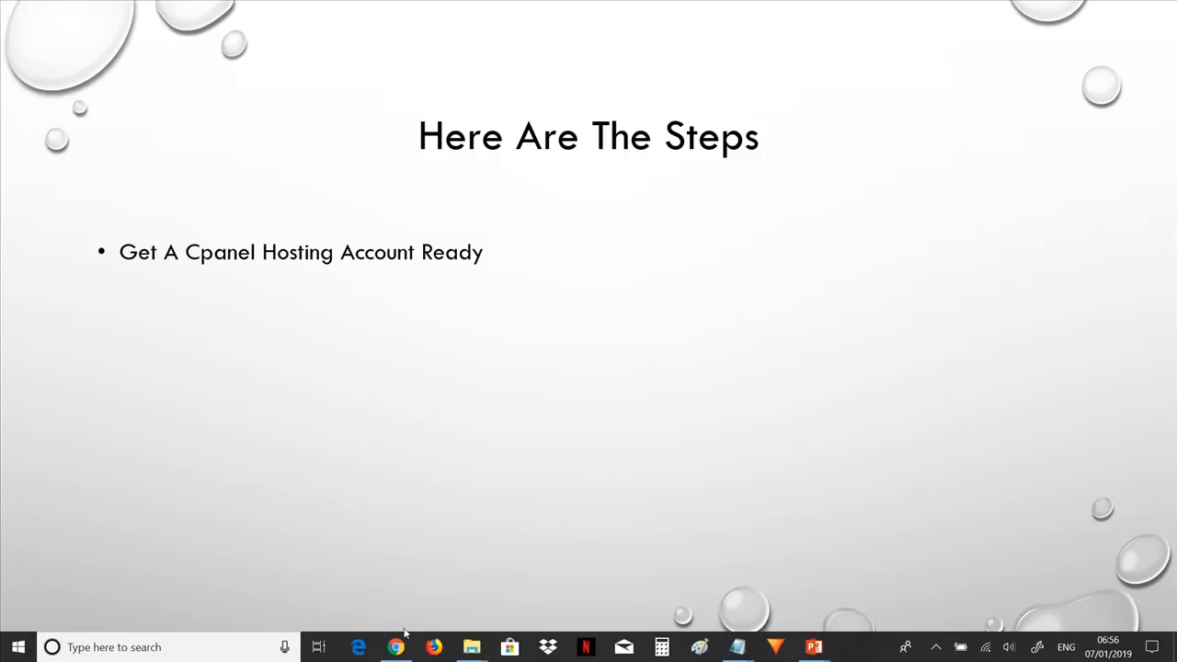
- Switch to the Bluehost cPanel and launch Install WordPress from the website section
click(395, 646)
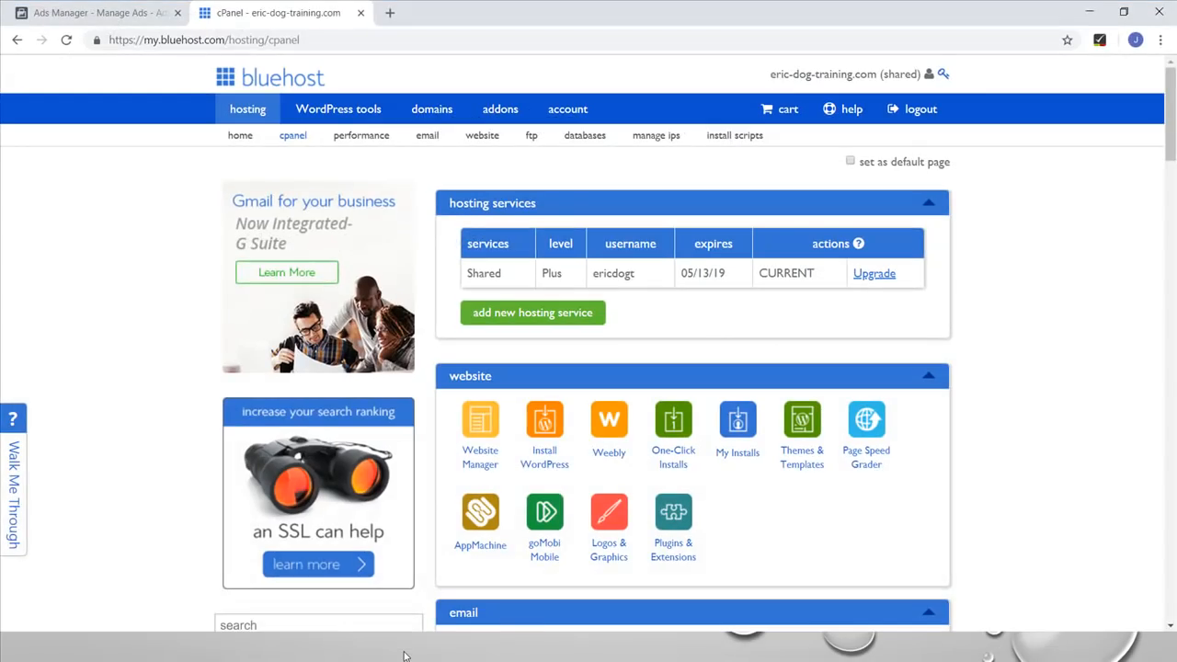
mouse_move(853, 589)
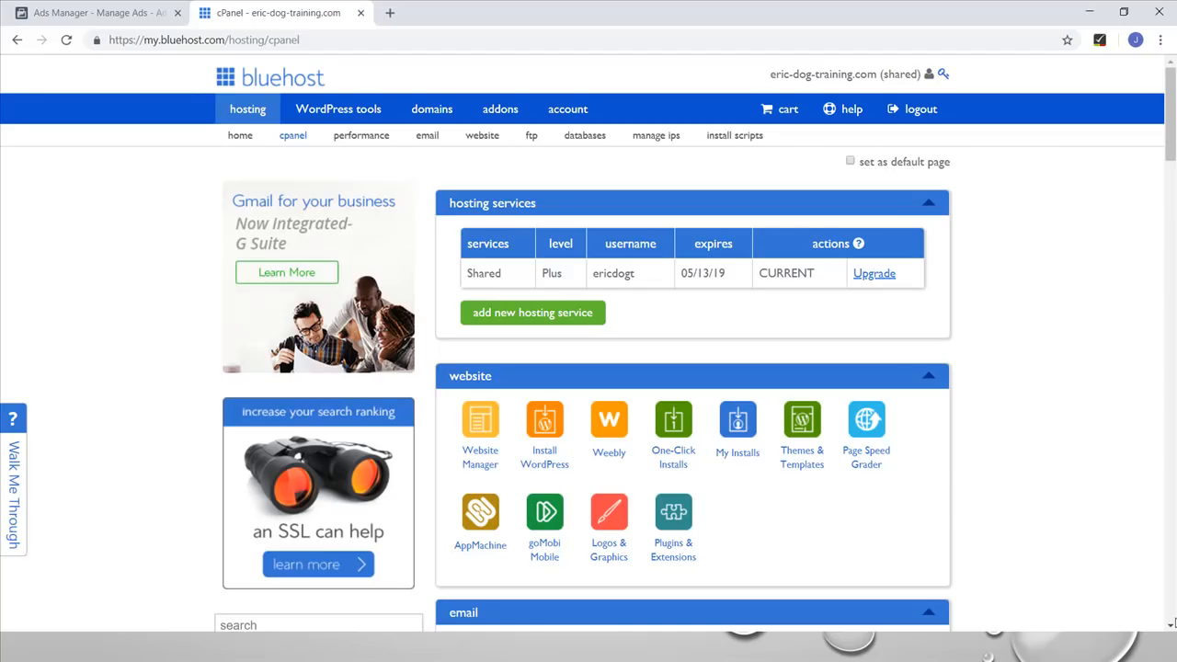
scroll(down, 3)
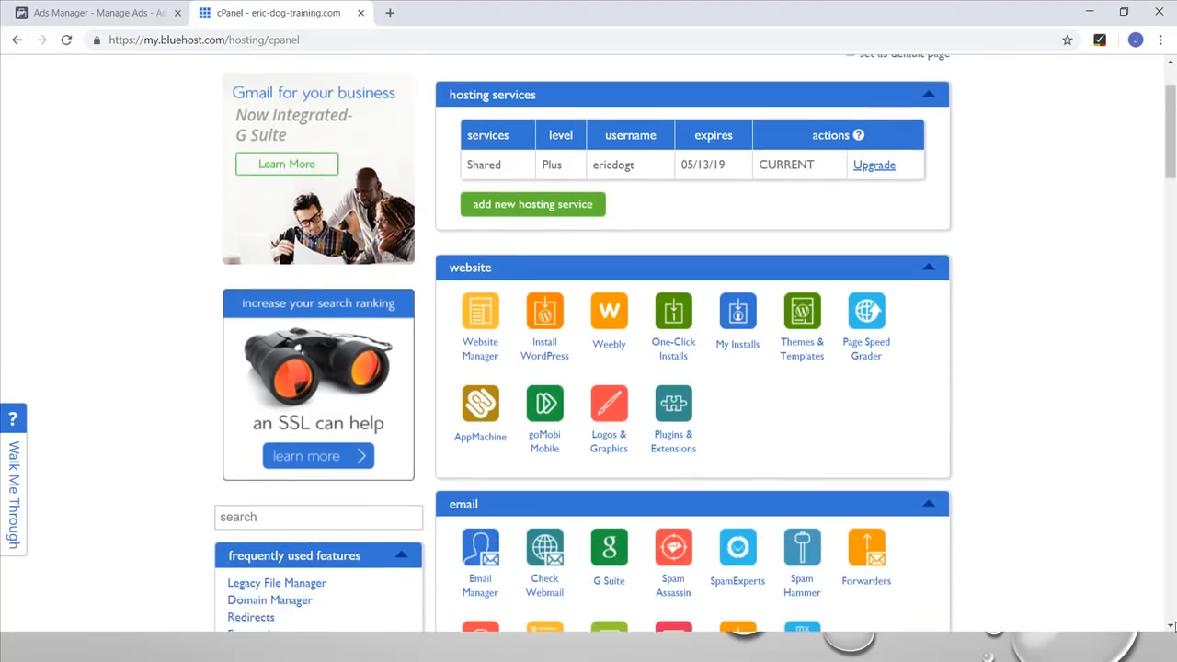
scroll(down, 3)
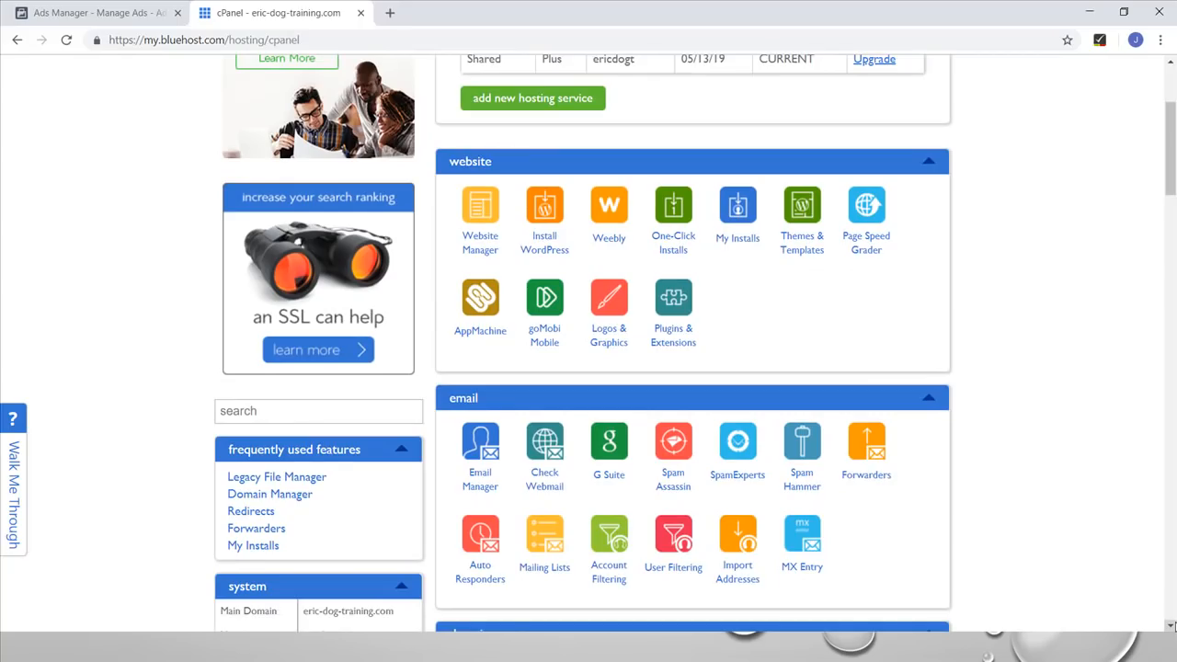
mouse_move(1002, 429)
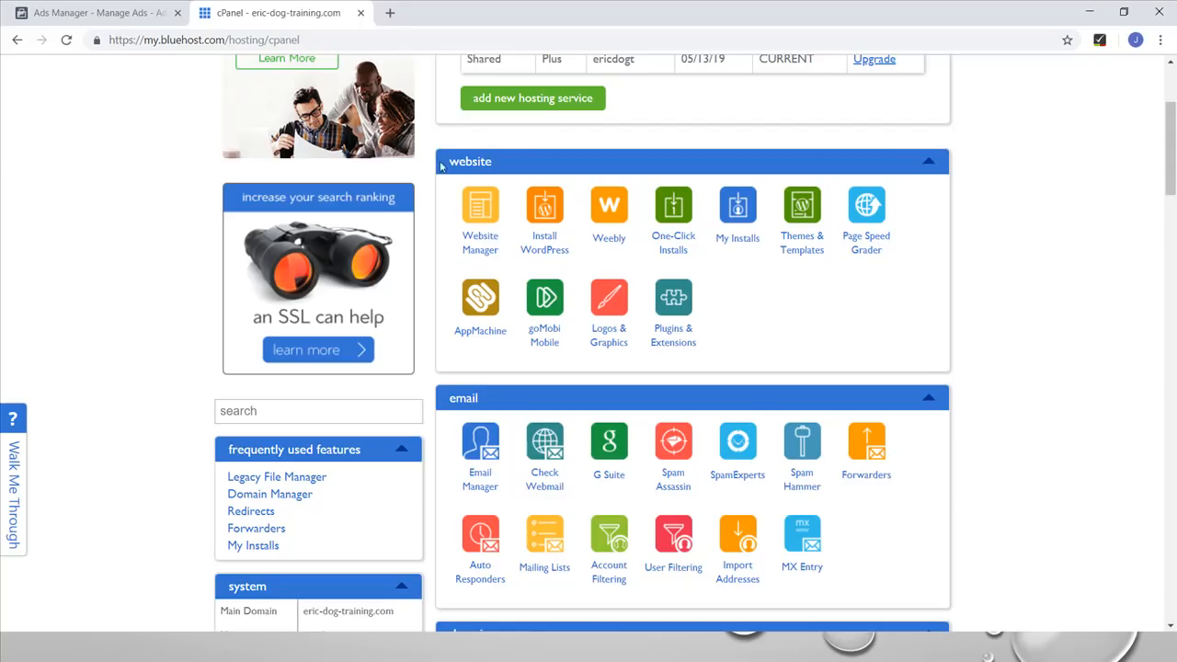
mouse_move(545, 221)
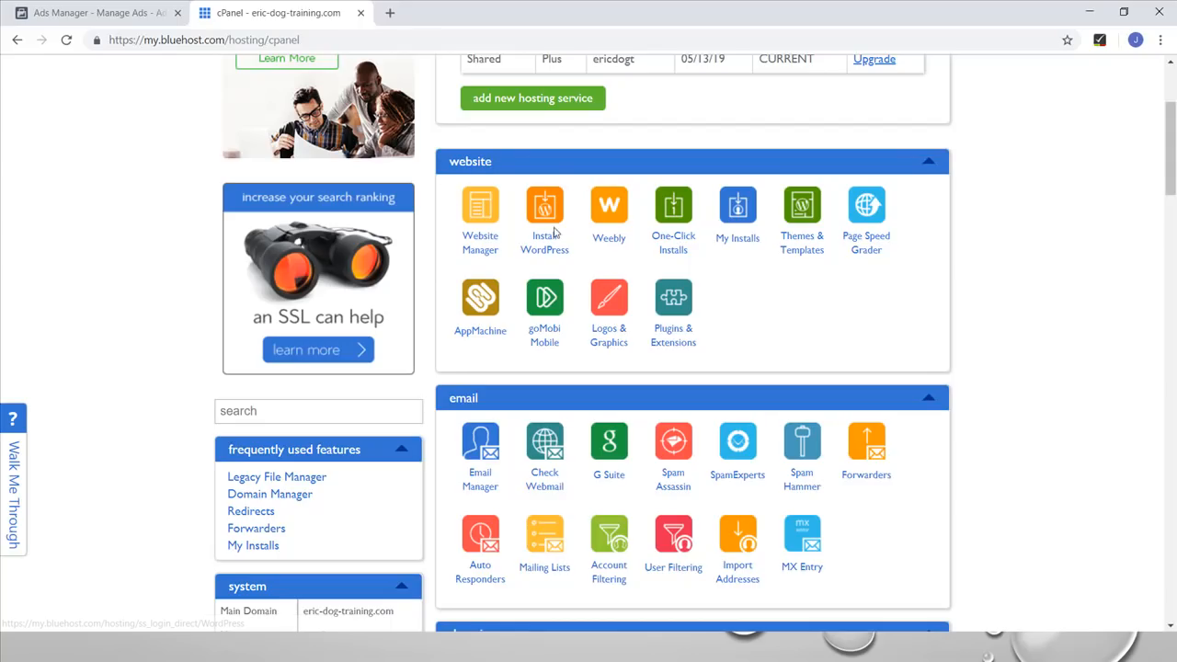
mouse_move(552, 220)
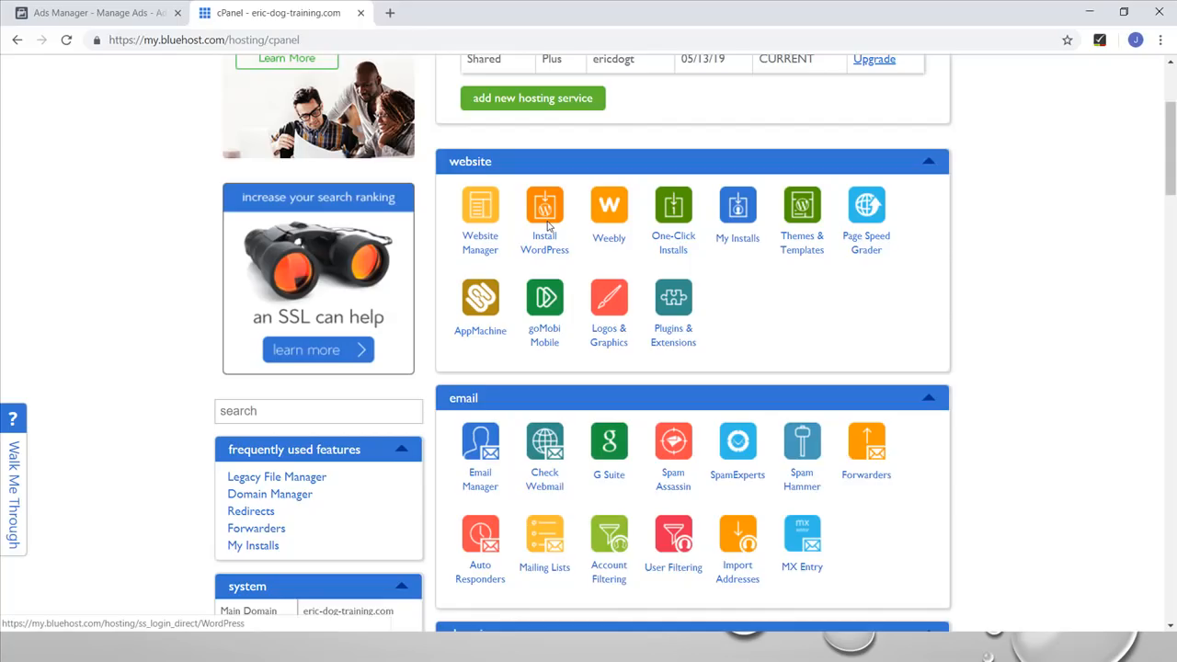
click(543, 206)
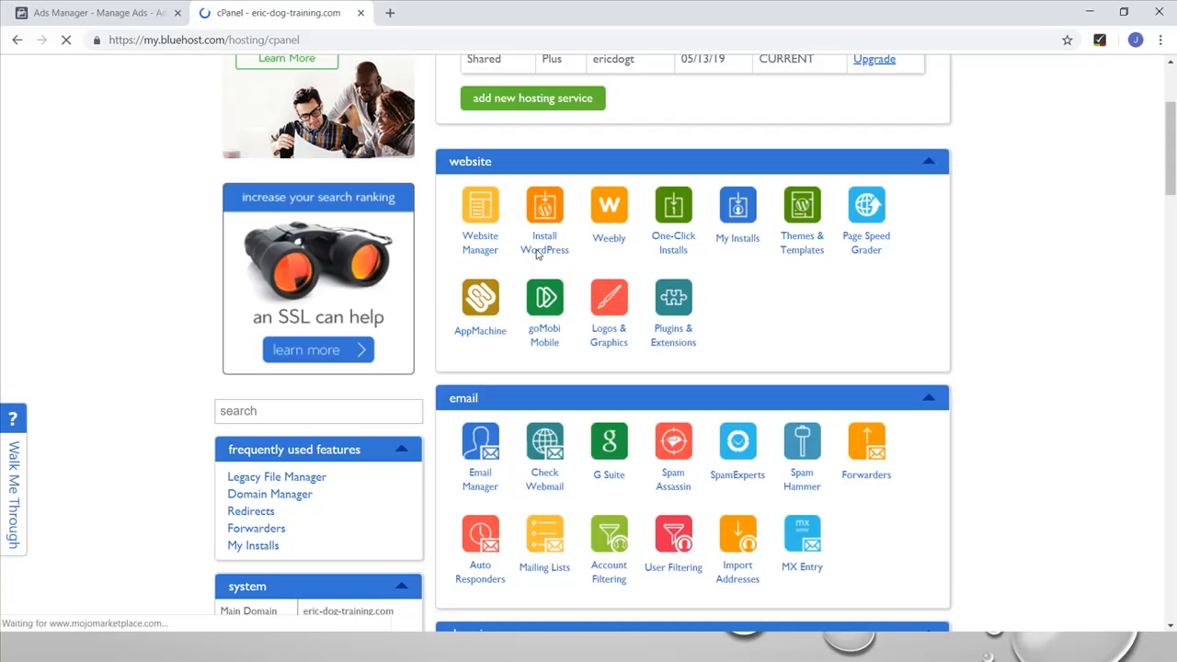
click(544, 205)
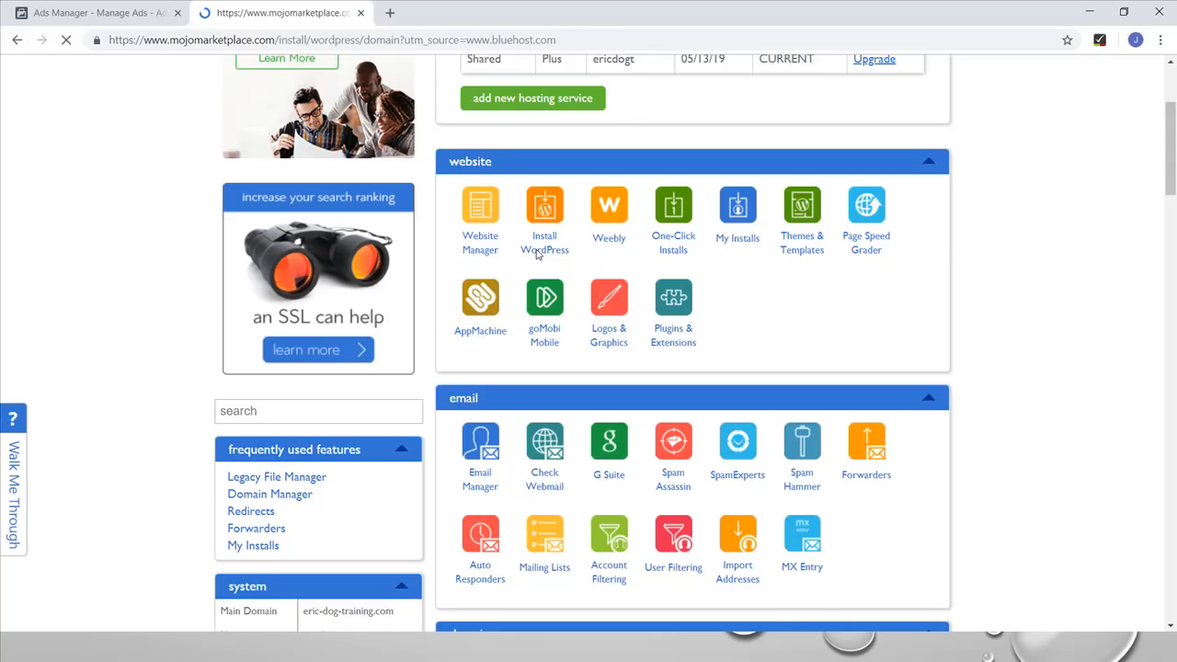
click(543, 204)
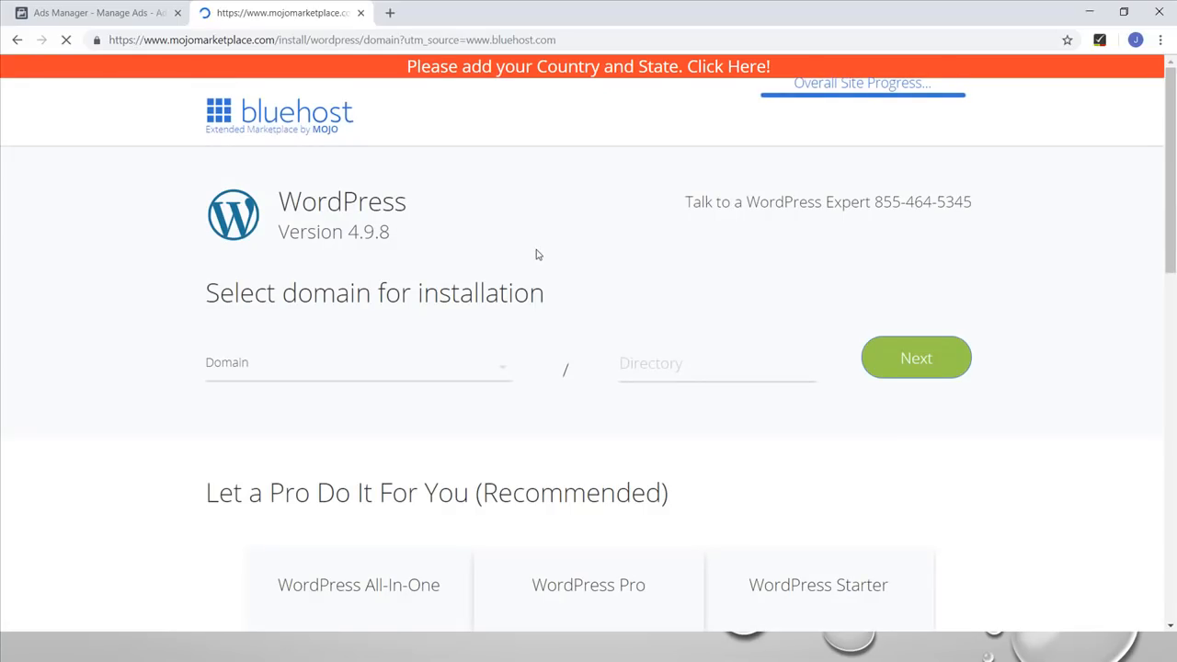
mouse_move(375, 267)
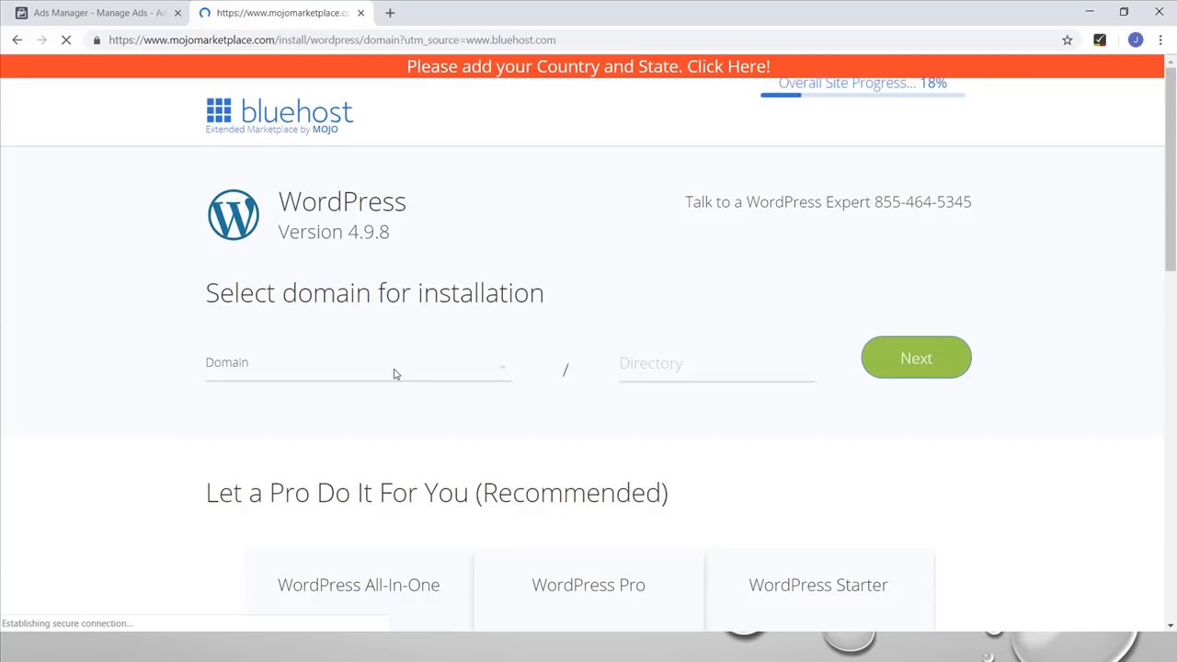
mouse_move(477, 372)
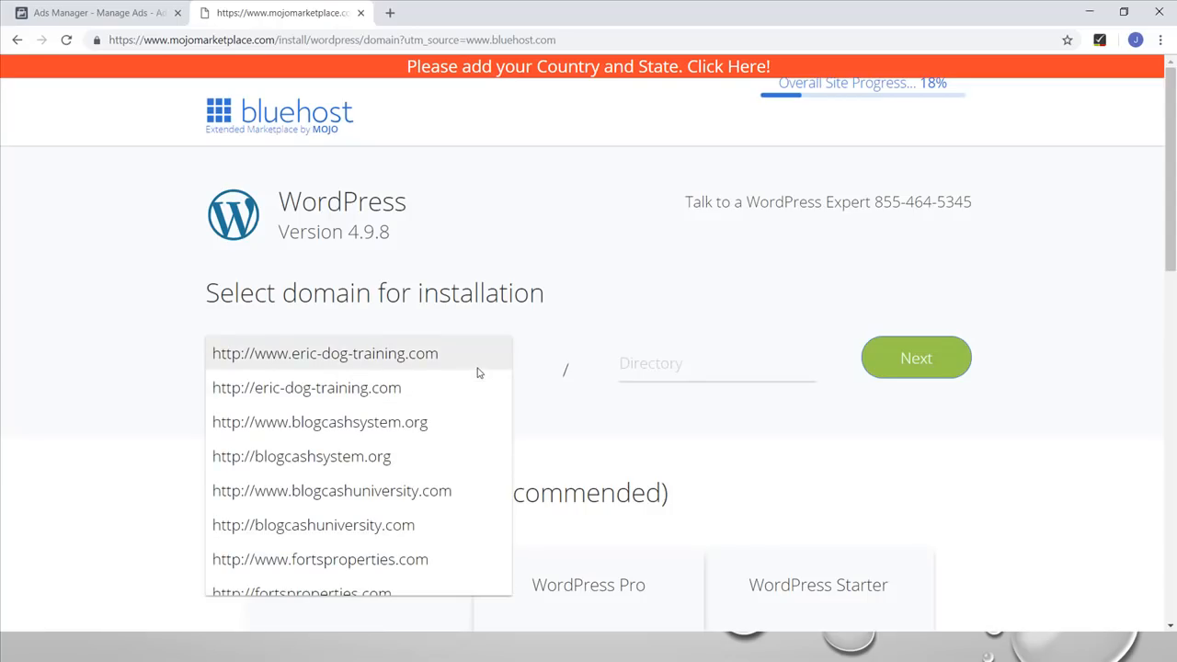
mouse_move(465, 422)
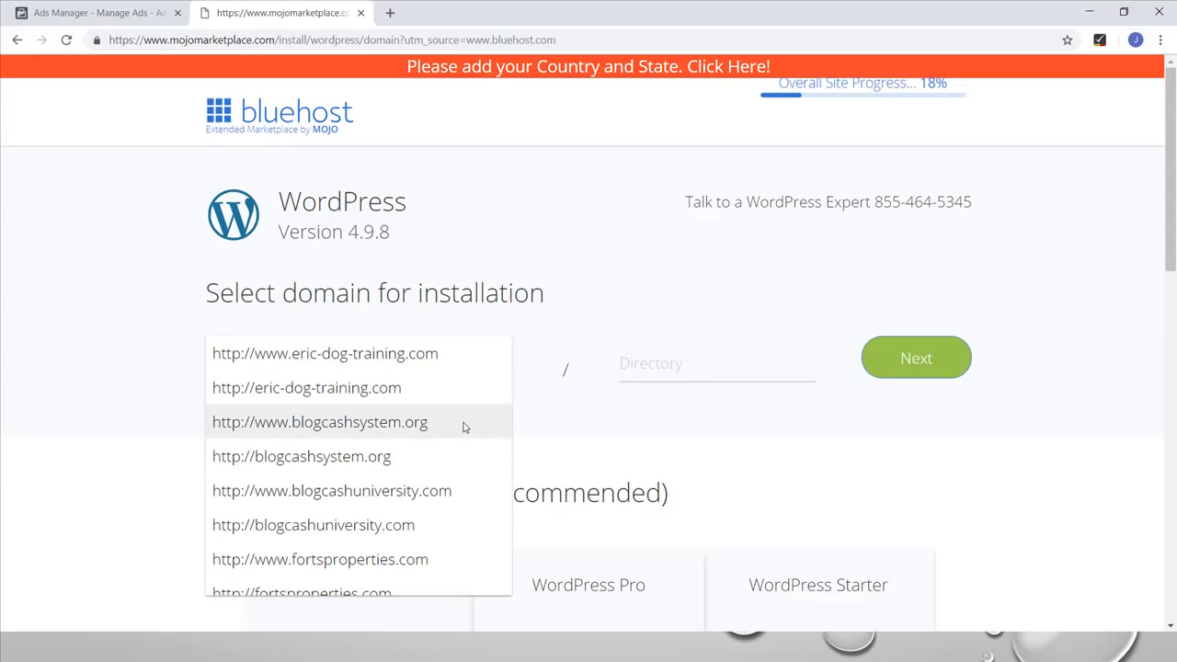
click(320, 422)
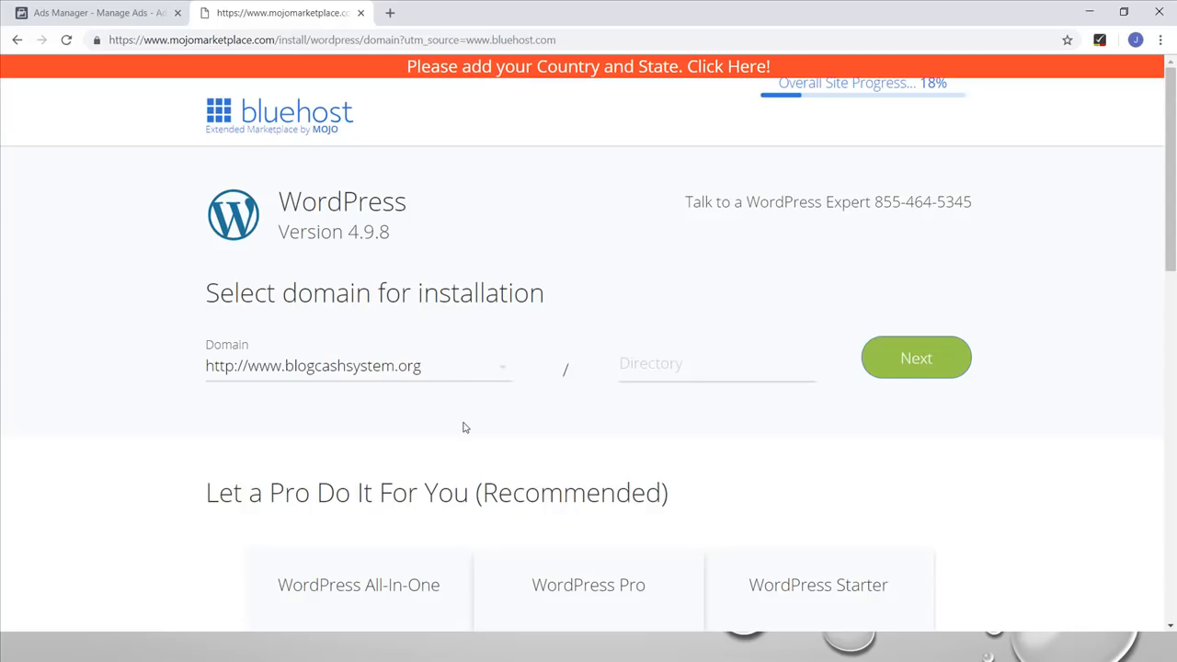
mouse_move(669, 375)
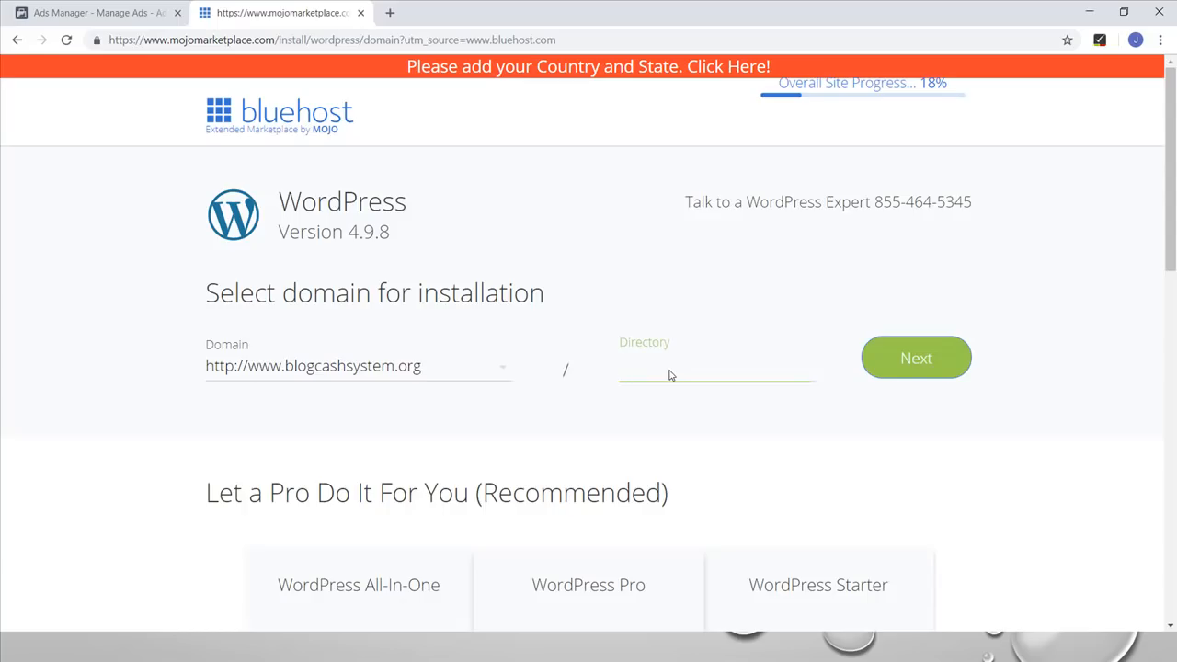
text(sa)
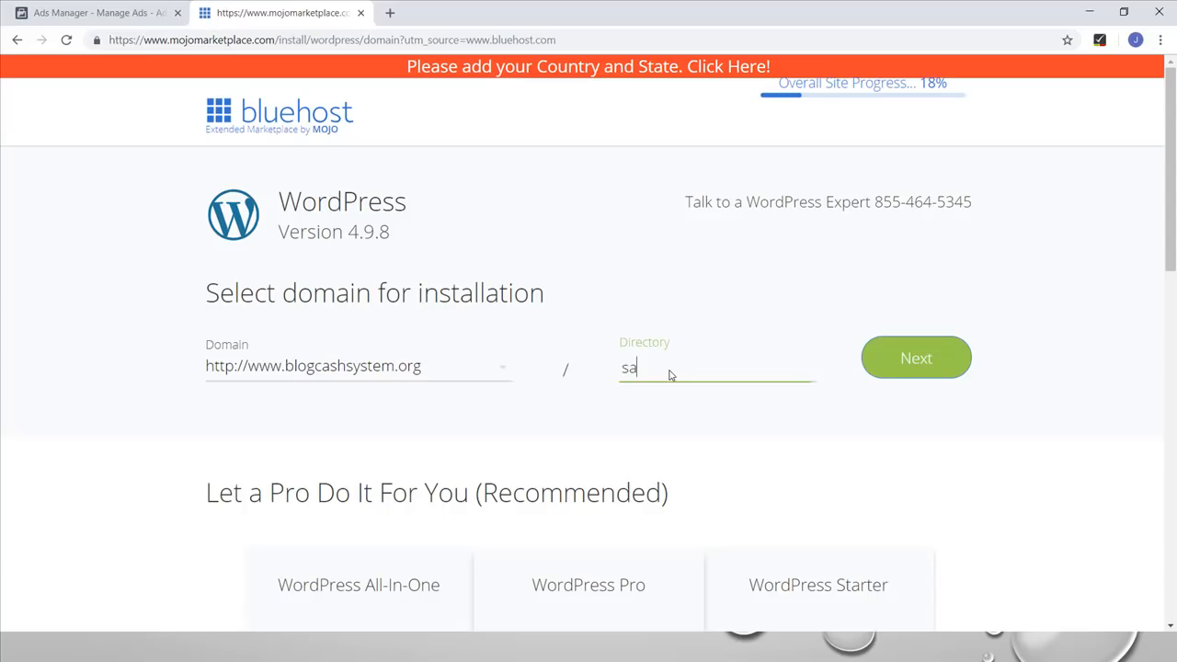
text(mp)
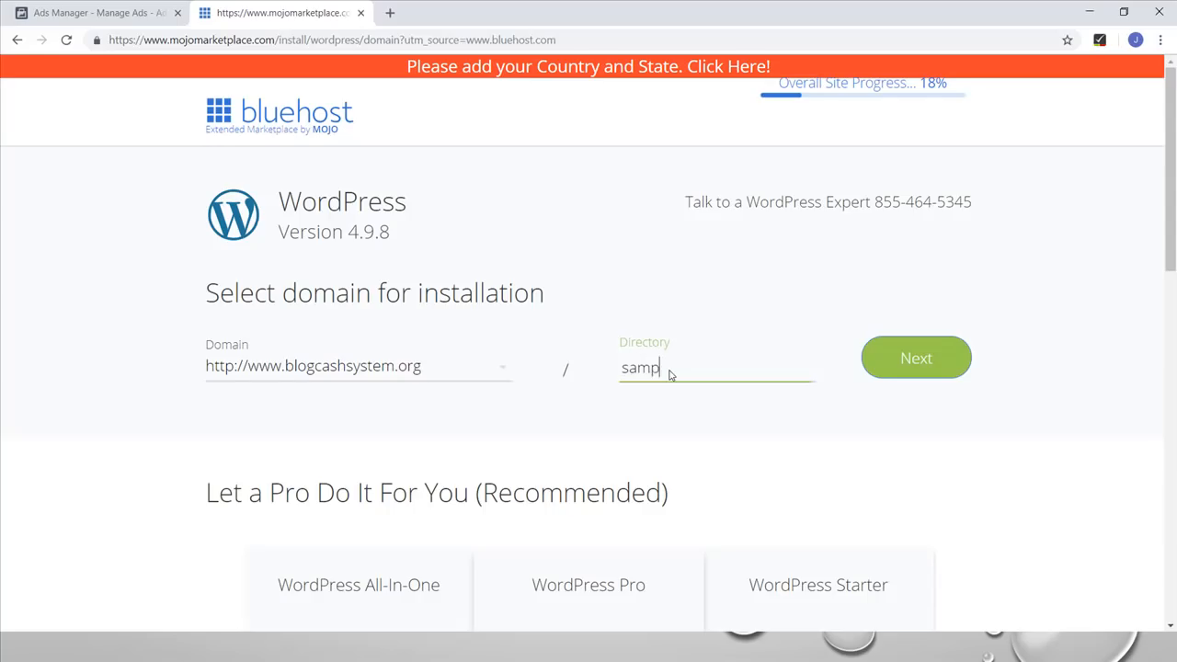
text(le)
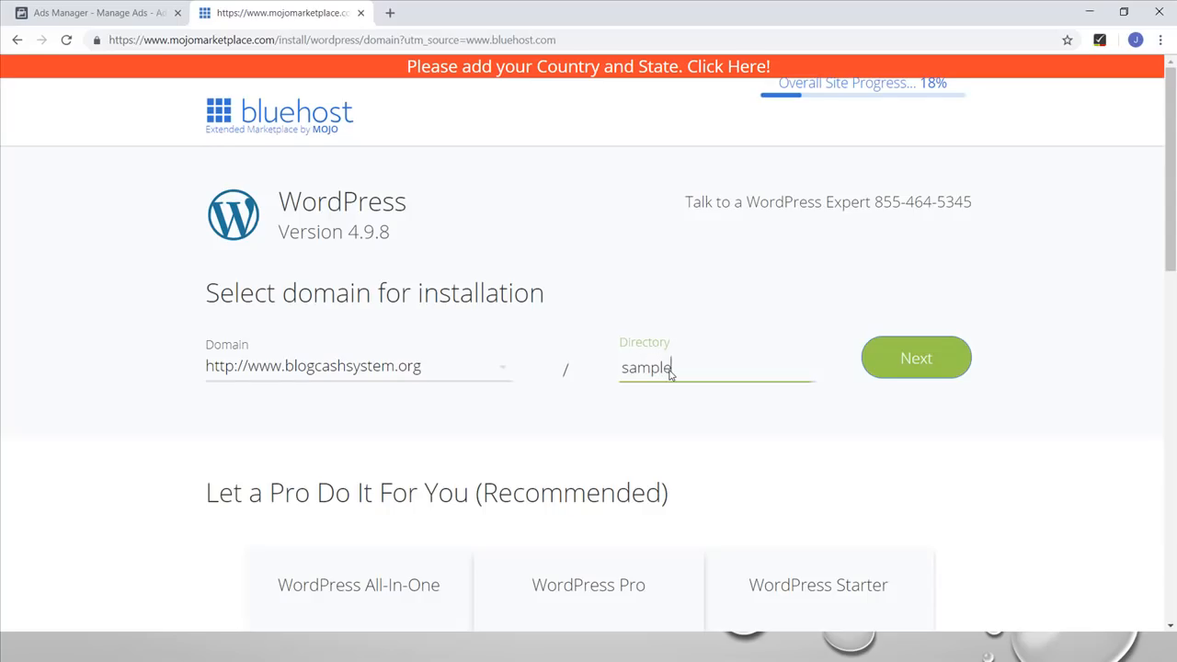
mouse_move(916, 357)
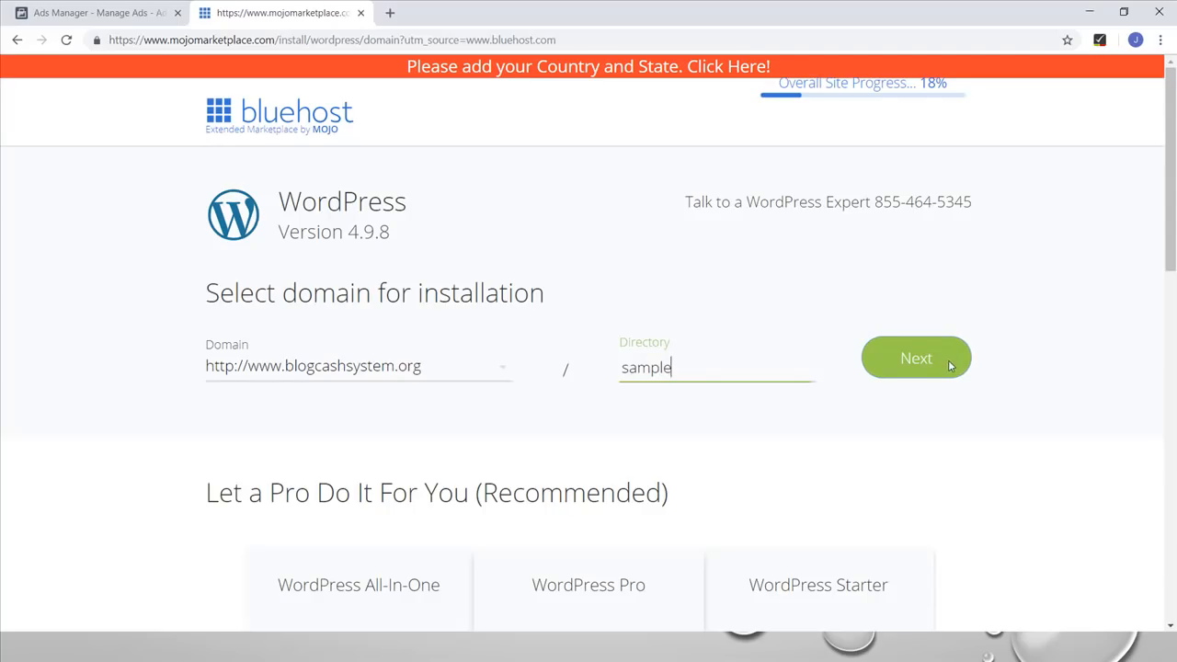
click(916, 358)
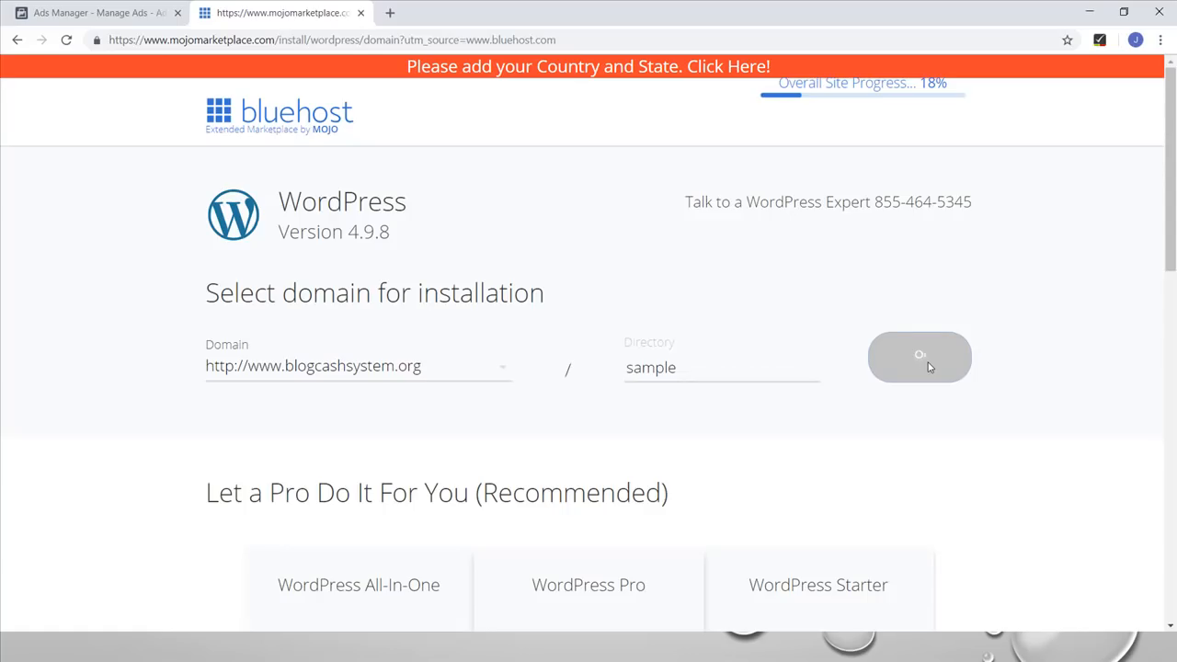
- Title the site 'Real Estate & Properties', fixing the miscapitalised 'pROPERTIES'
click(918, 357)
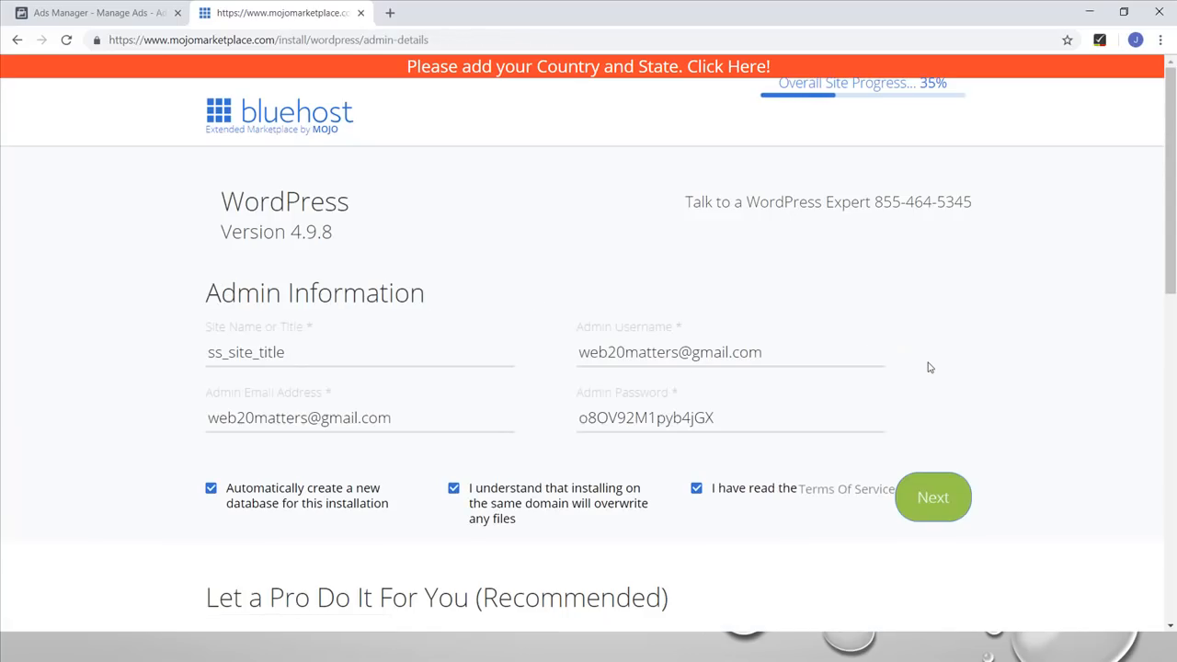
mouse_move(417, 388)
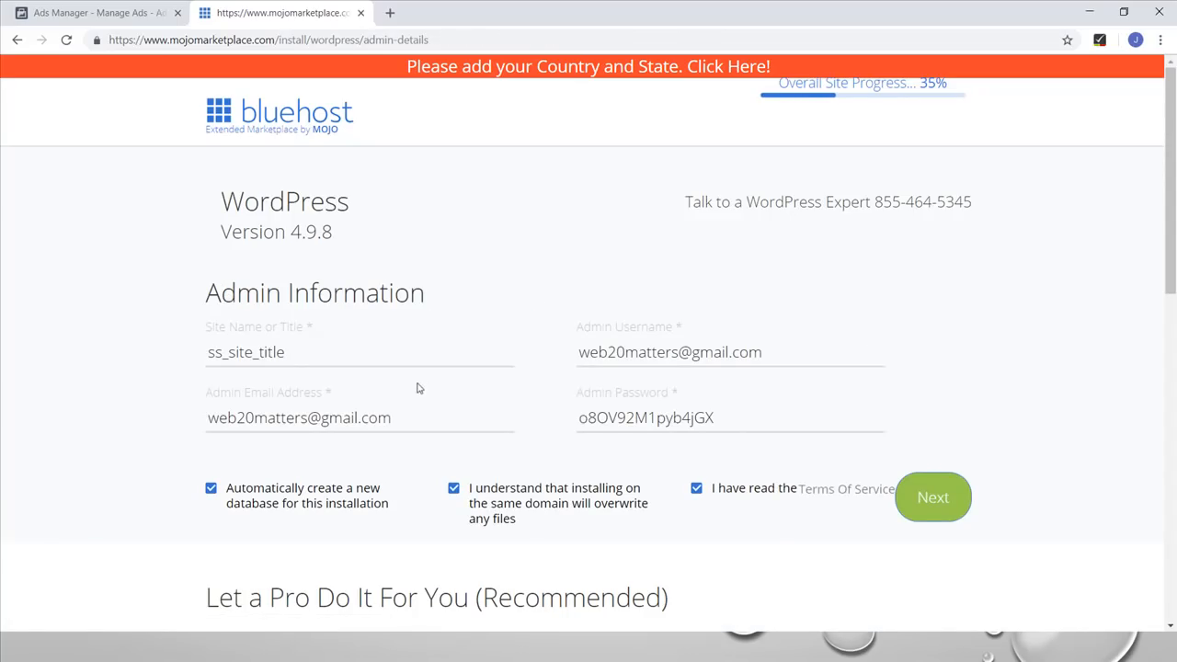
mouse_move(334, 363)
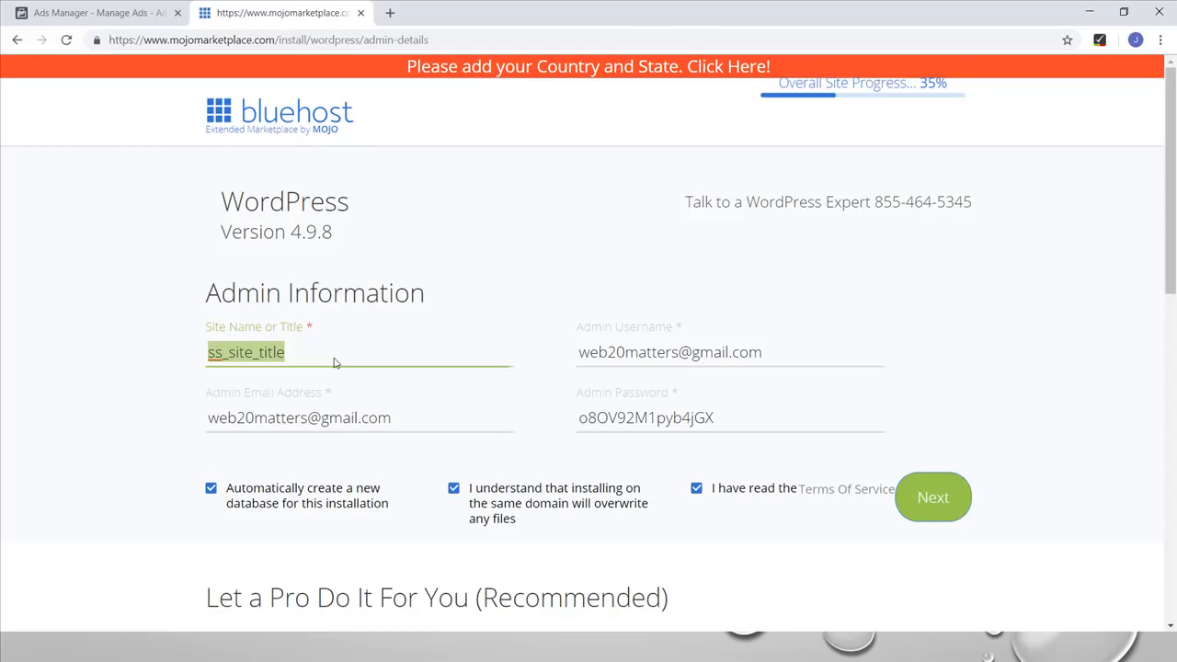
text(R)
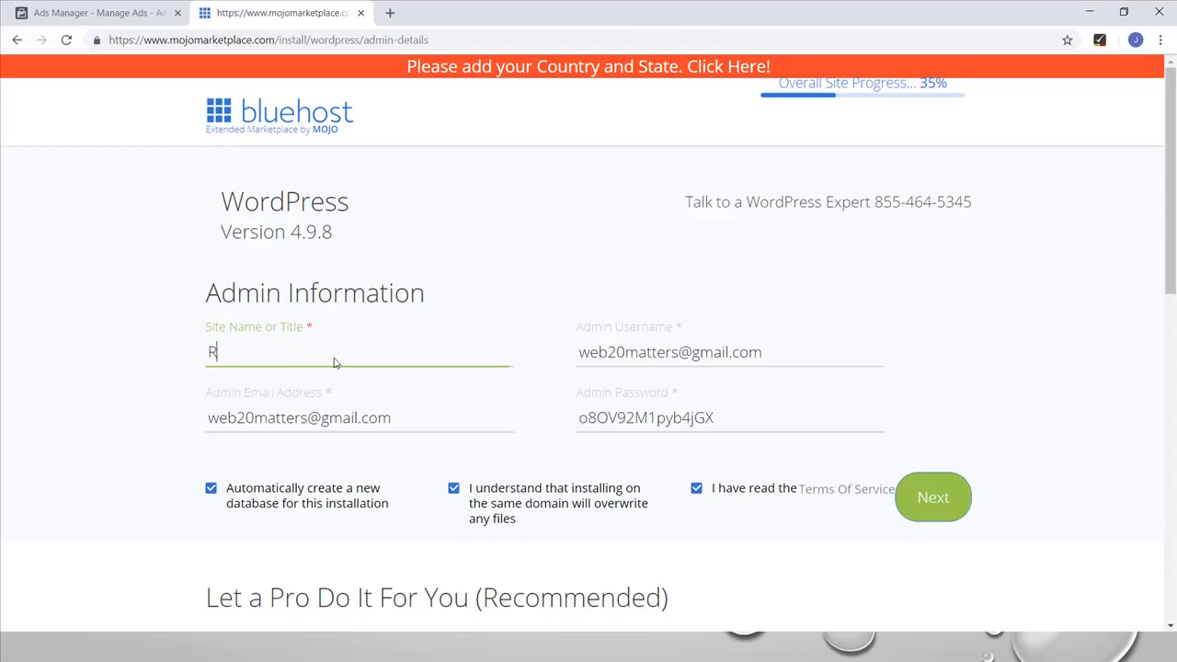
text(eal)
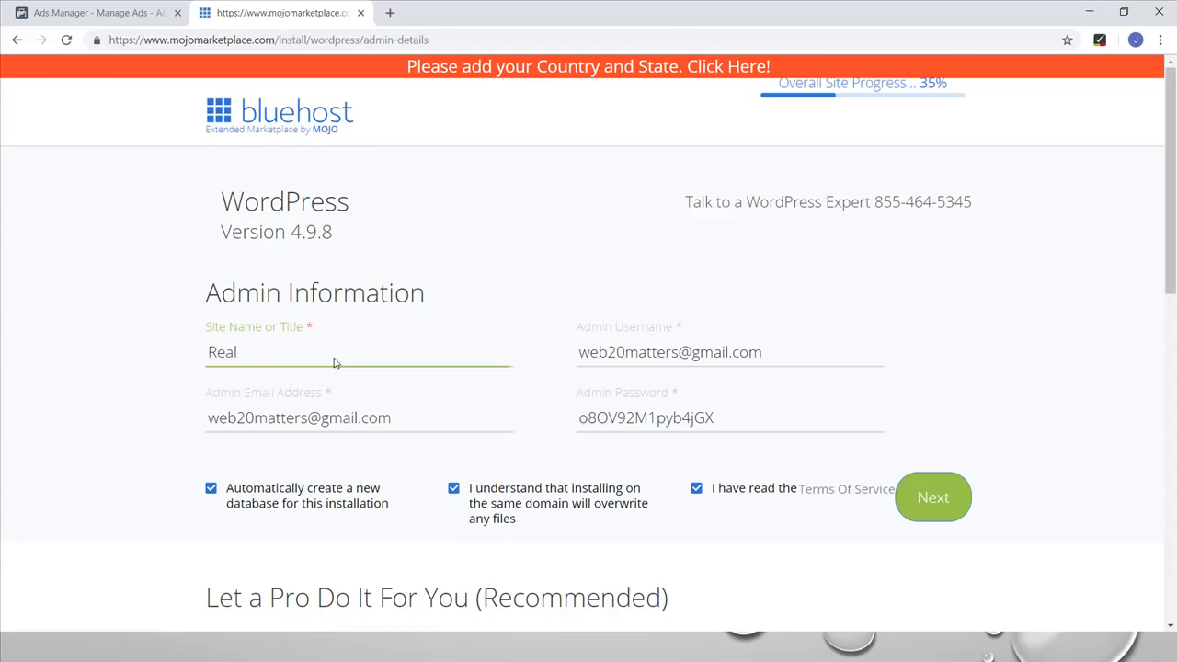
text(E)
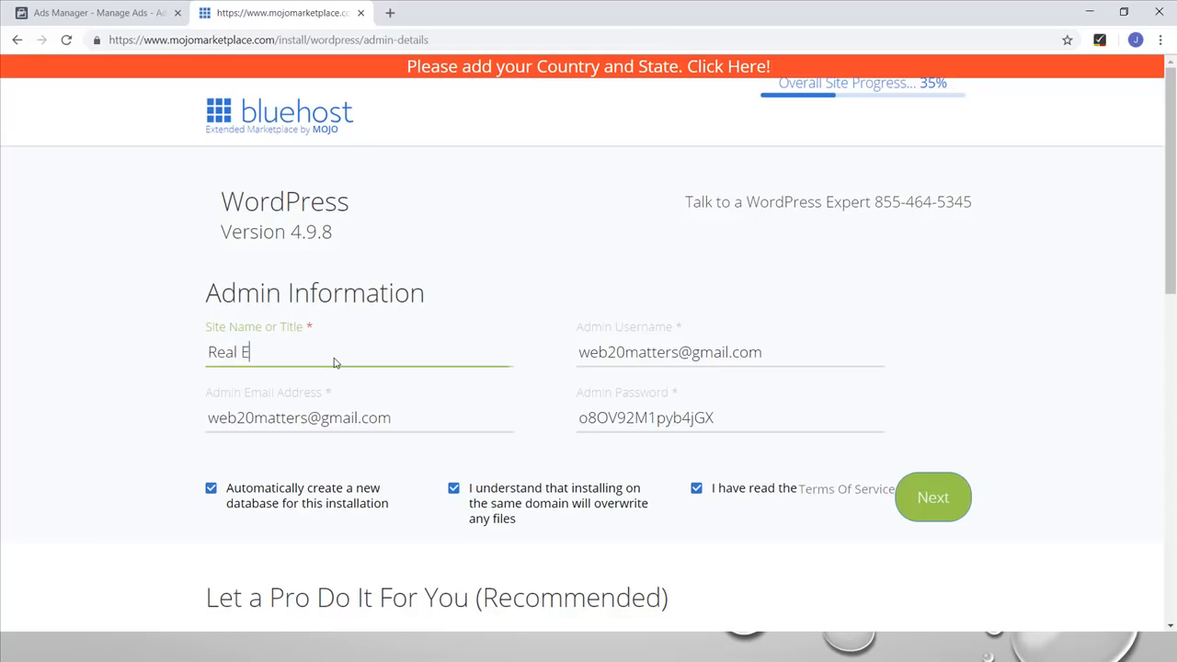
text(state)
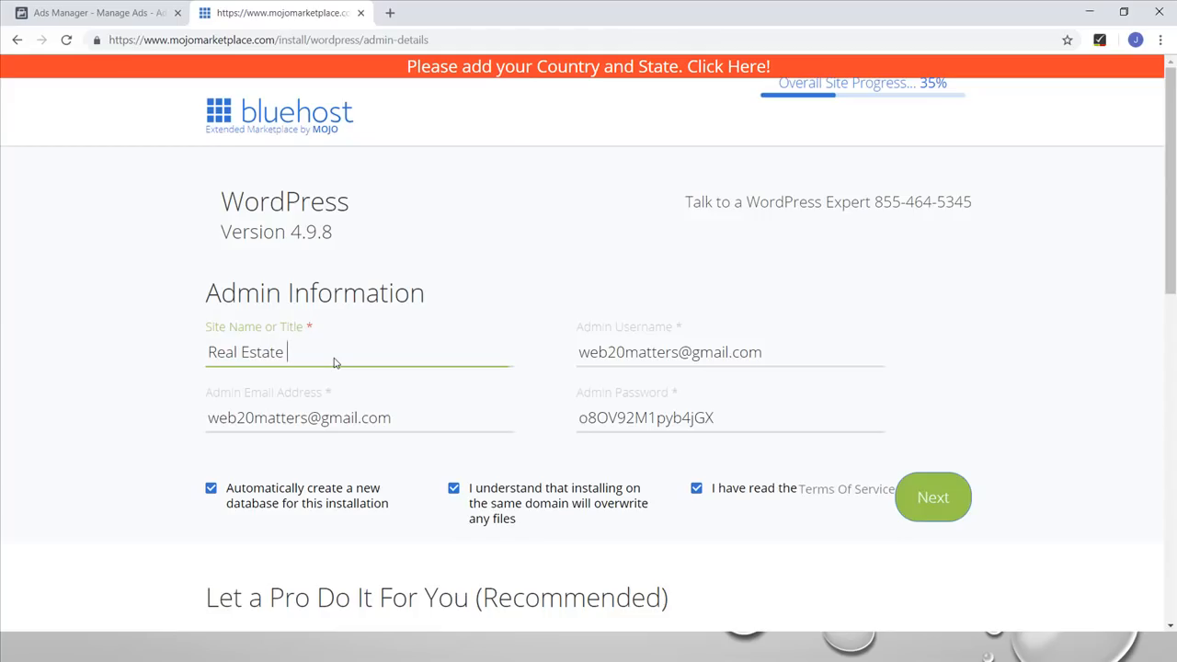
text(& pRO)
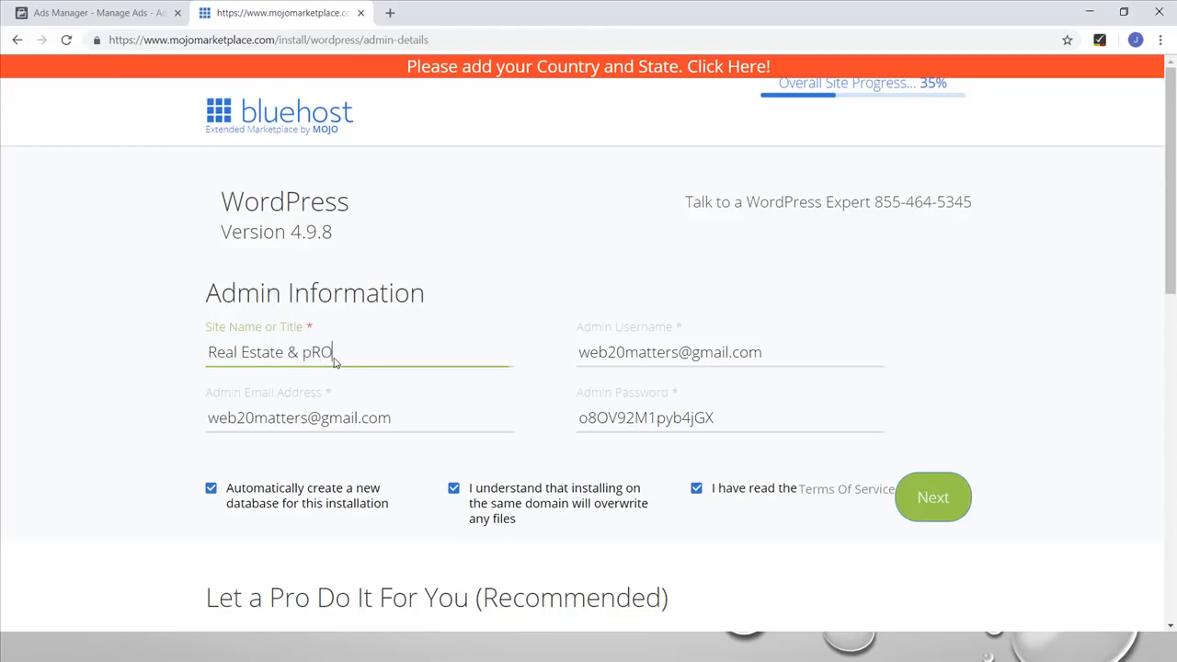
text(PERTIES)
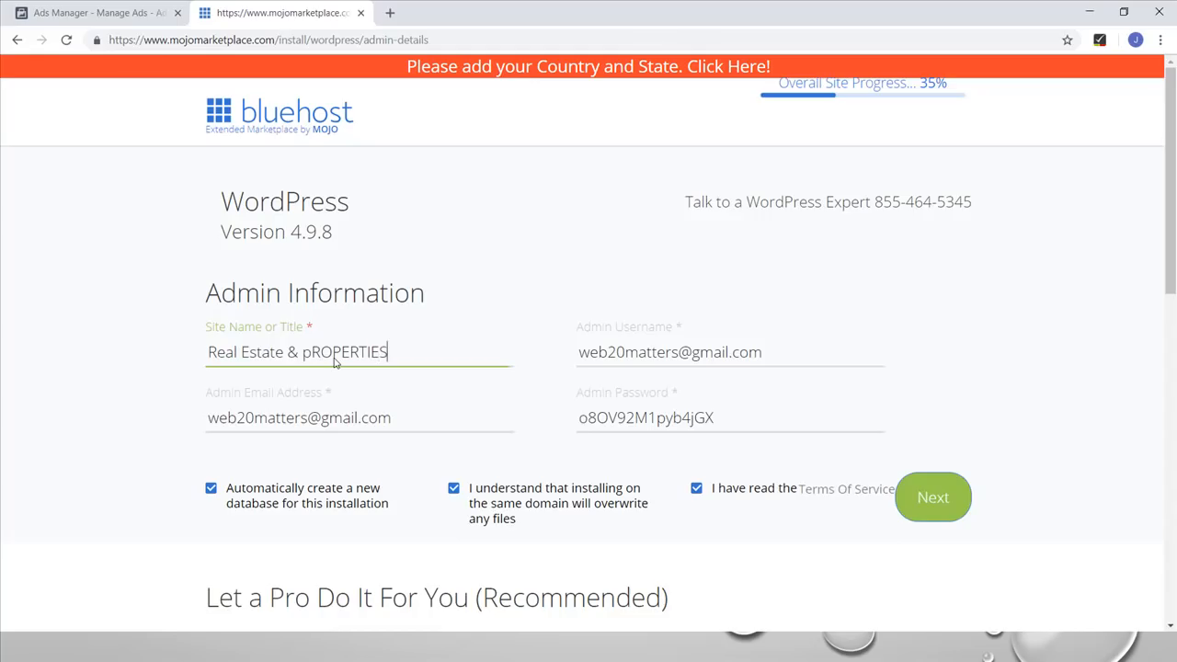
key(backspace)
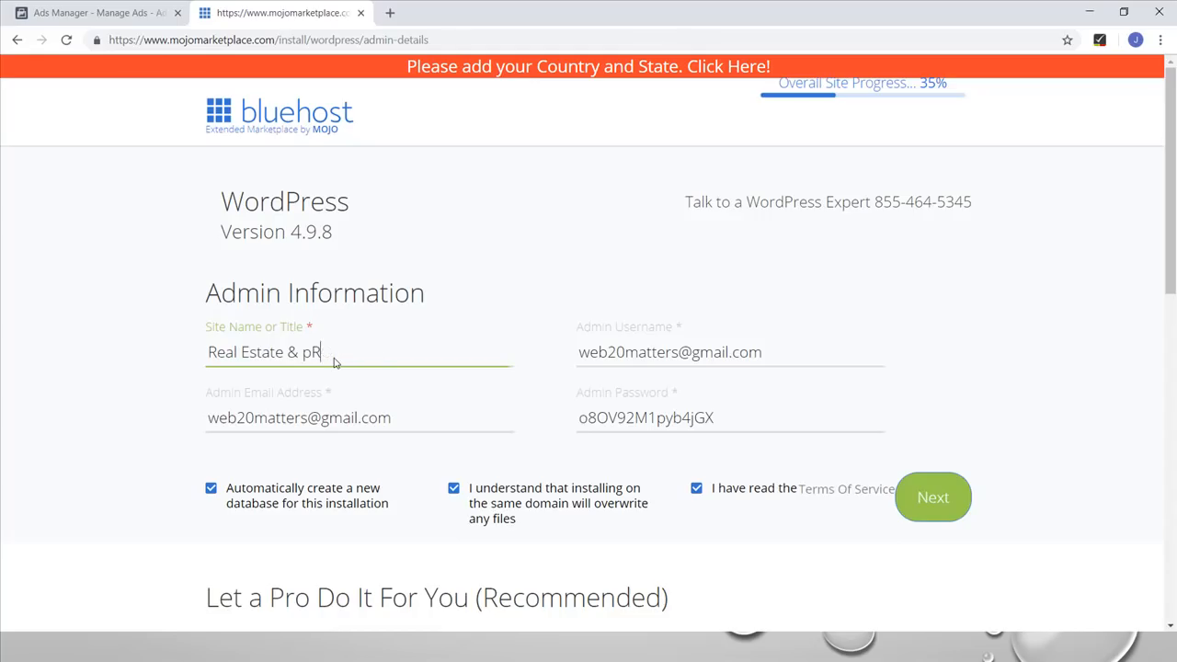
text(Prop)
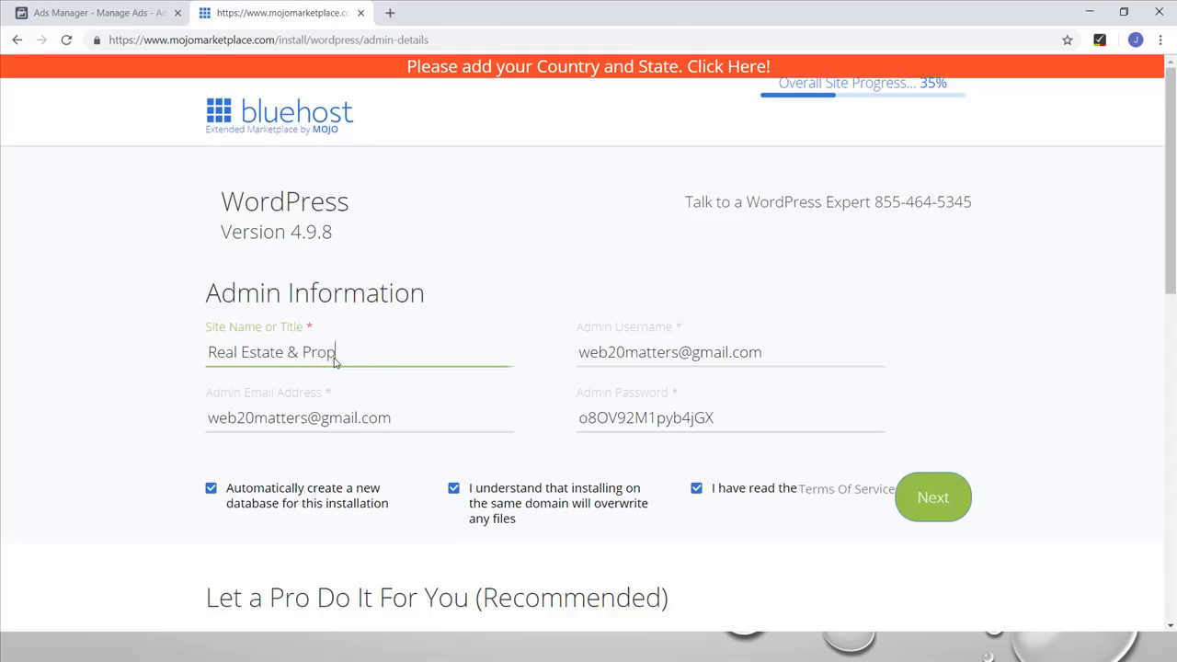
text(erties)
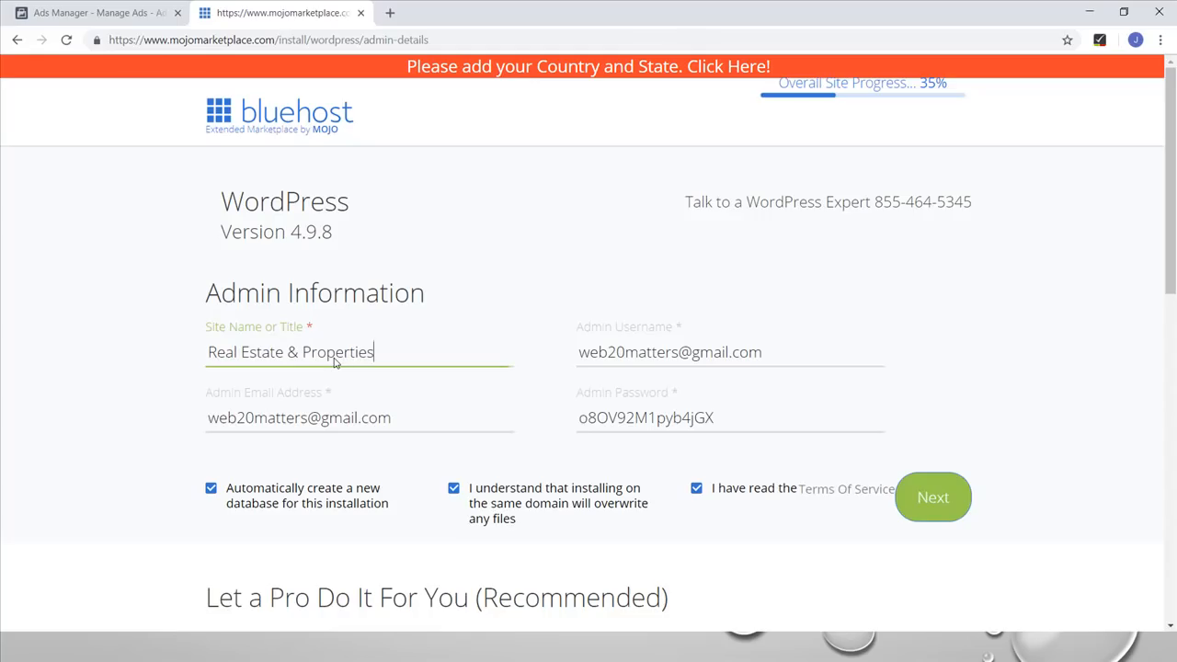
mouse_move(478, 420)
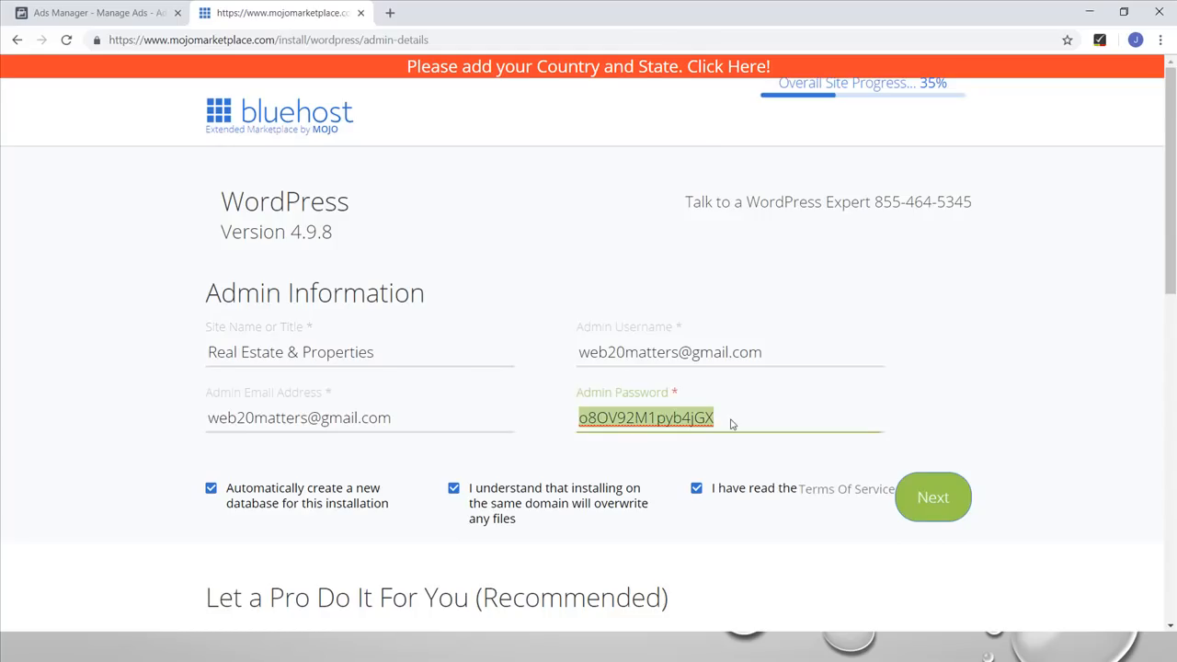
mouse_move(688, 426)
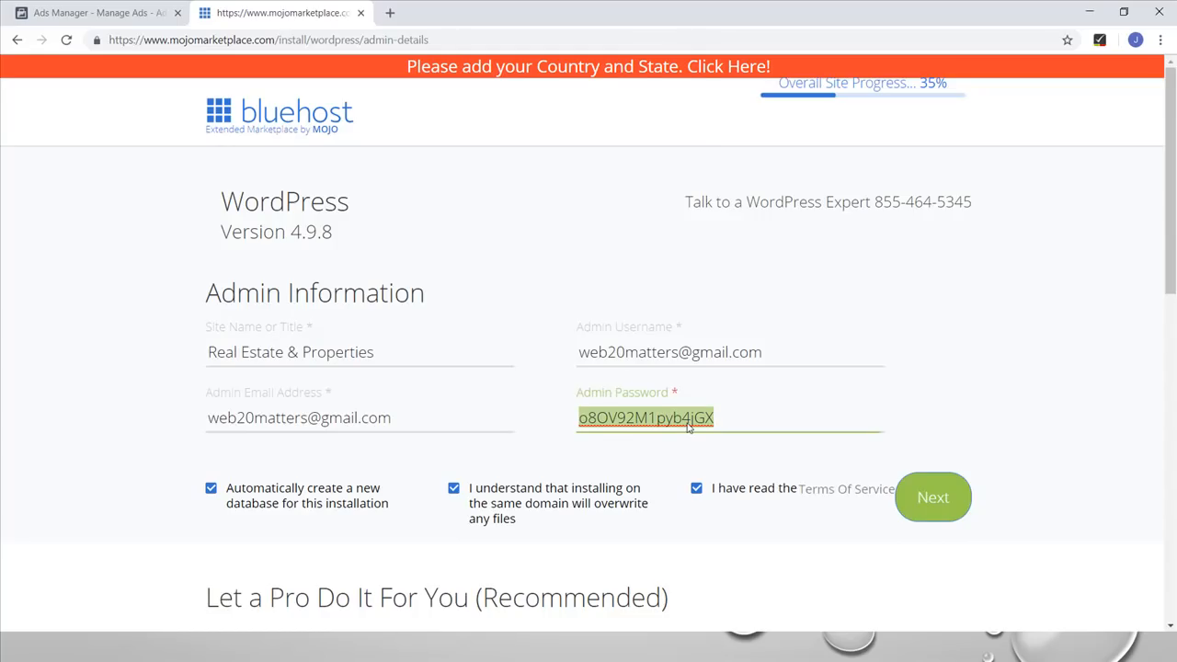
mouse_move(625, 412)
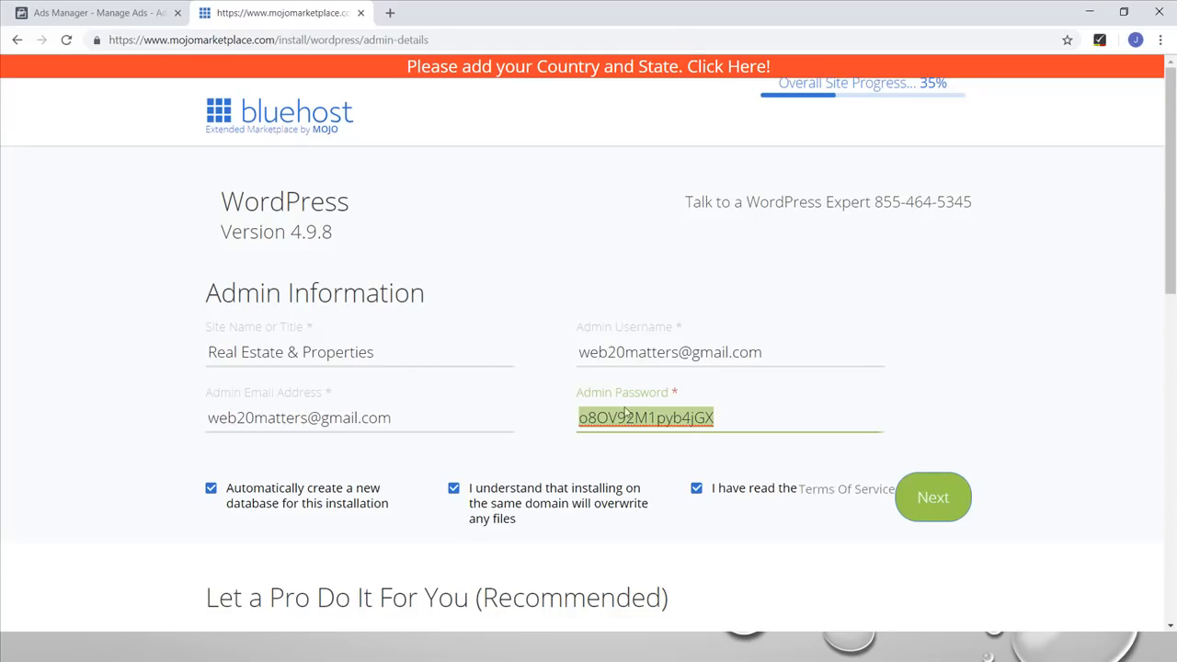
- Select the admin email text and enter the new admin username 'bigjoe'
click(299, 417)
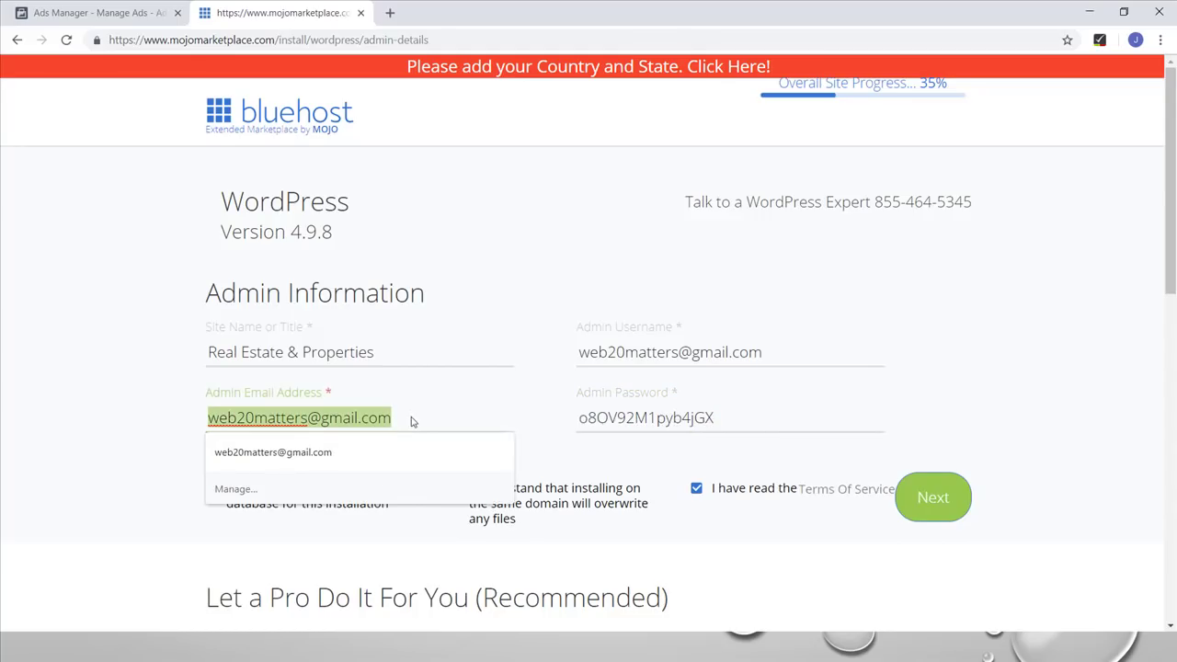
mouse_move(751, 431)
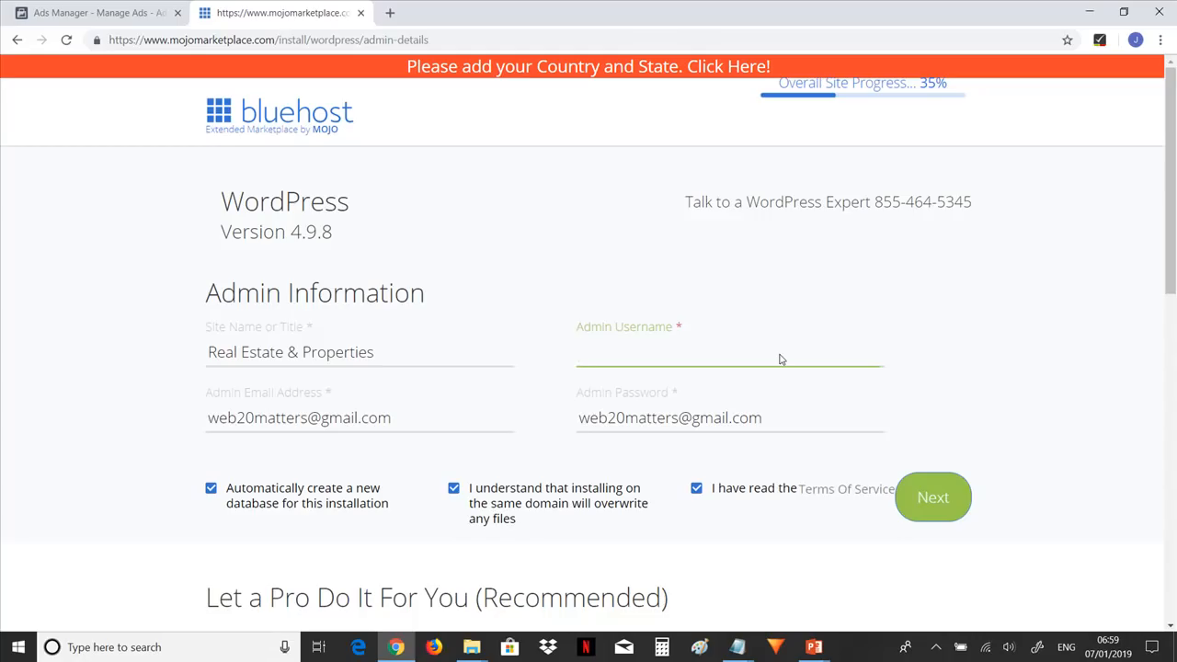
text(b)
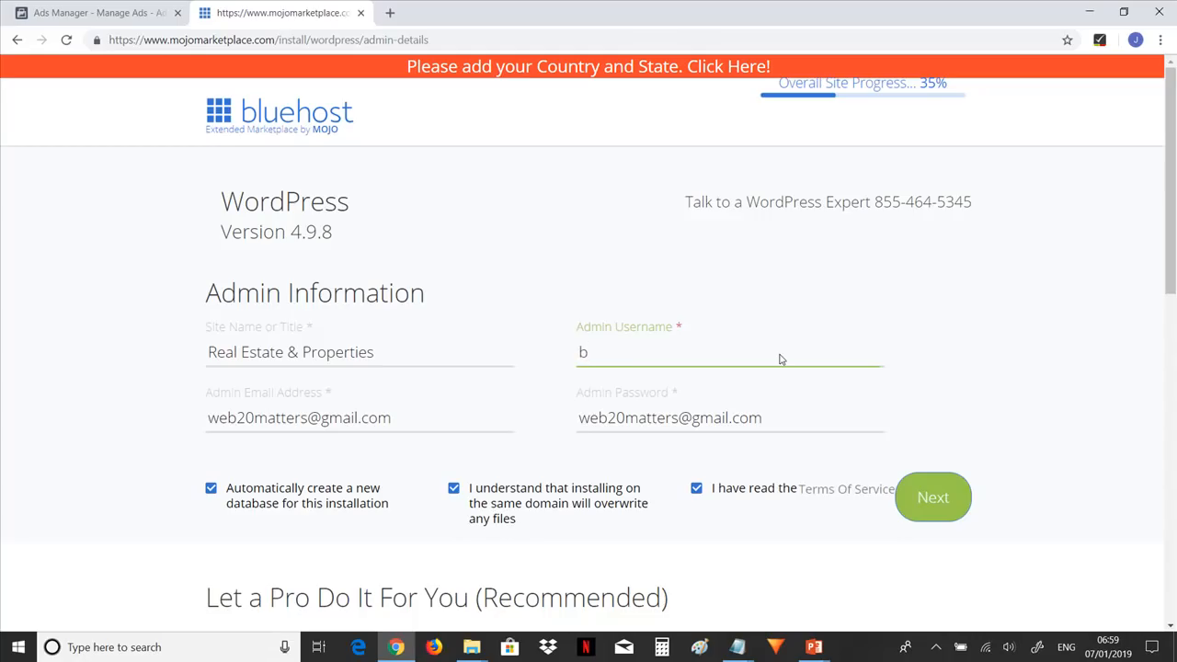
text(i)
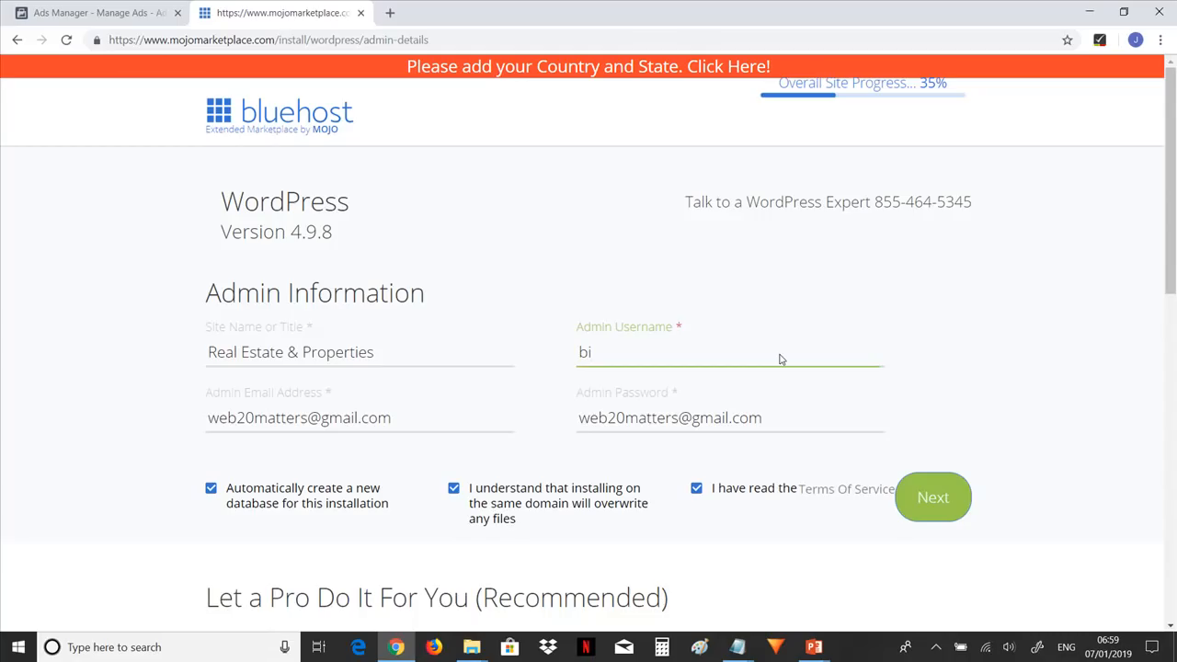
text(gjoe)
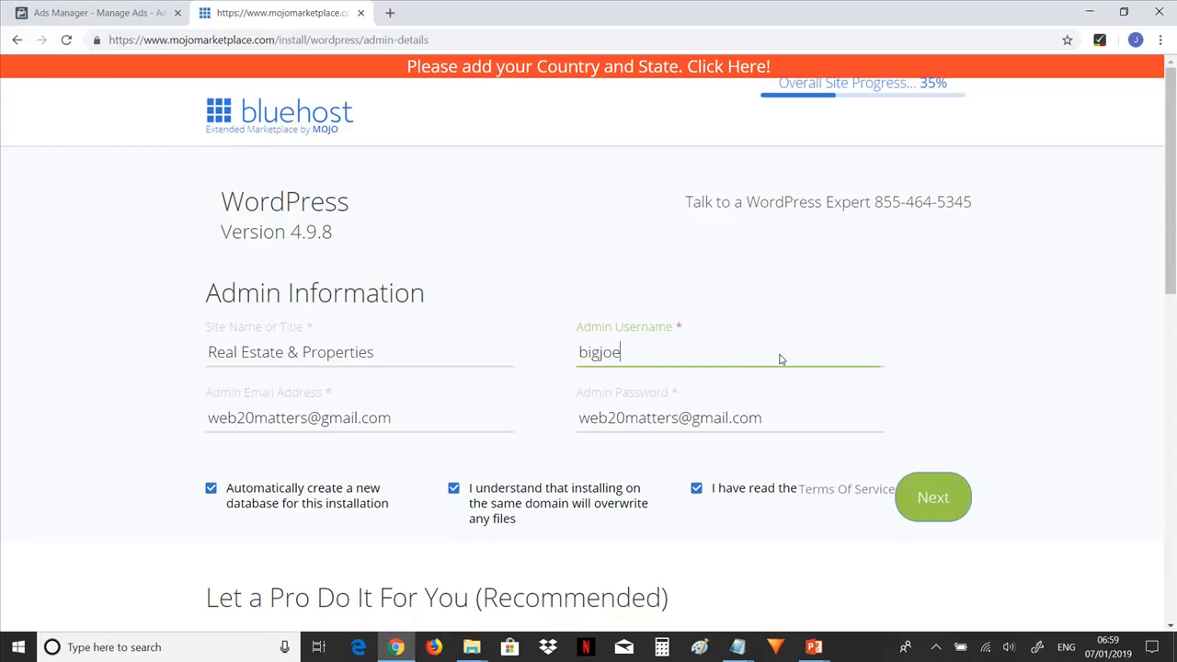
mouse_move(1009, 375)
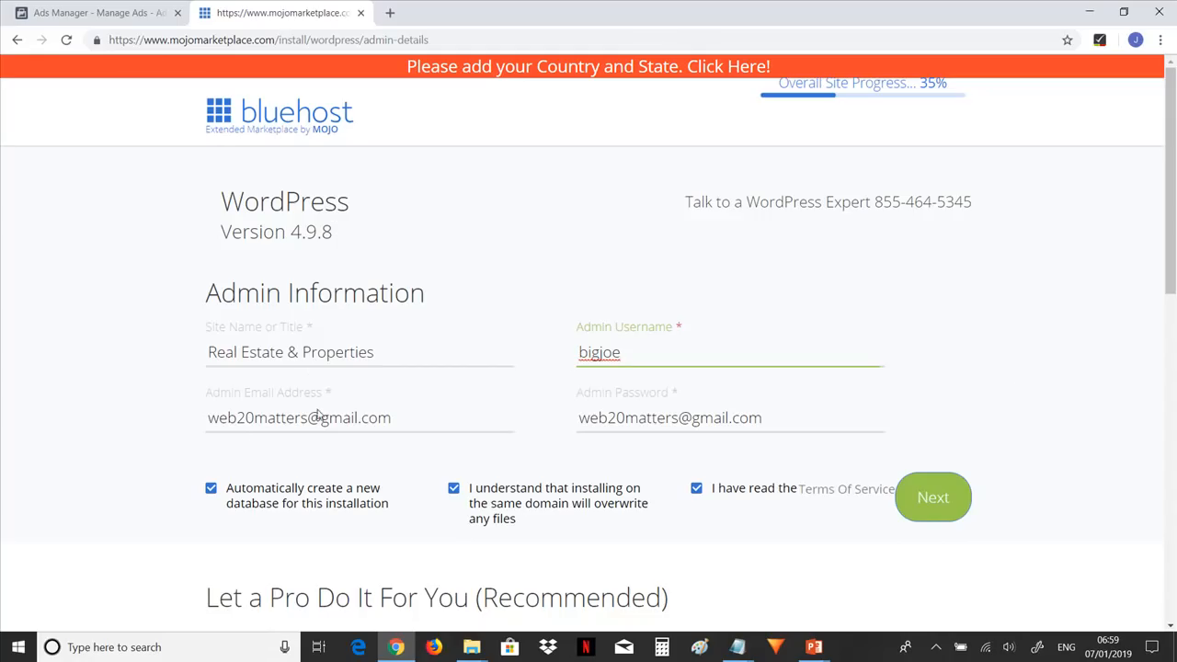
mouse_move(304, 425)
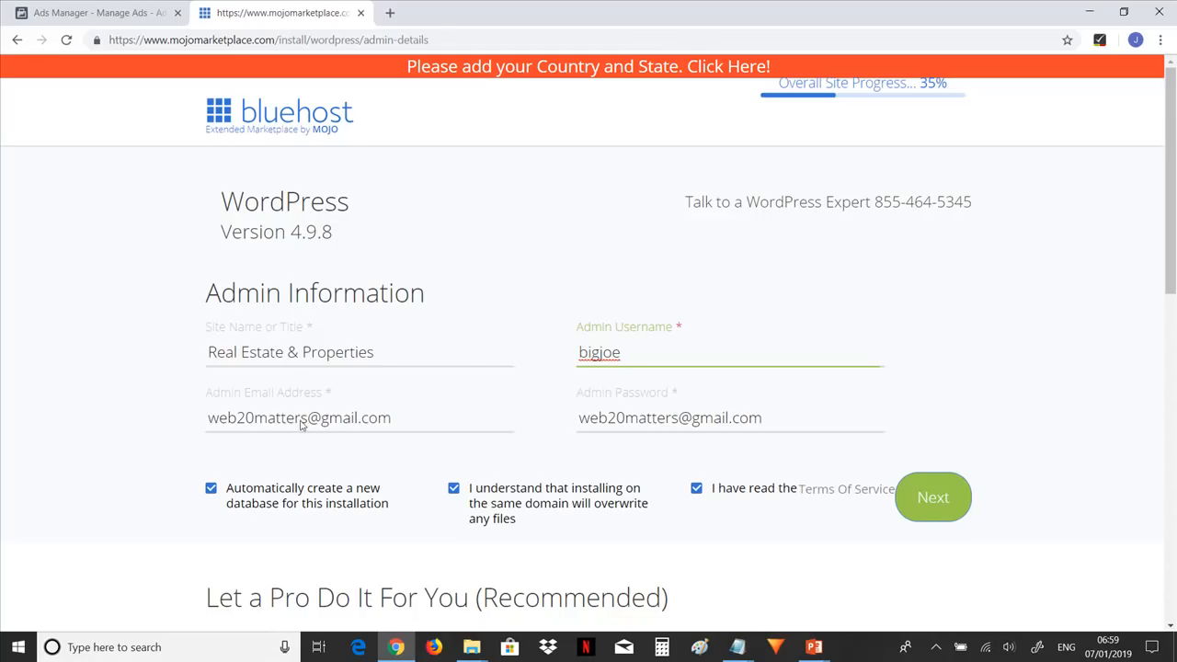
mouse_move(745, 435)
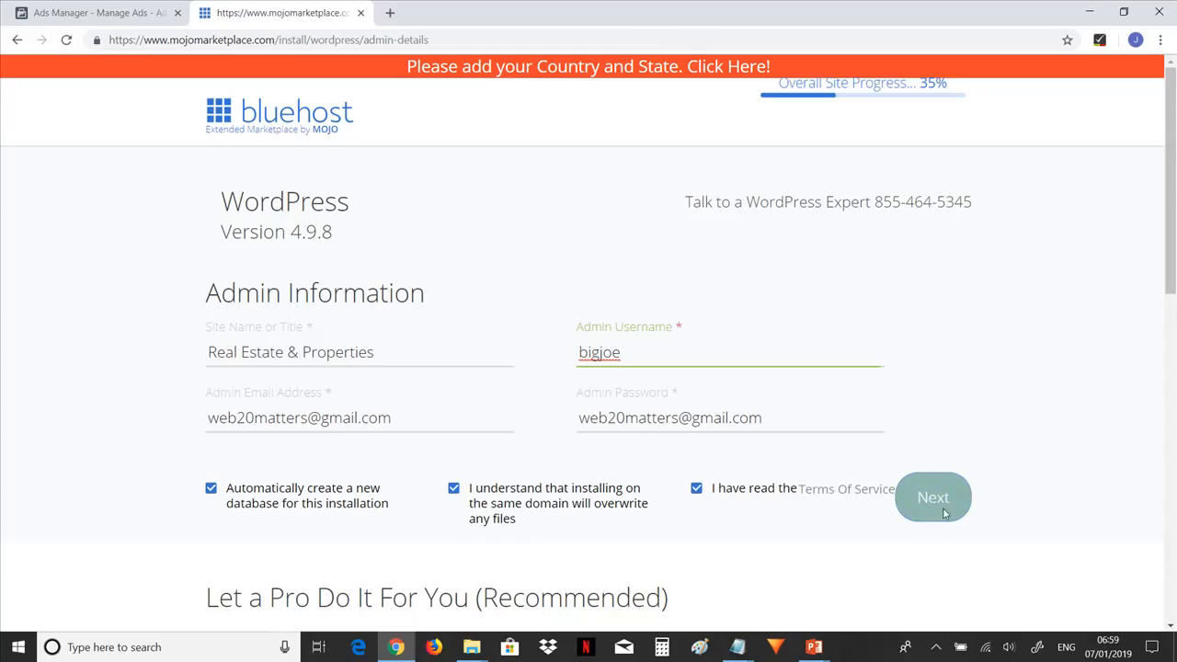
mouse_move(1001, 495)
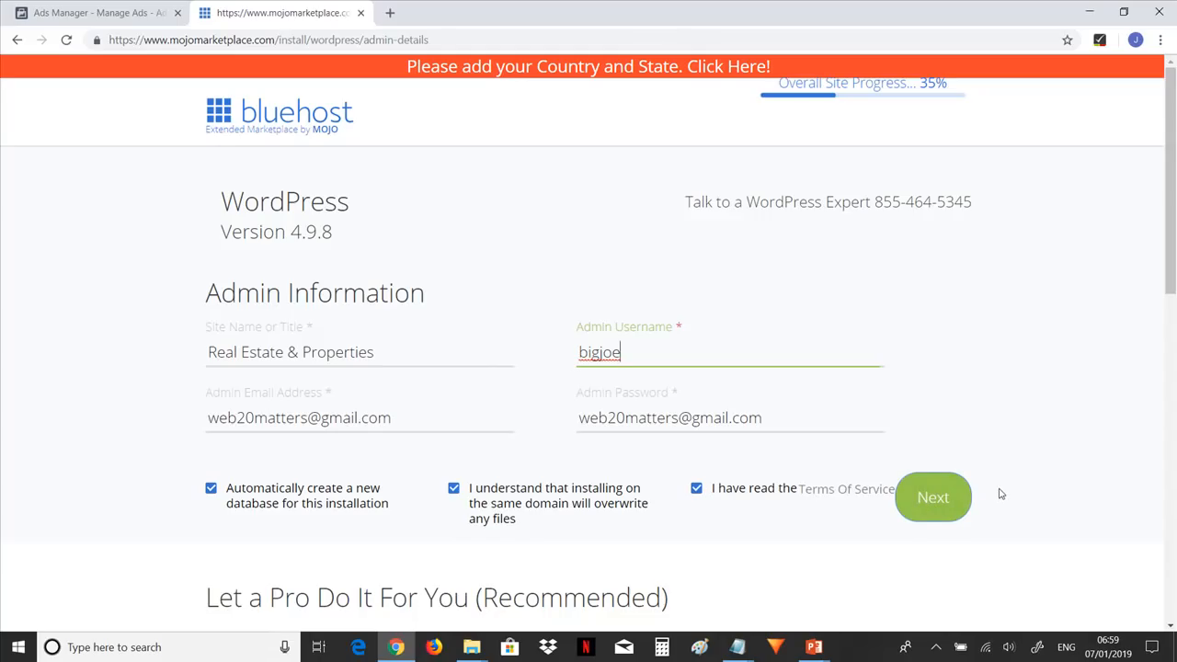
mouse_move(932, 497)
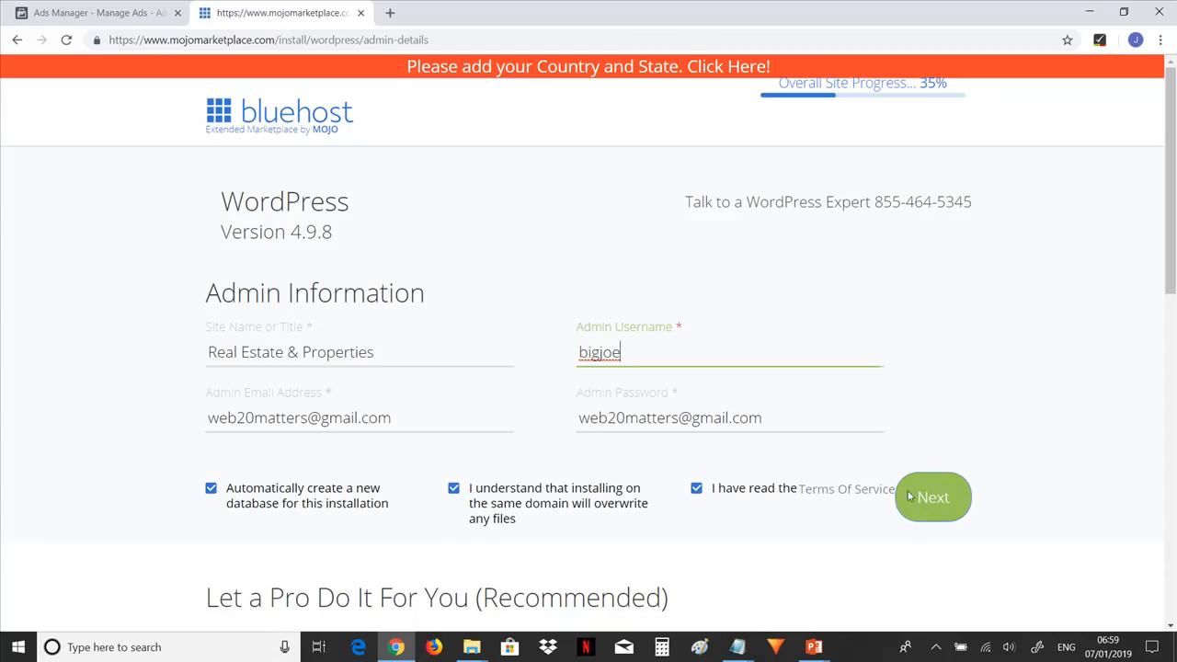
mouse_move(227, 499)
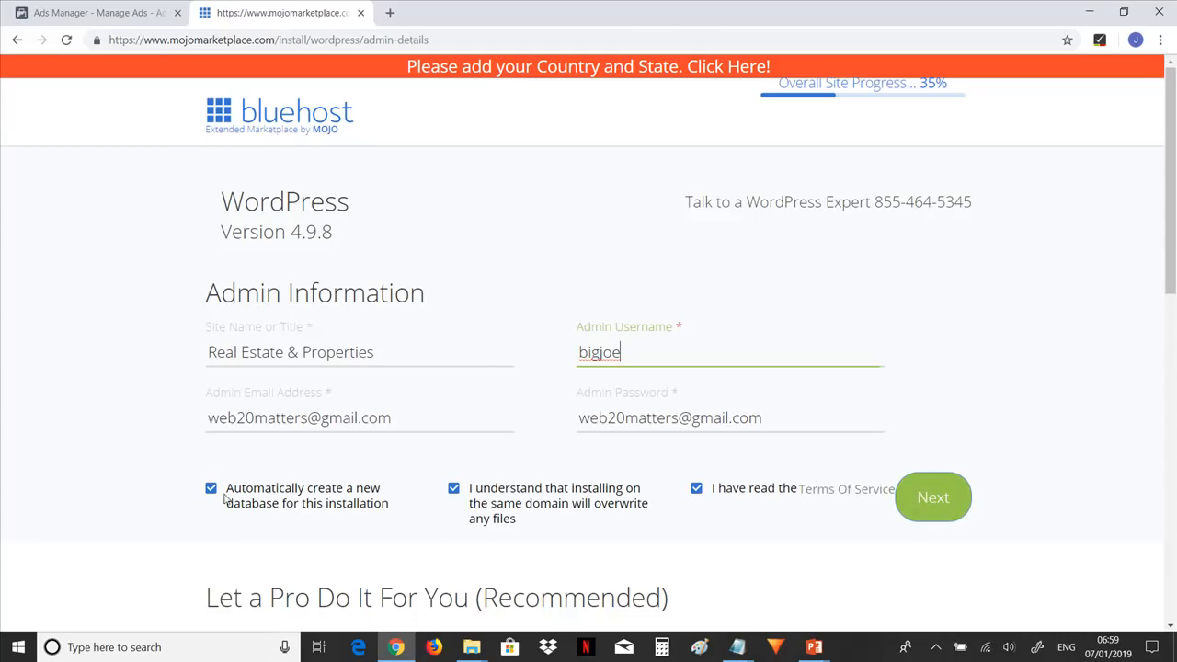
mouse_move(372, 503)
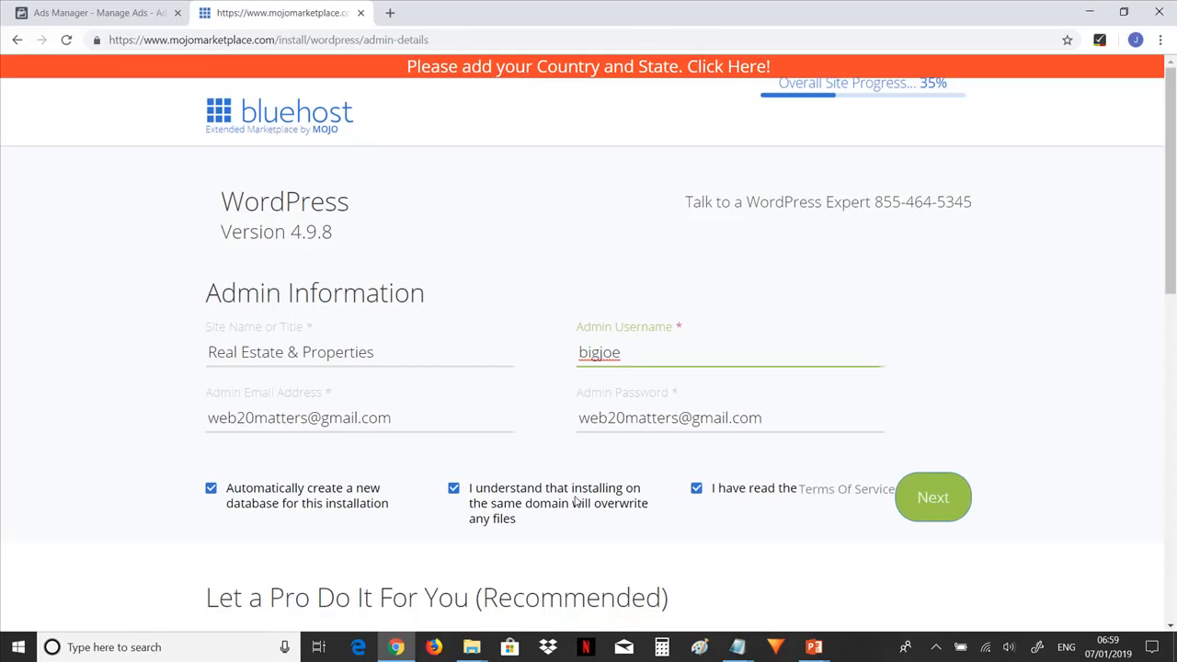
mouse_move(596, 520)
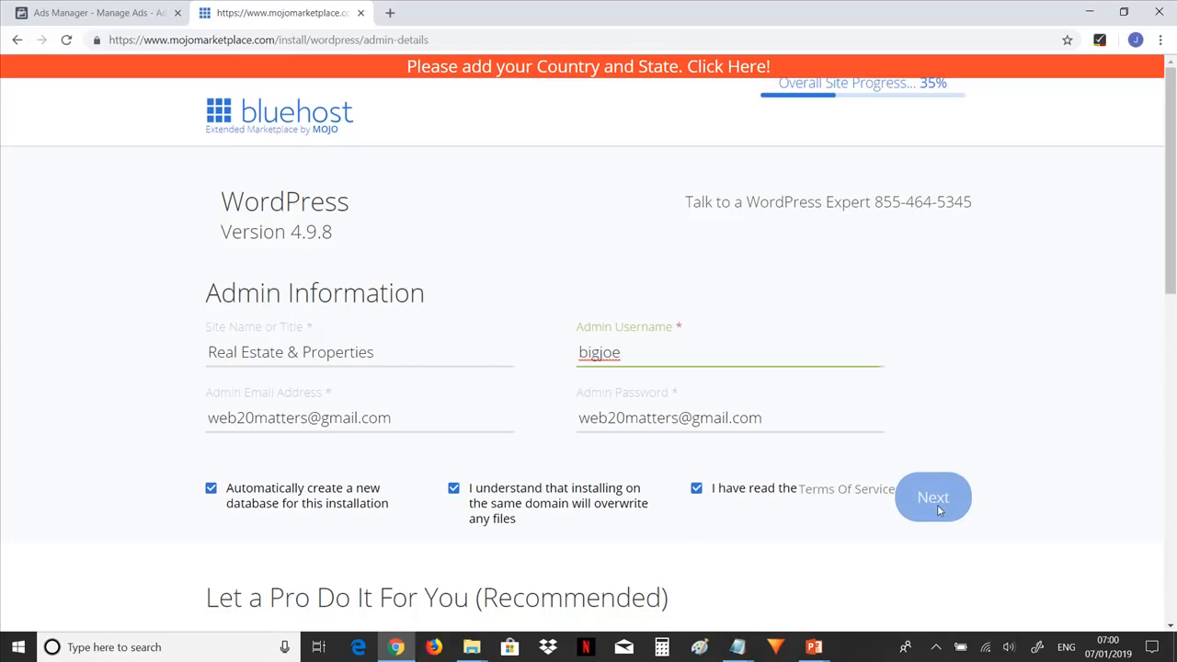
- Submit the admin details, triggering an error requiring an 8–16 character password
click(933, 497)
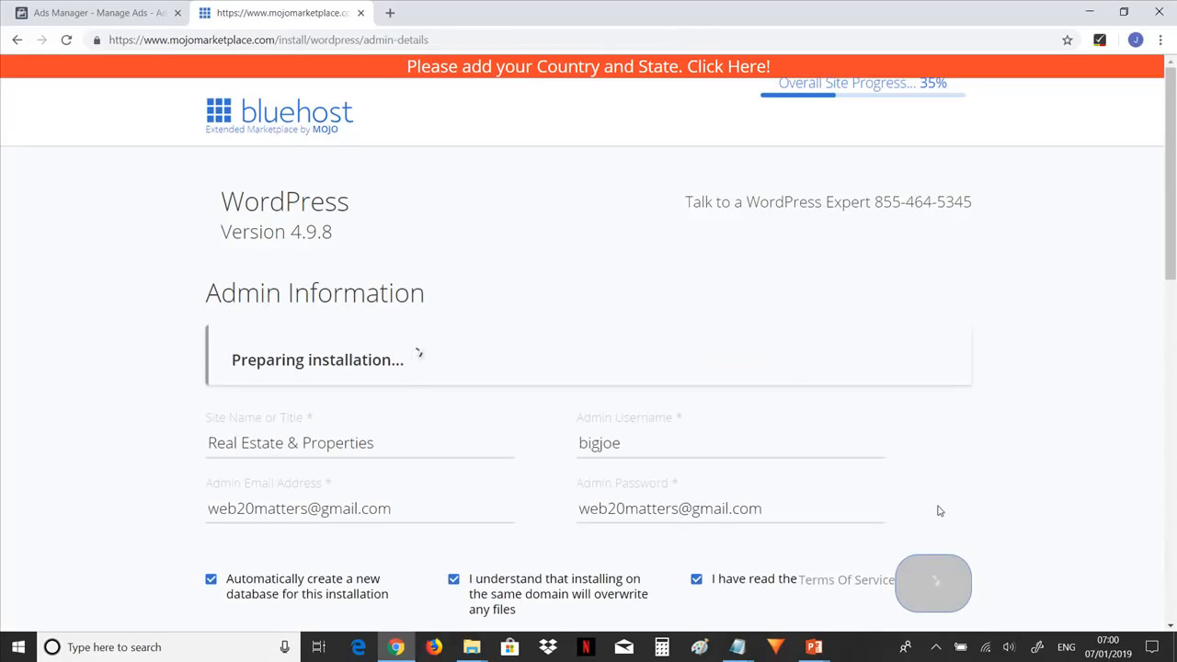
click(933, 583)
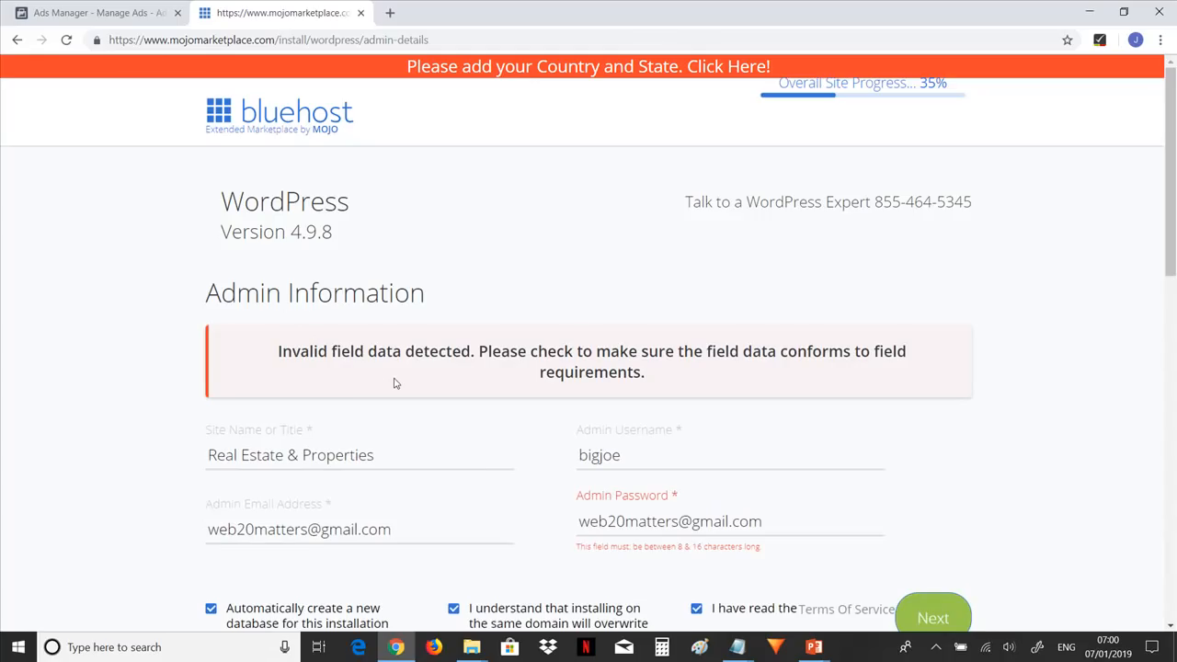
mouse_move(690, 381)
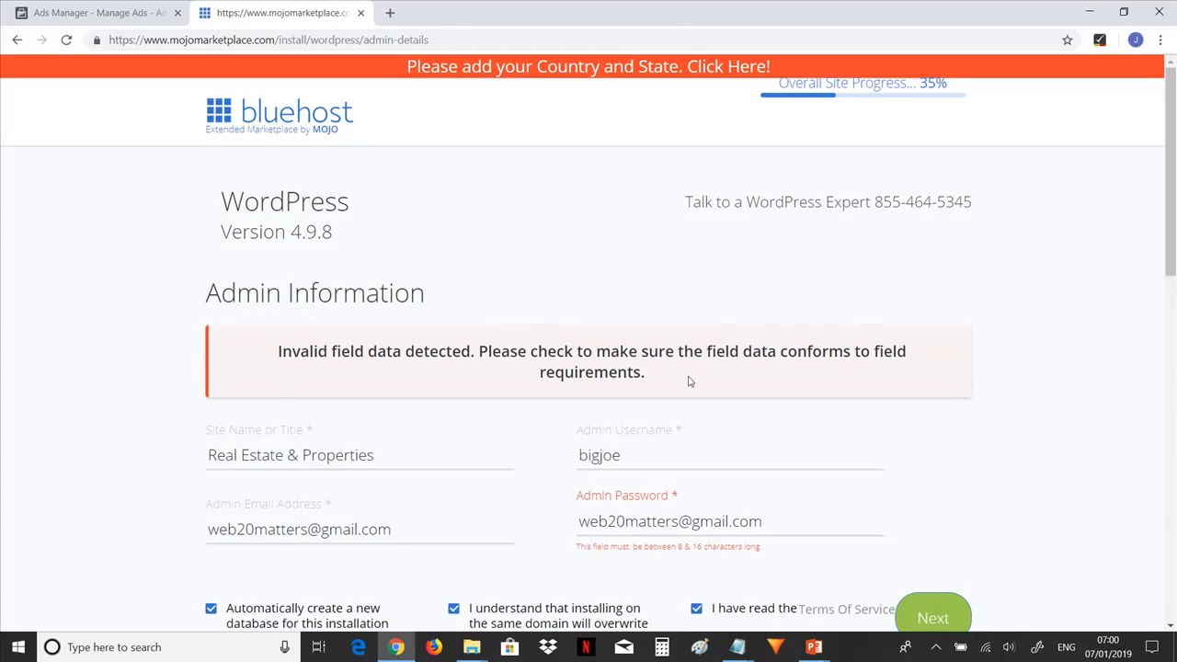
mouse_move(617, 382)
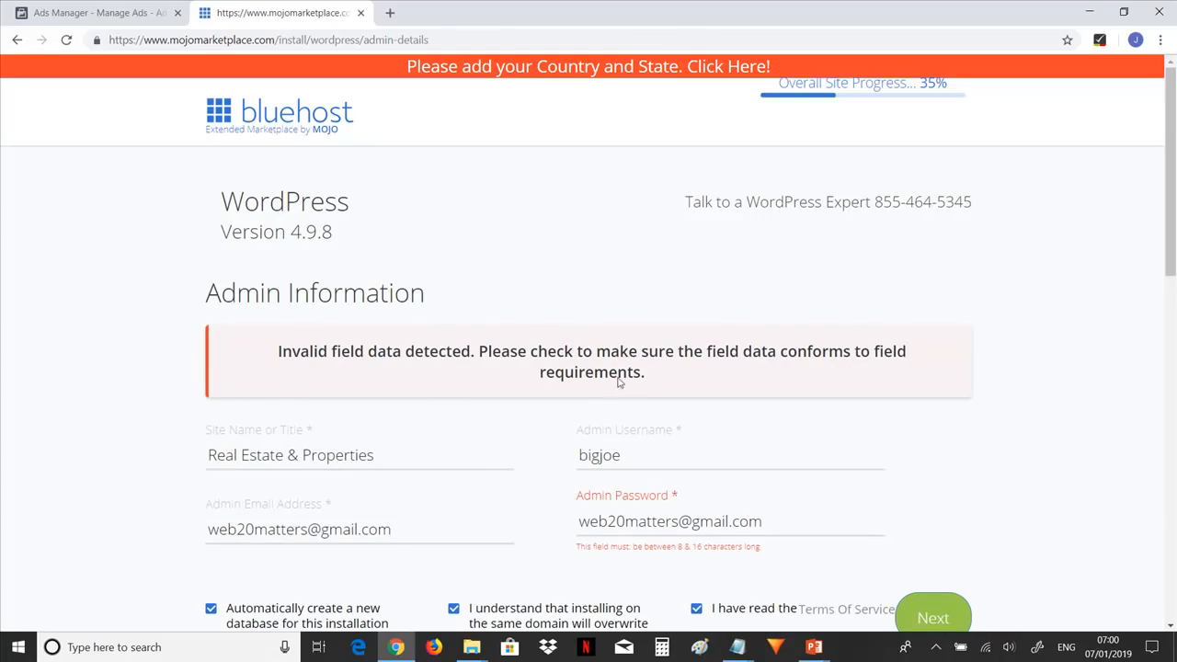
mouse_move(800, 494)
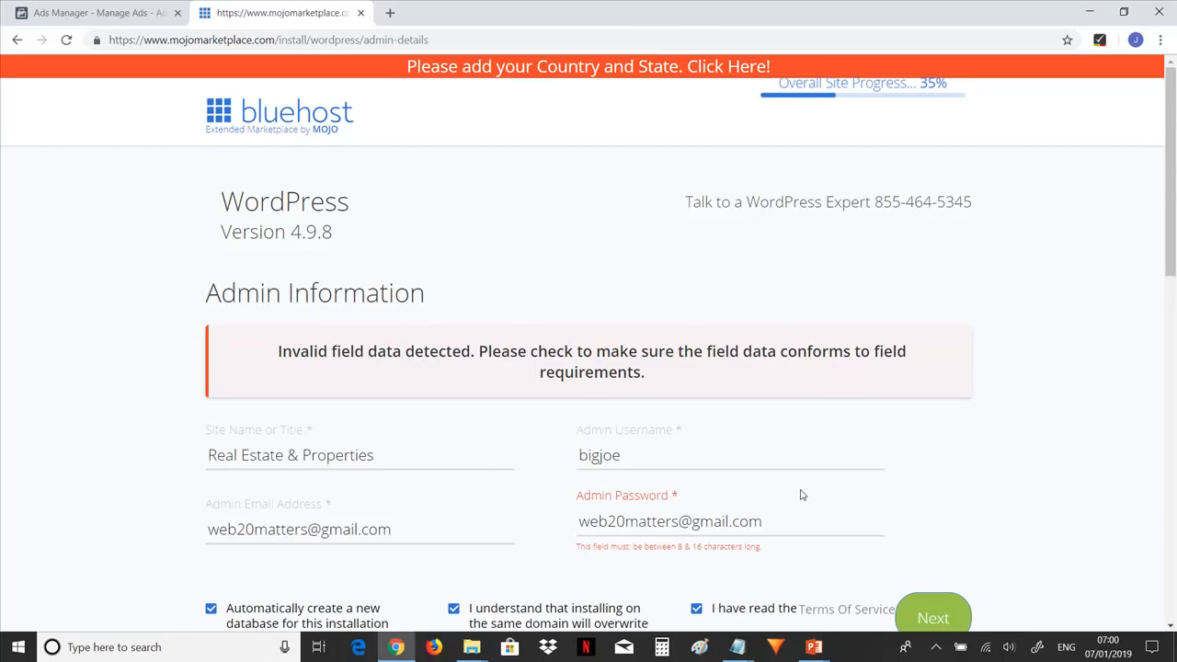
mouse_move(760, 522)
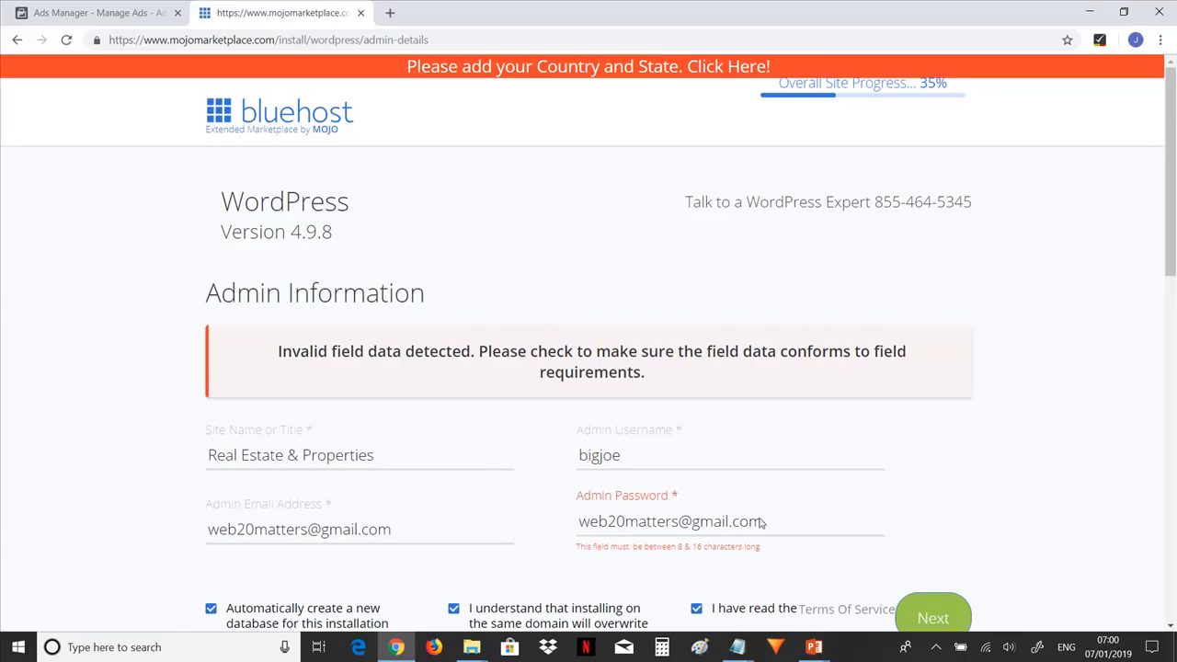
triple_click(669, 521)
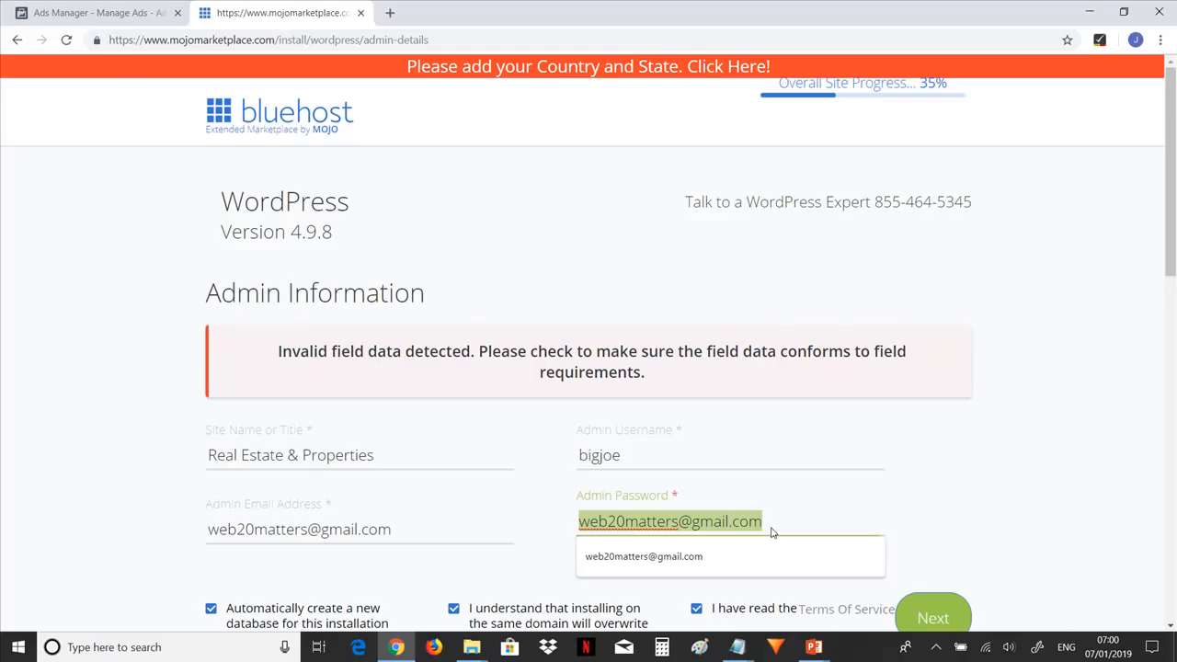
key(delete)
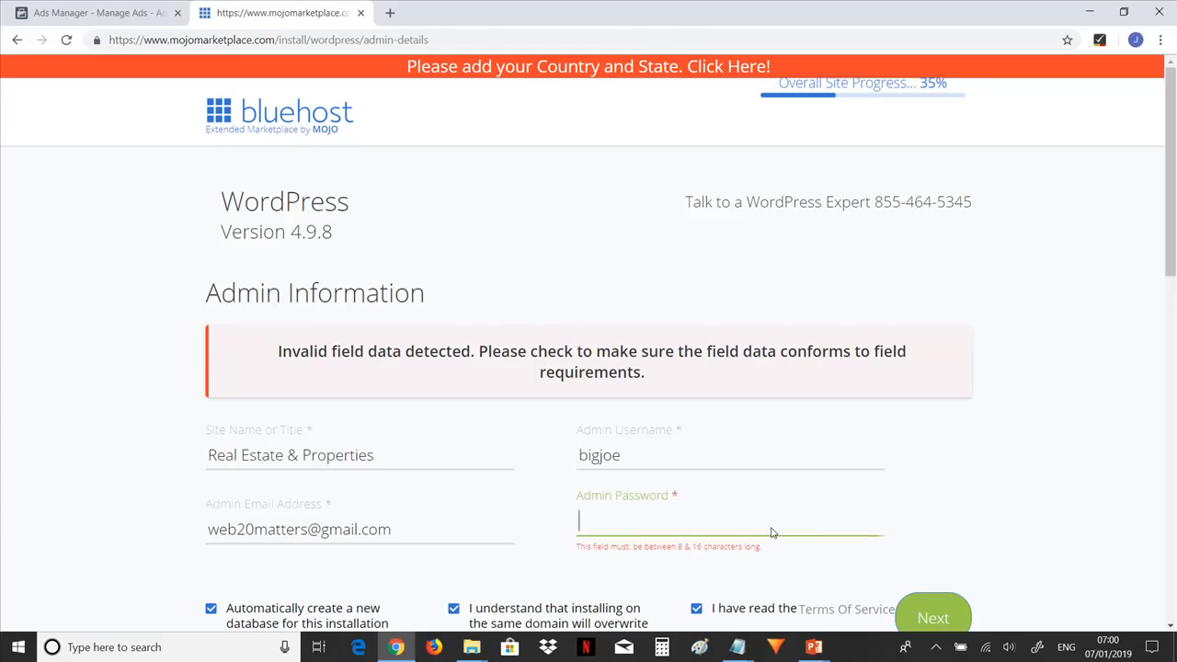
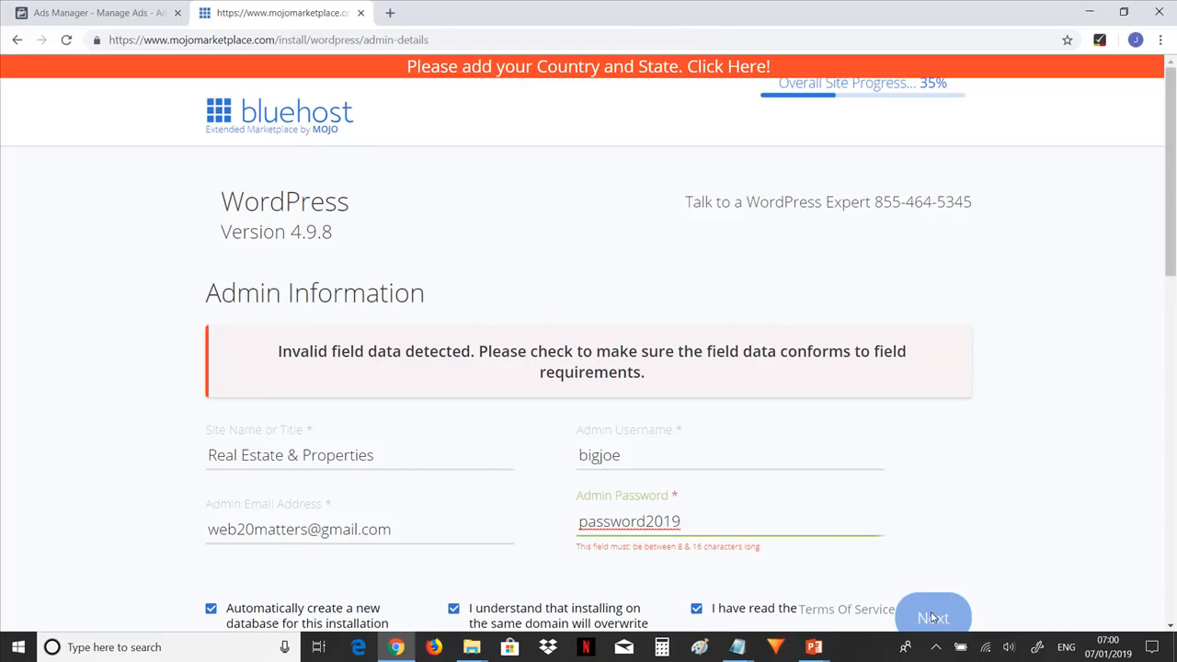
click(932, 617)
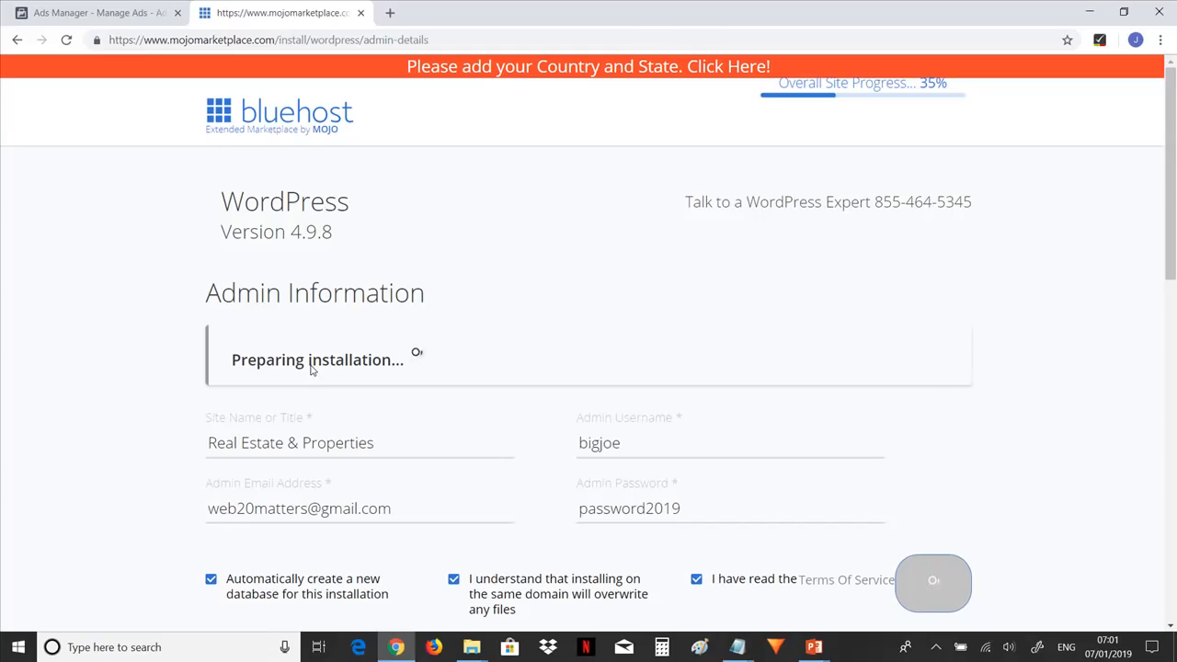
- Continue through processing until WordPress reports Installation Complete
click(933, 580)
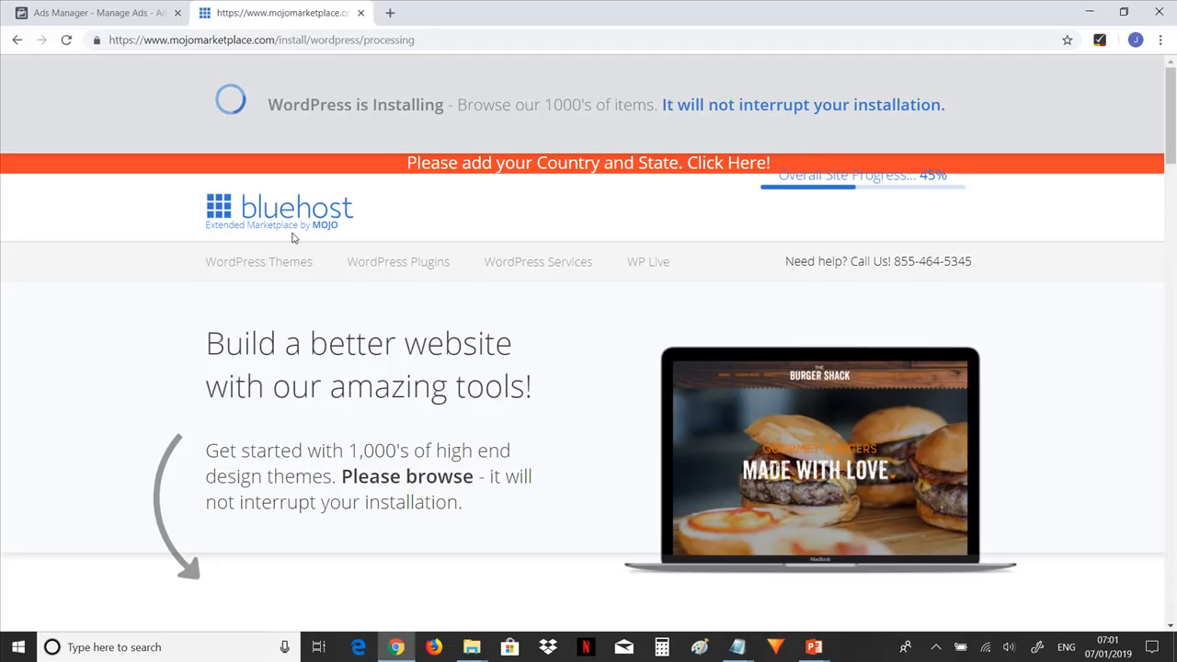
mouse_move(239, 99)
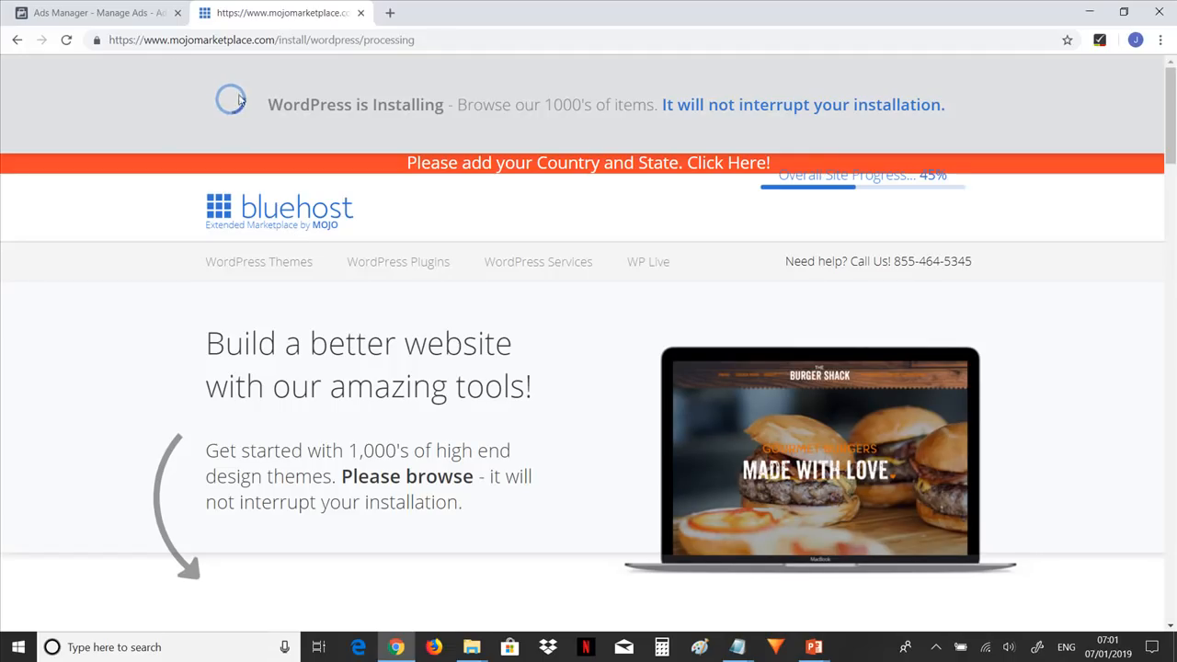
mouse_move(360, 117)
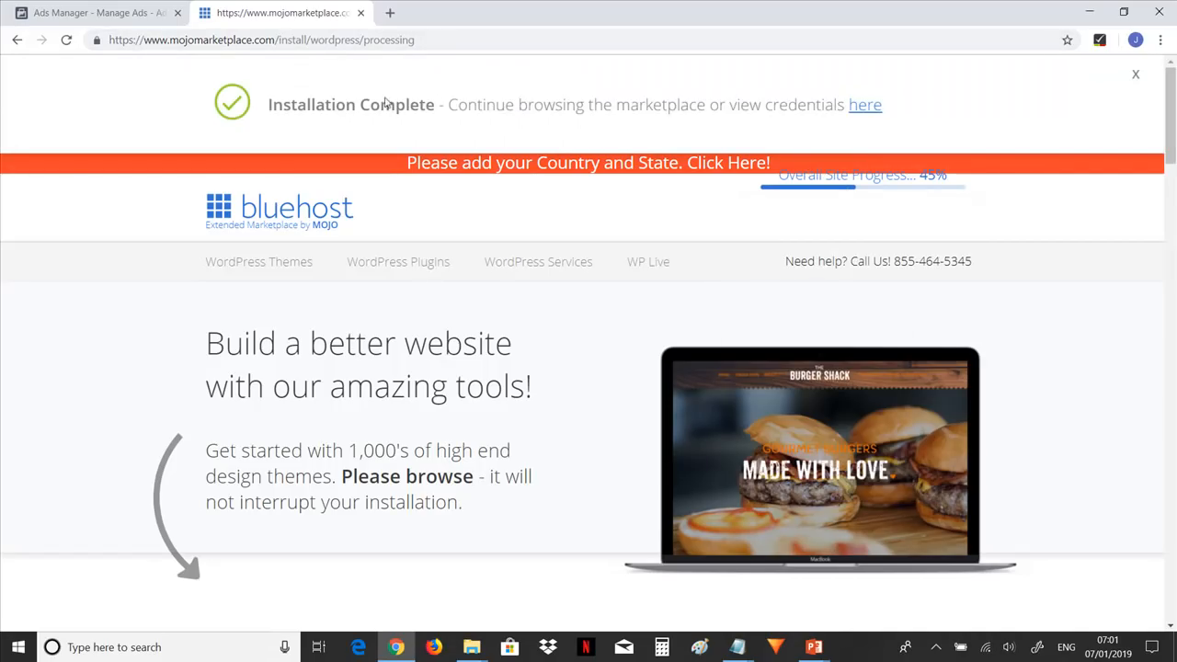
mouse_move(349, 113)
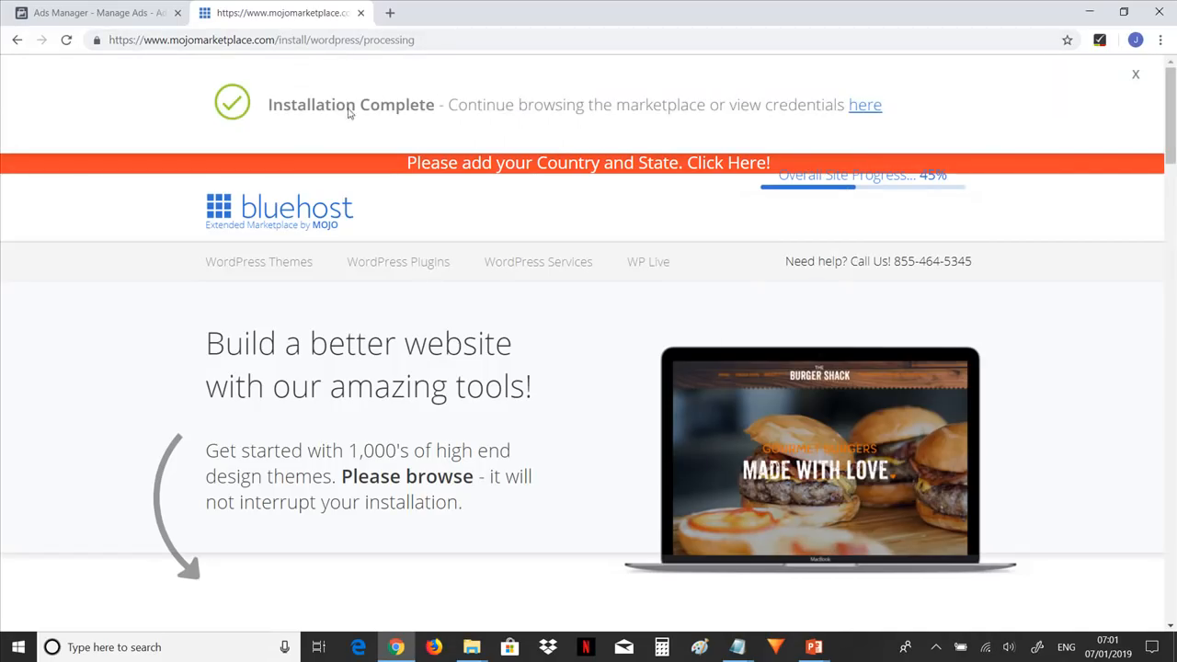
mouse_move(512, 110)
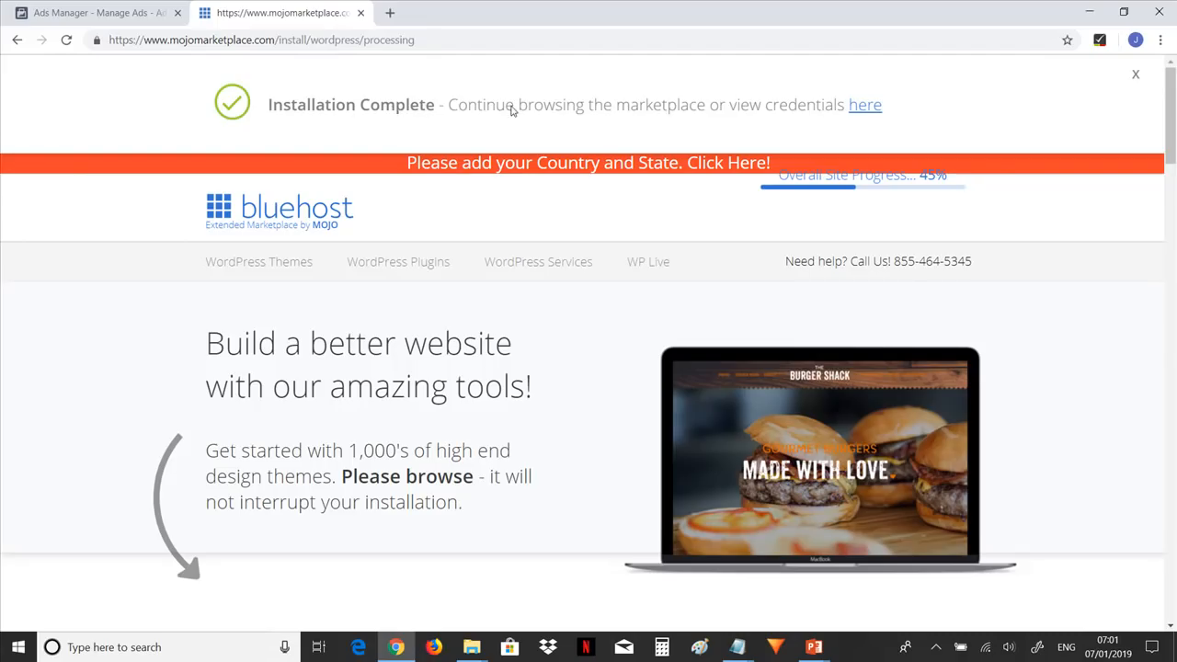
mouse_move(821, 120)
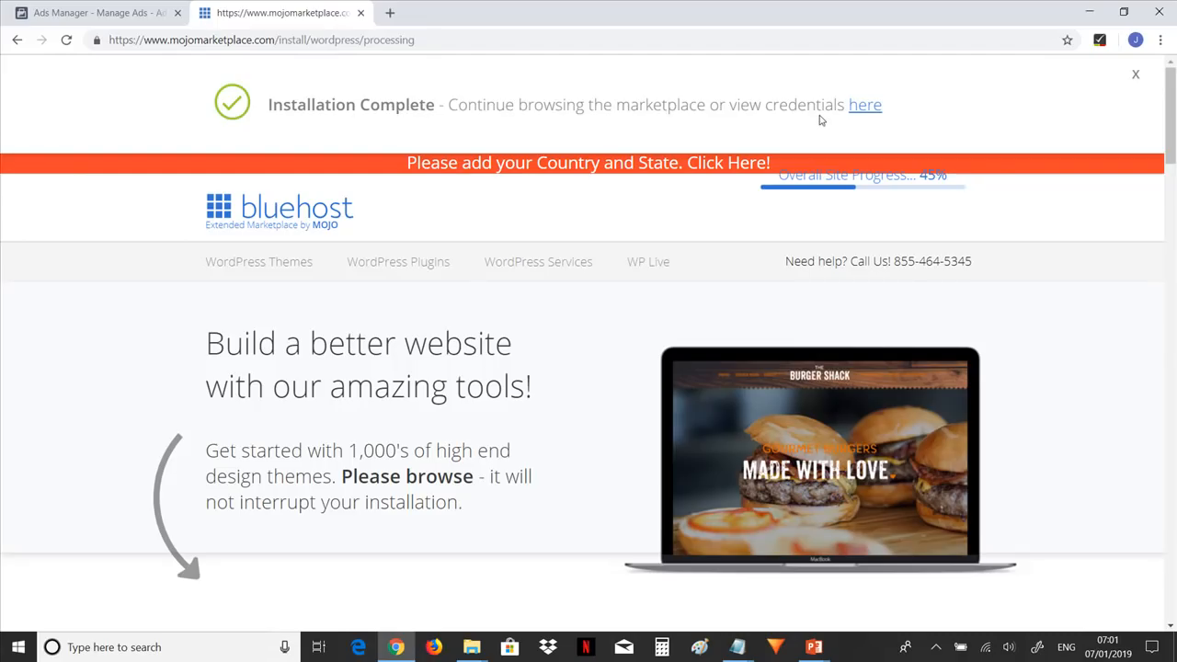
mouse_move(865, 104)
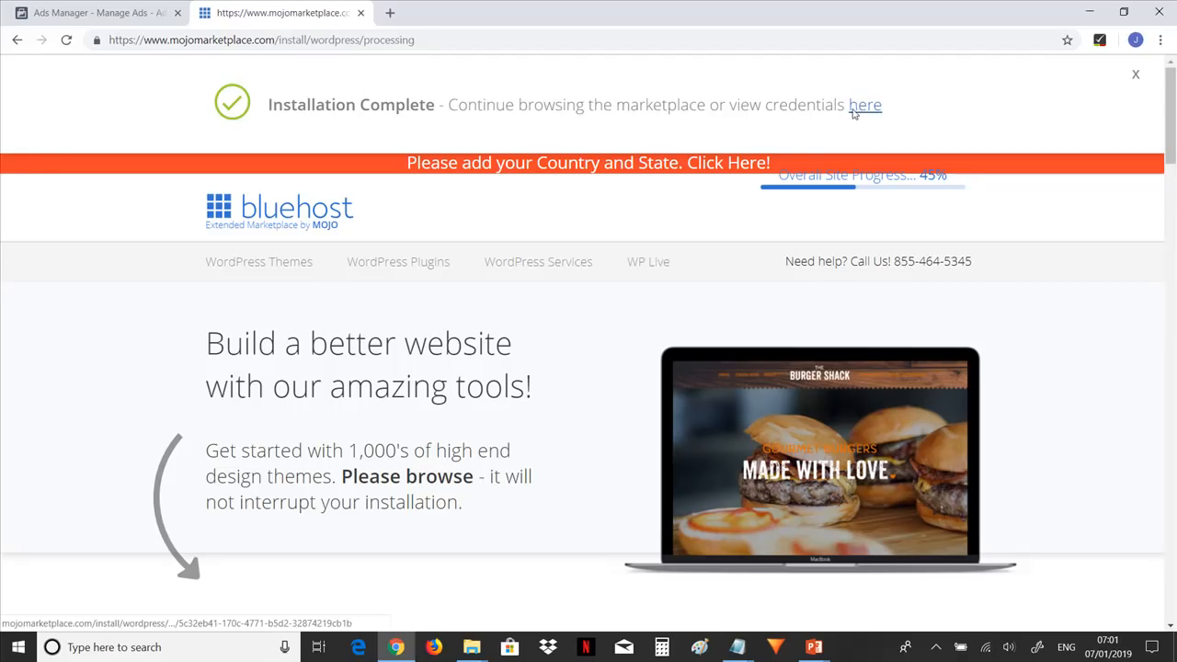
mouse_move(865, 105)
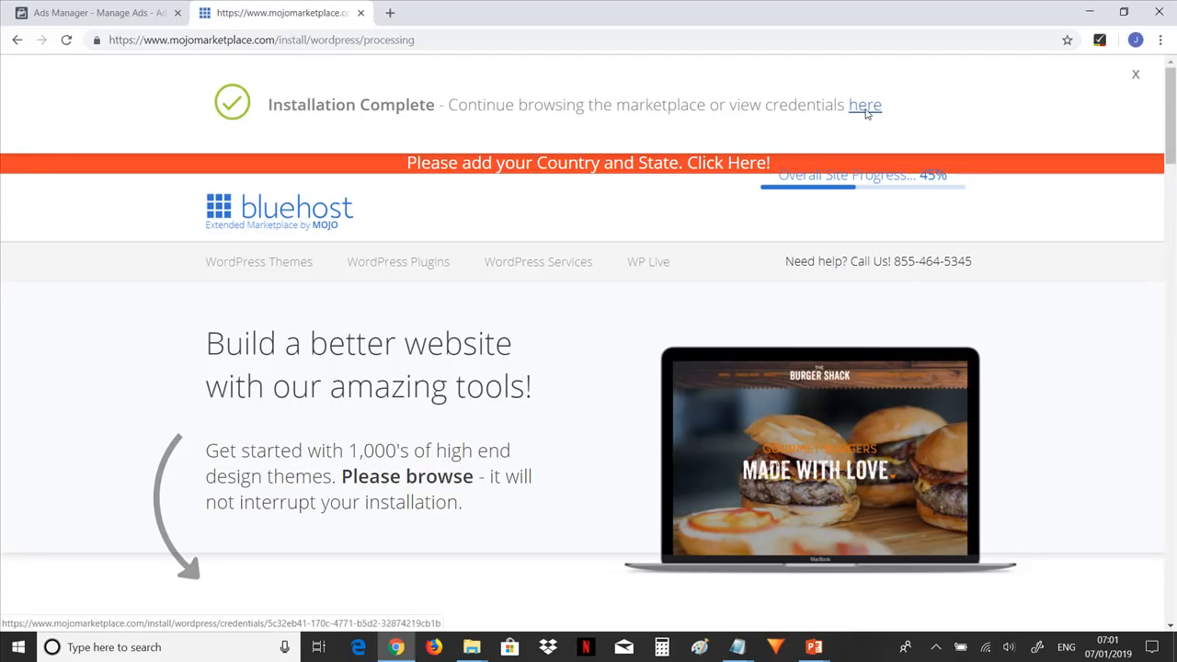
- Open the banner's 'here' credentials link in a new tab
right_click(865, 104)
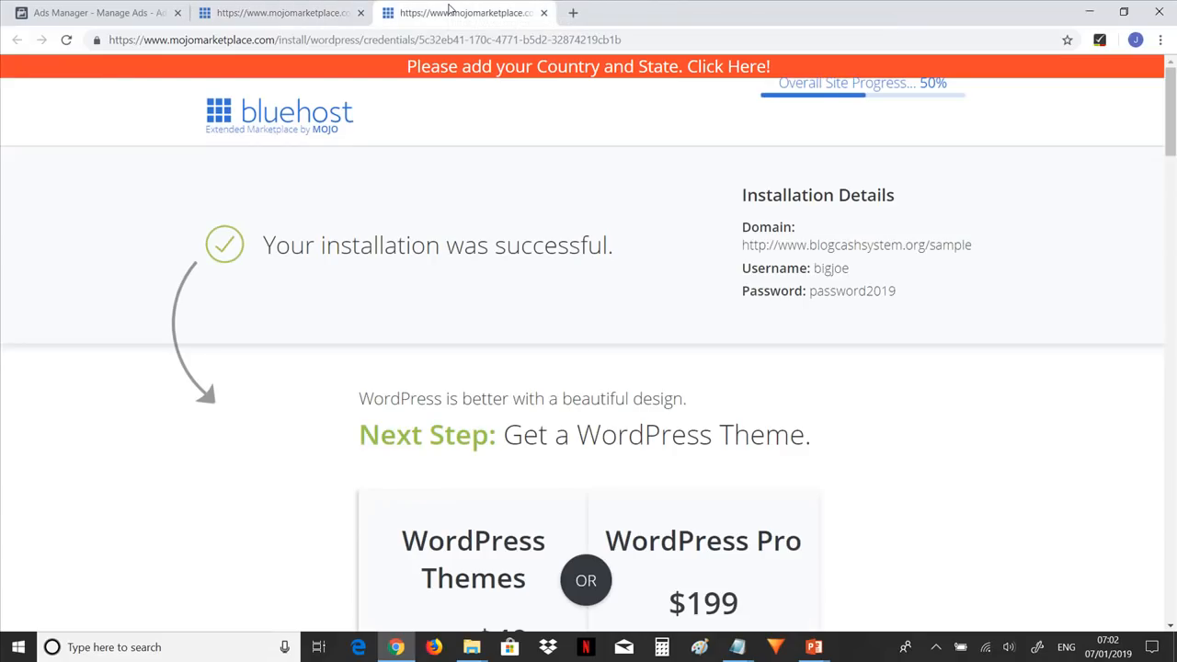
mouse_move(606, 222)
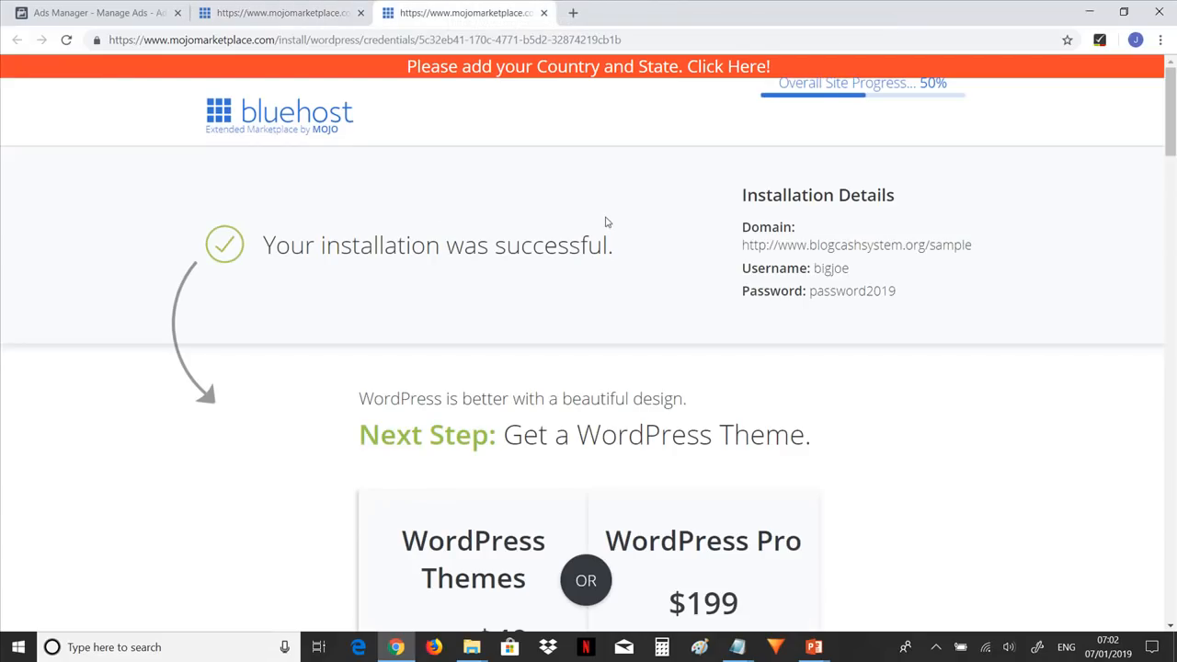
mouse_move(601, 259)
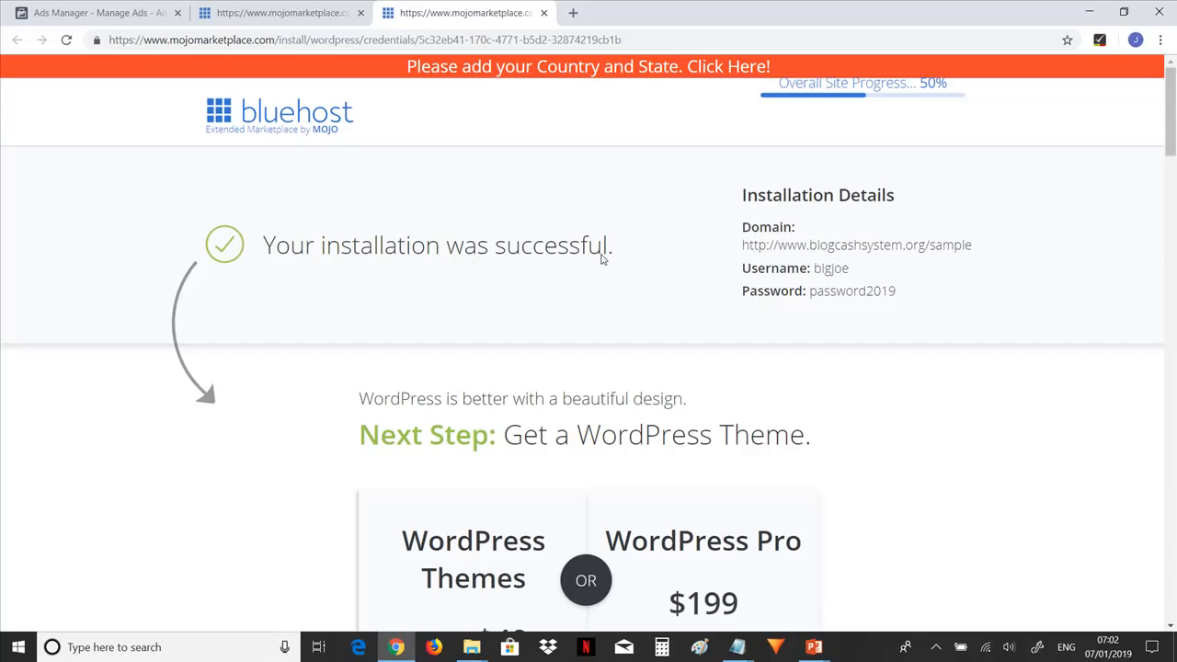
mouse_move(859, 259)
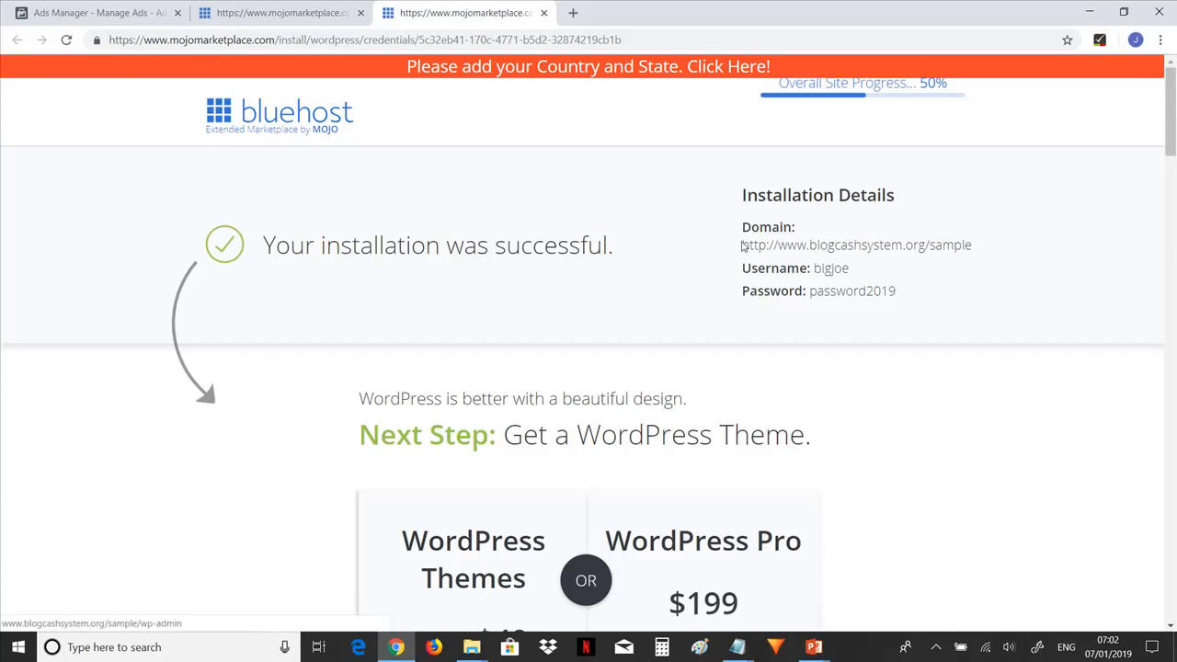
mouse_move(728, 211)
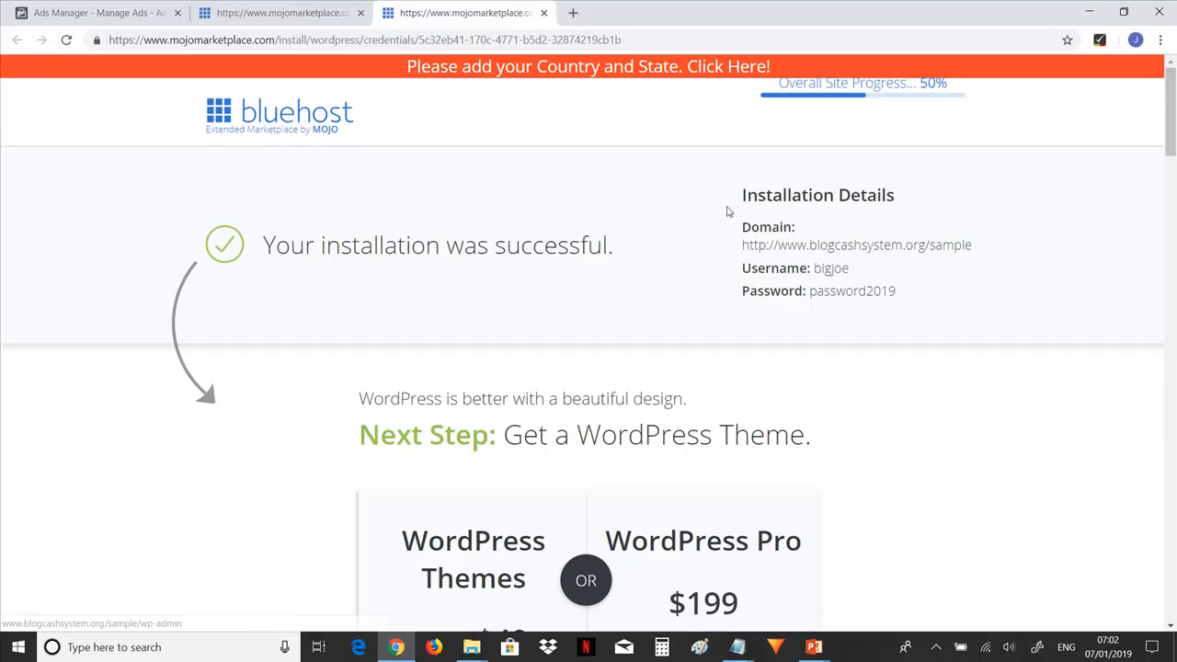
mouse_move(929, 257)
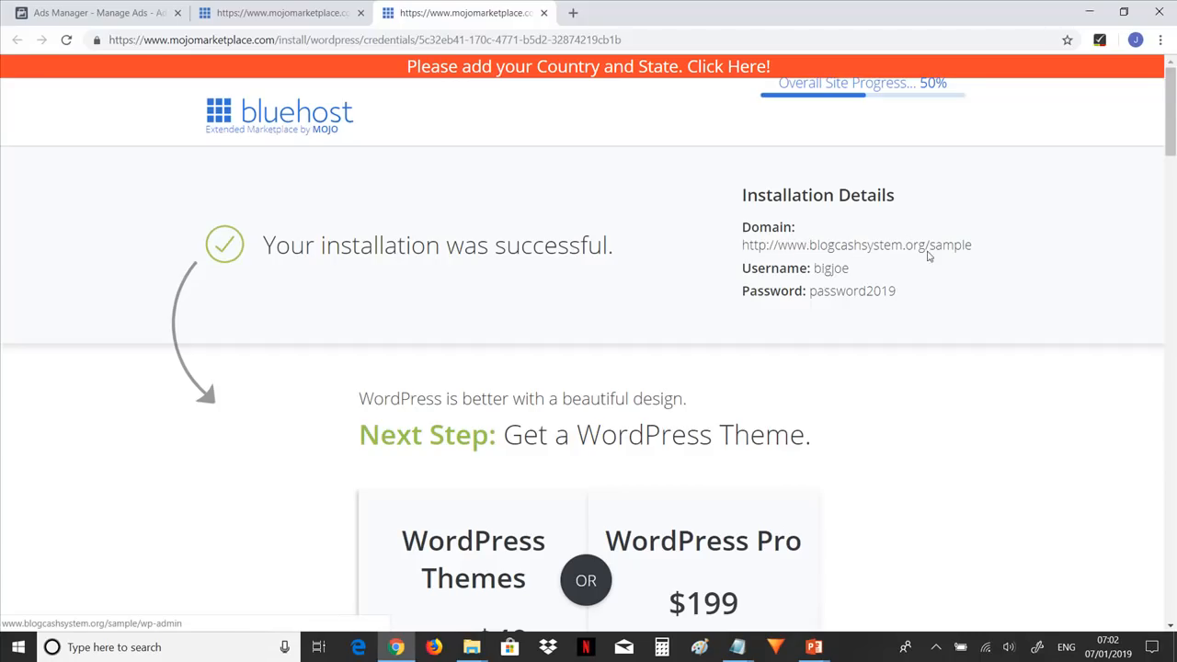
mouse_move(975, 251)
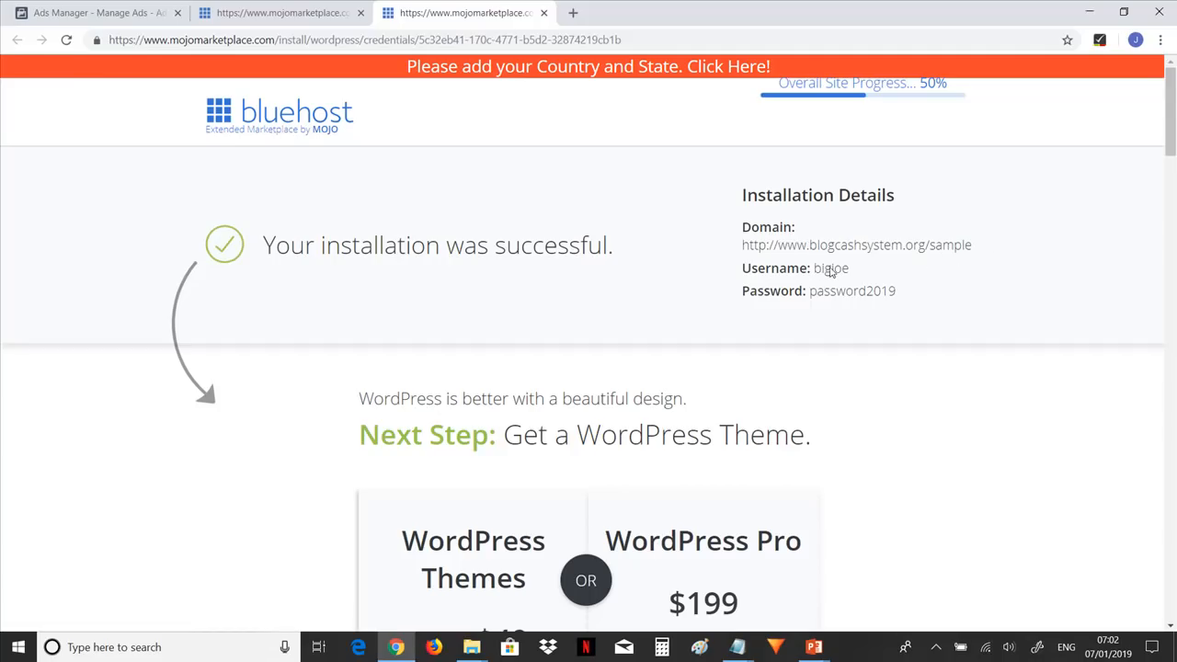
mouse_move(862, 291)
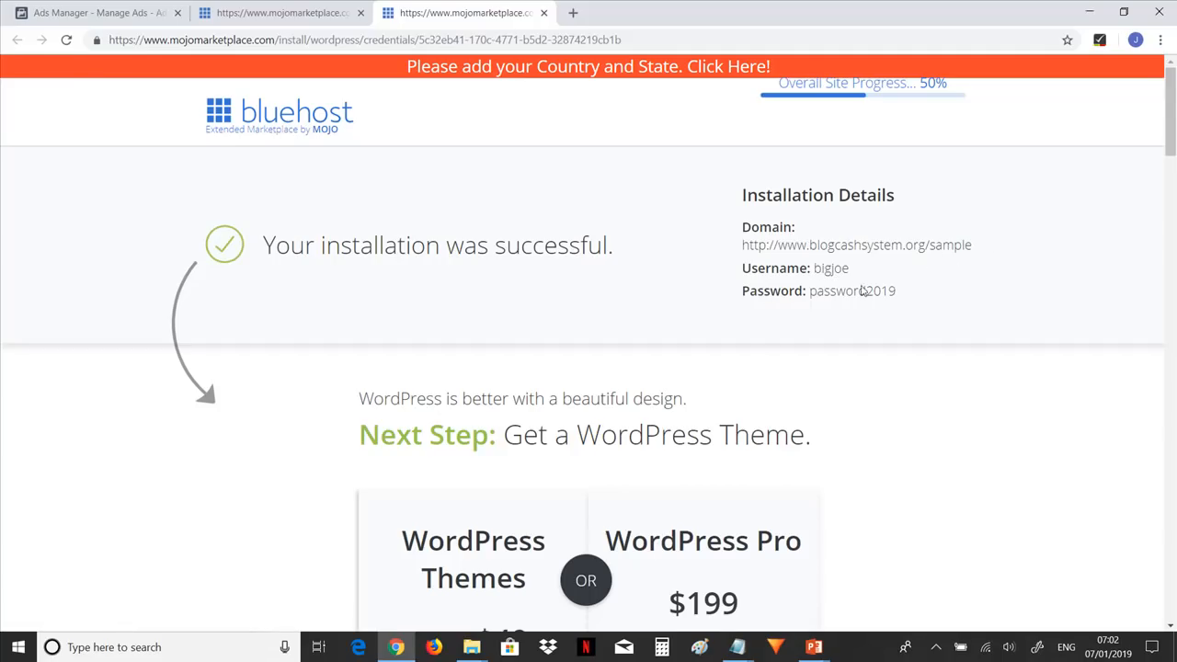
mouse_move(1104, 246)
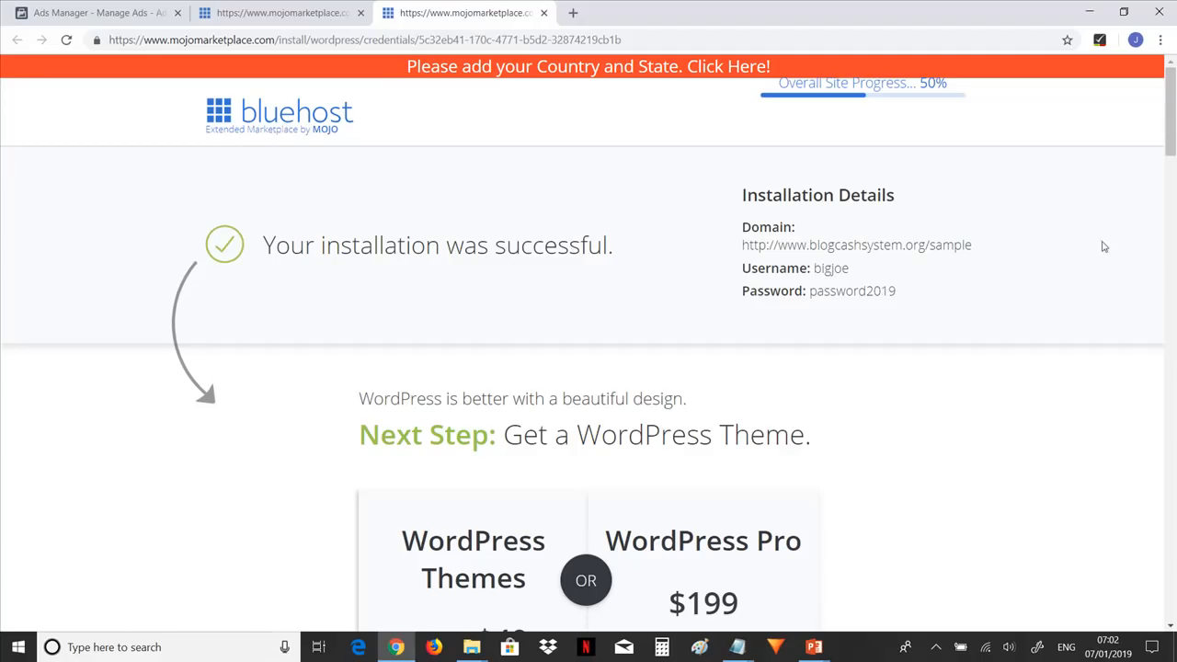
mouse_move(1145, 201)
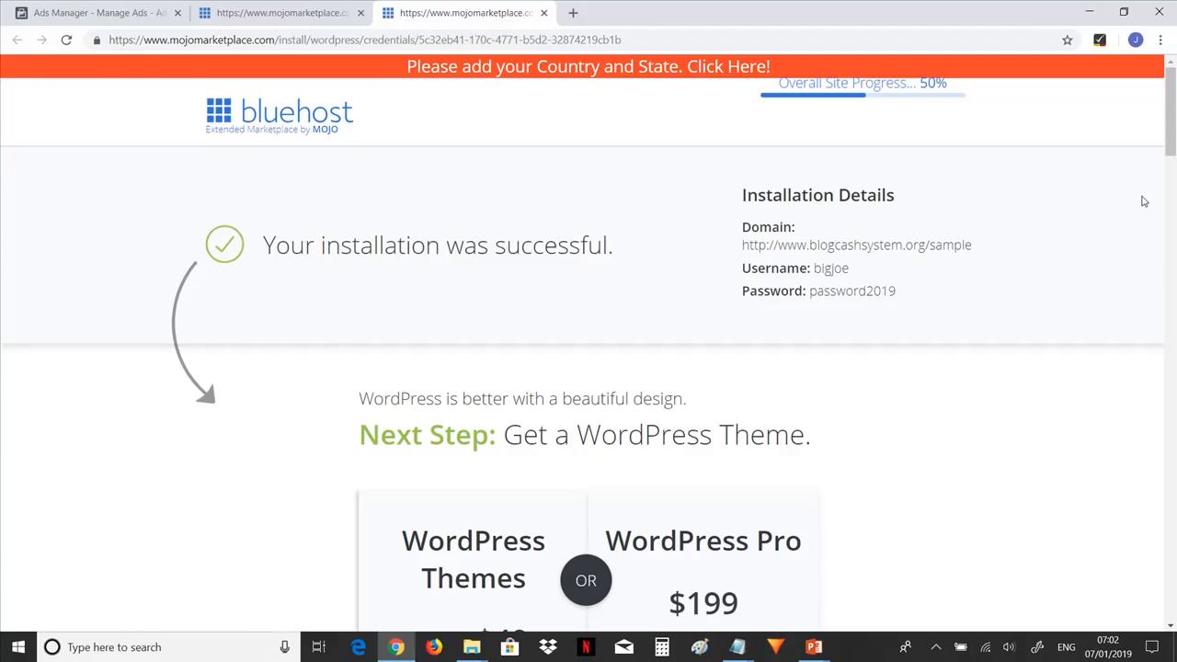
- Scroll past the theme offers and back up to the Installation Details
scroll(down, 3)
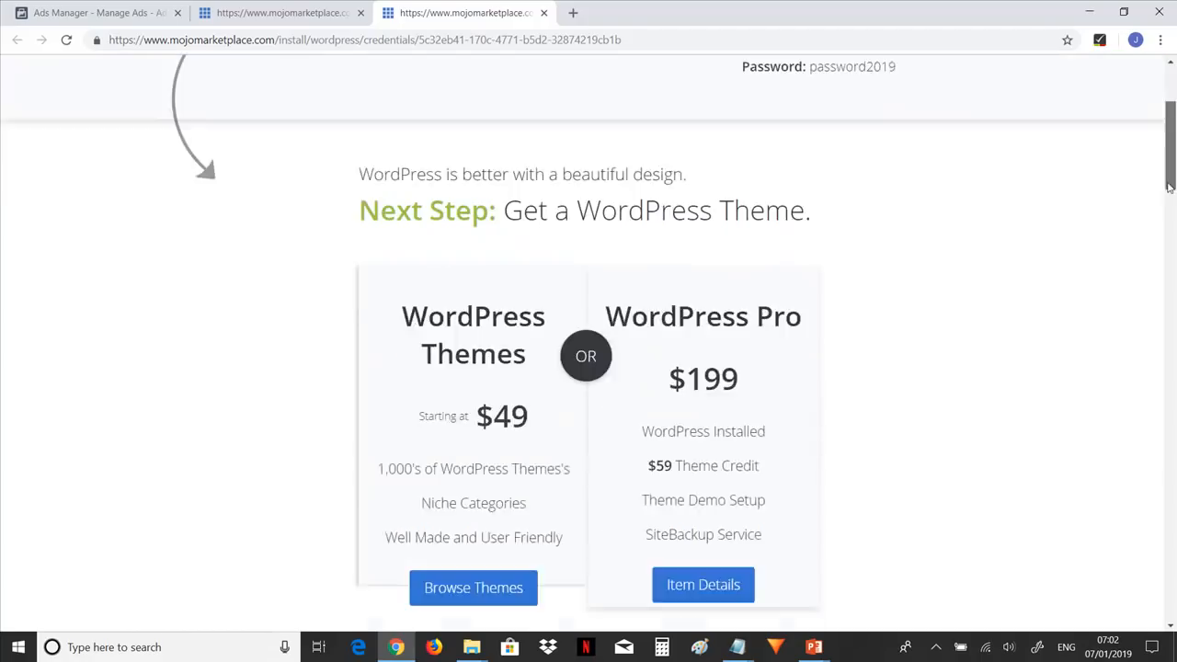
scroll(up, 3)
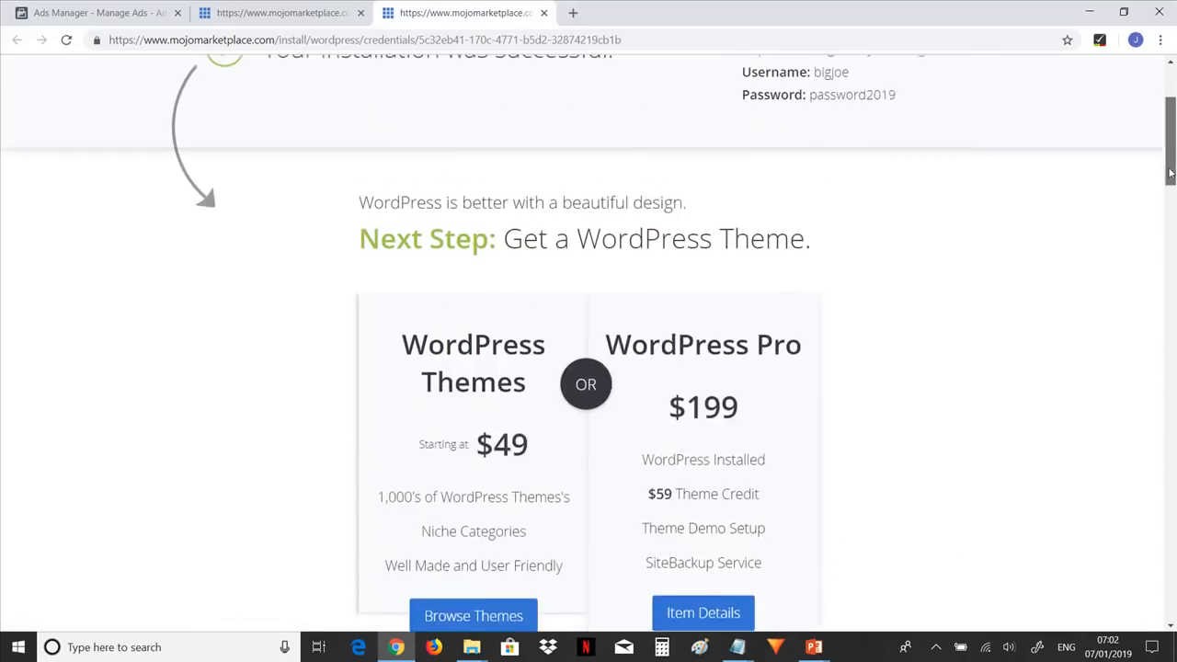
scroll(up, 3)
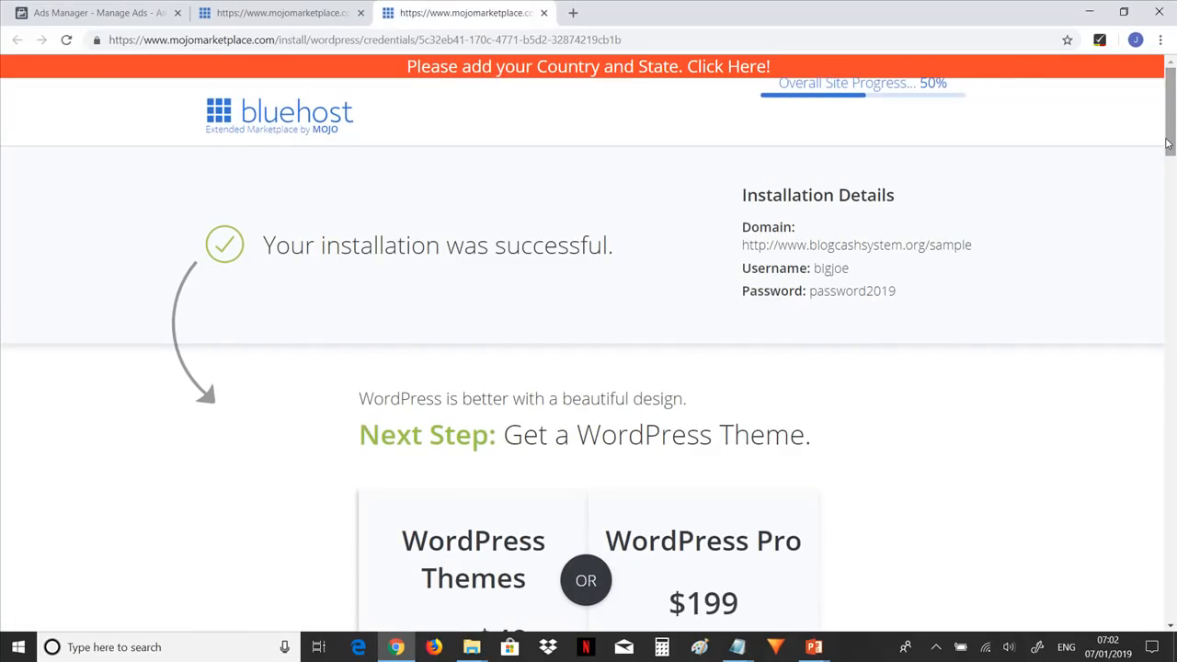
mouse_move(975, 257)
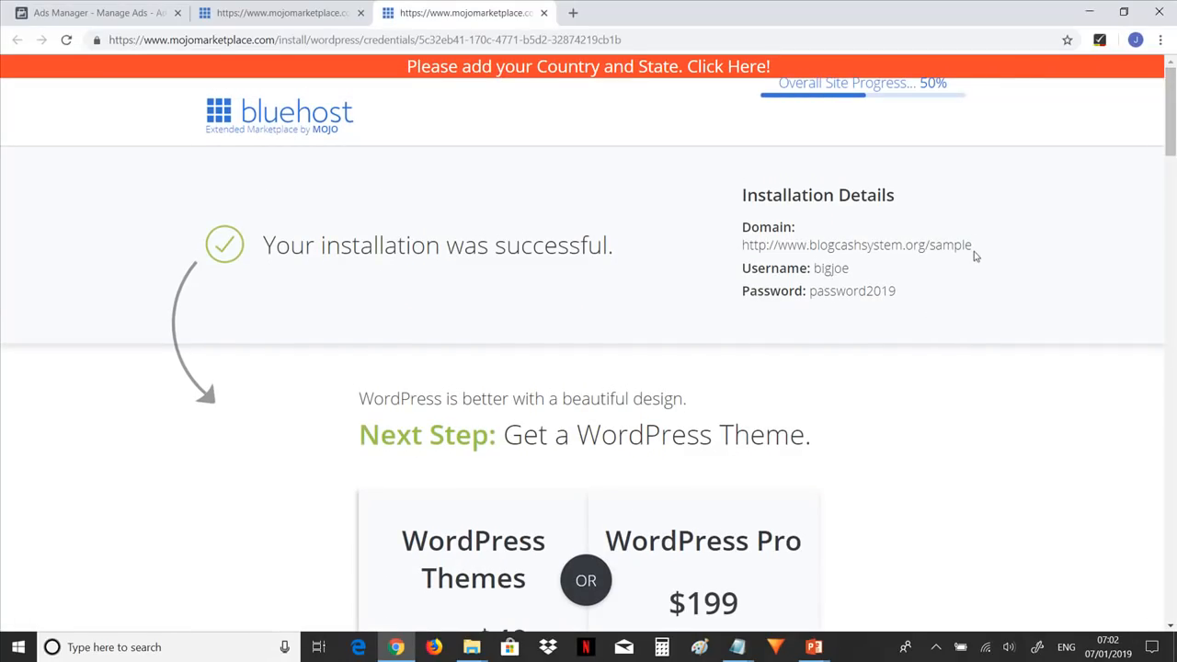
mouse_move(818, 403)
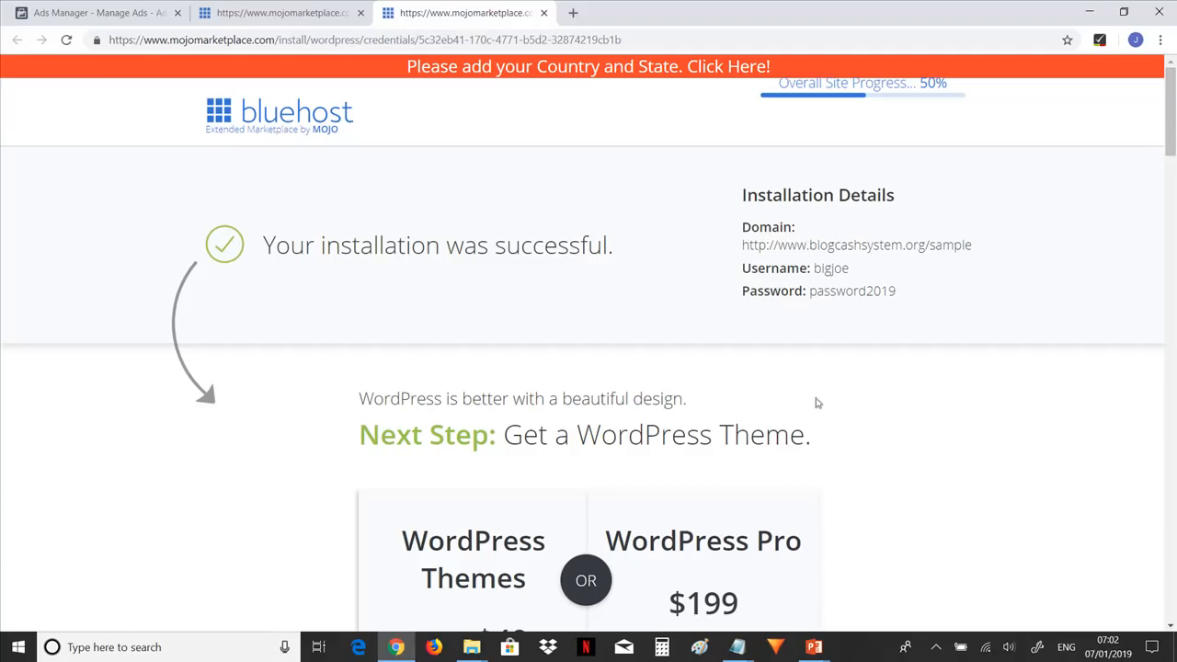
mouse_move(737, 646)
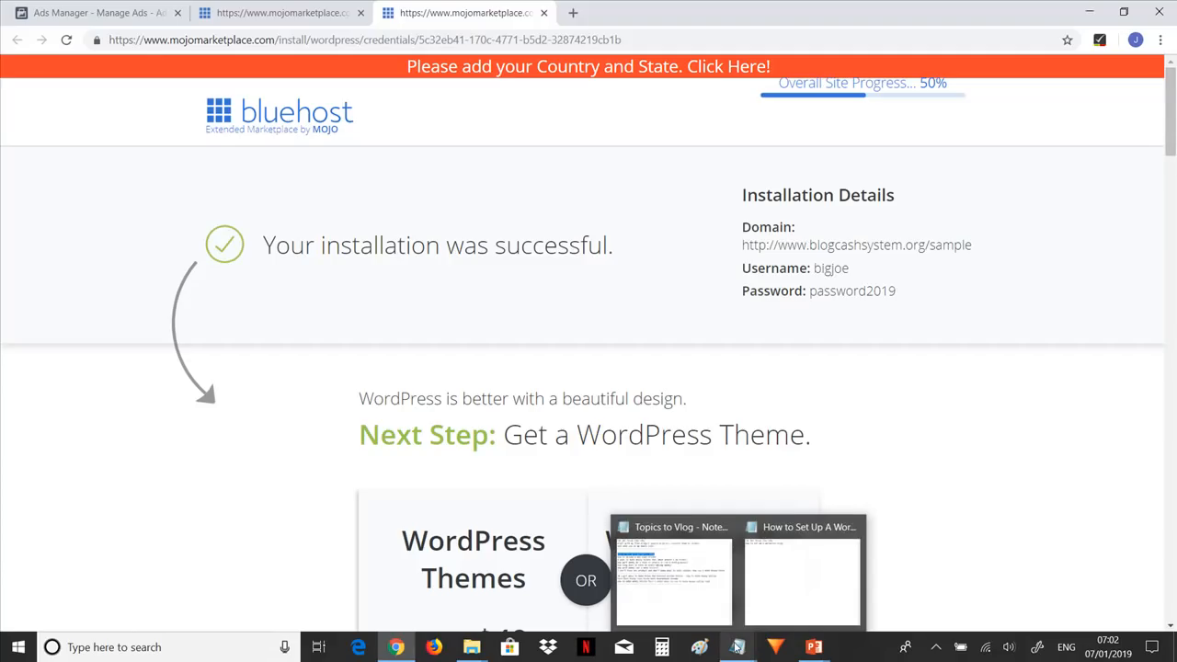
- Start a new Notepad note and bring over the domain, username and password
right_click(737, 646)
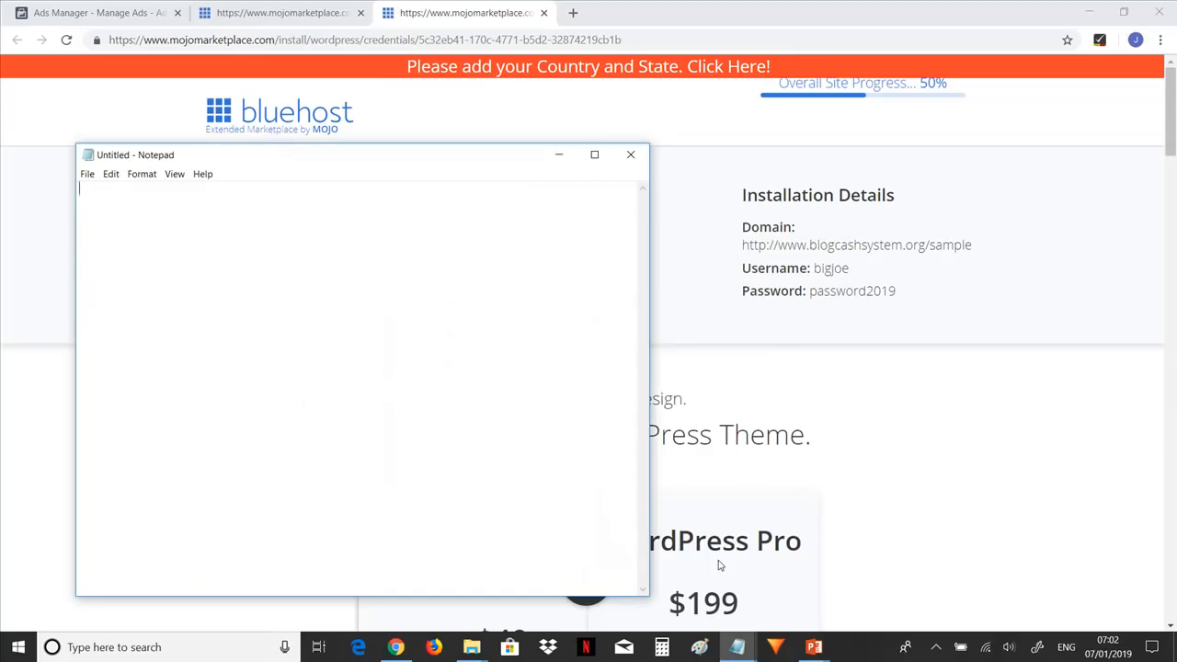
mouse_move(978, 254)
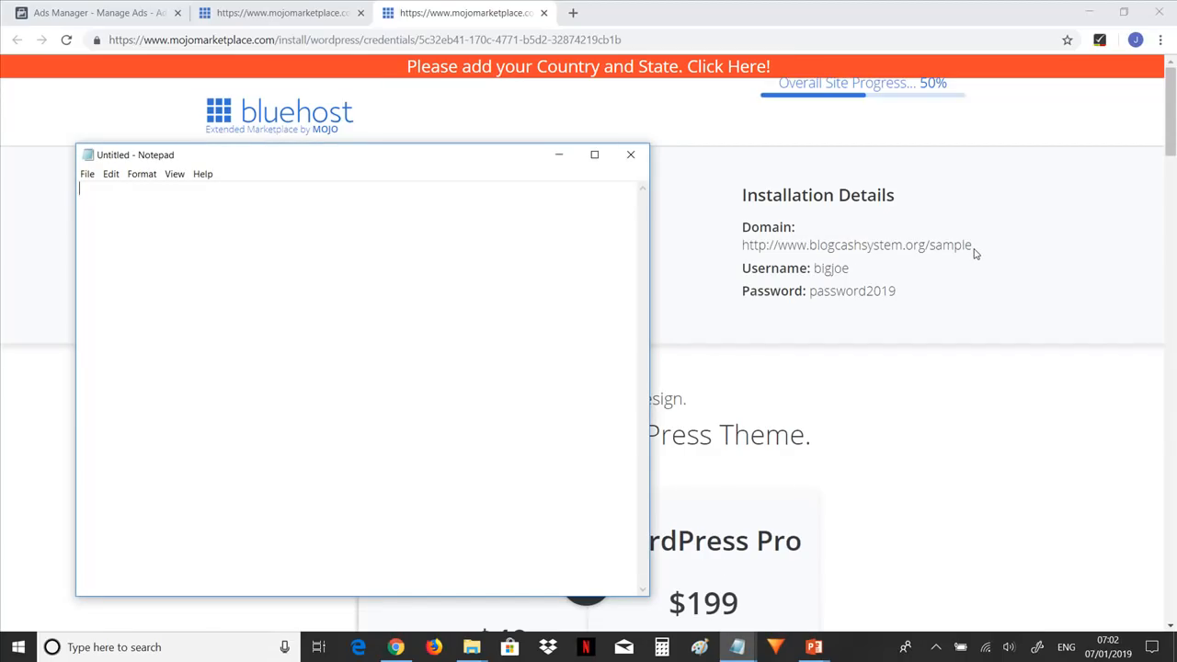
click(631, 155)
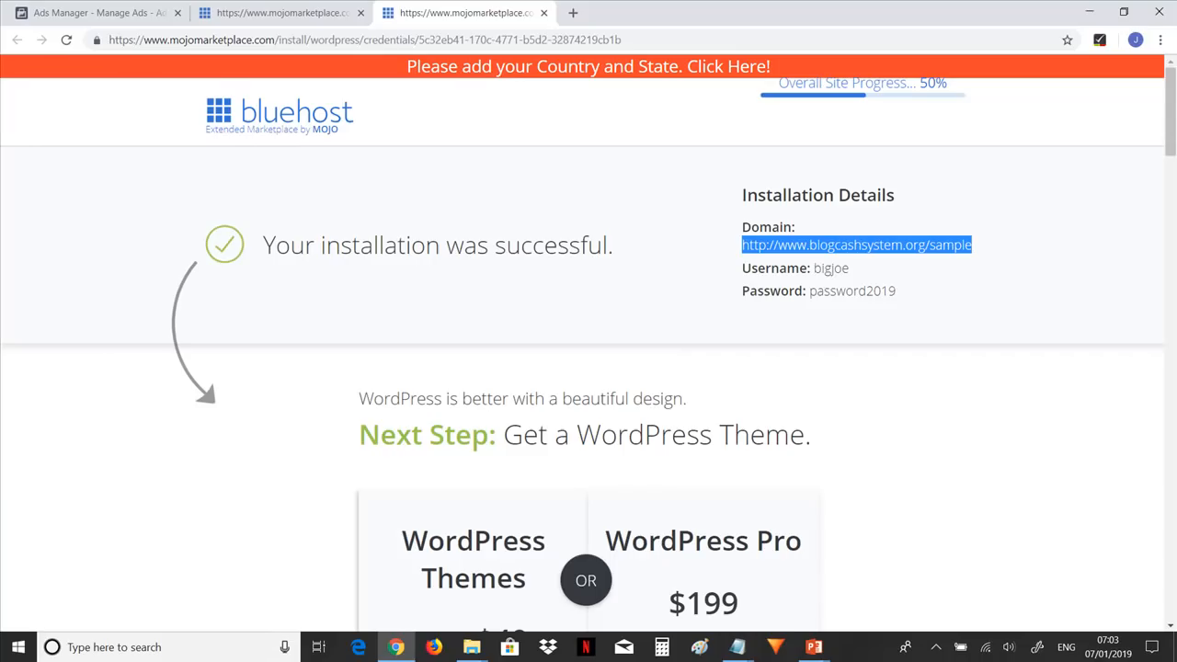
mouse_move(738, 646)
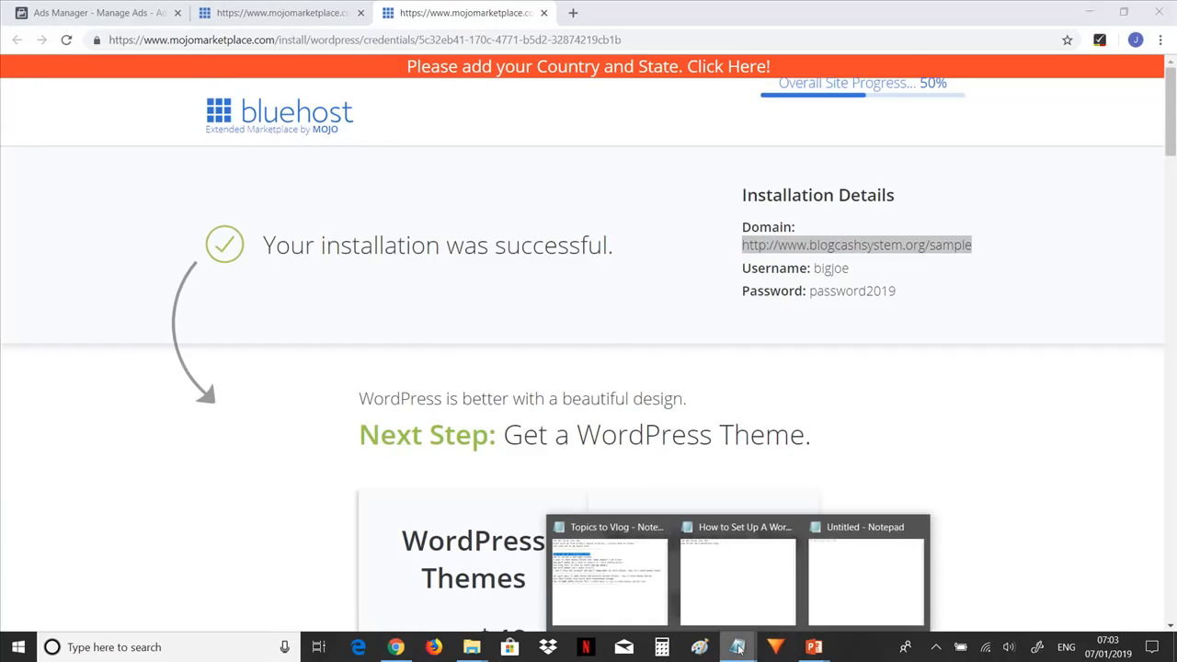
click(865, 570)
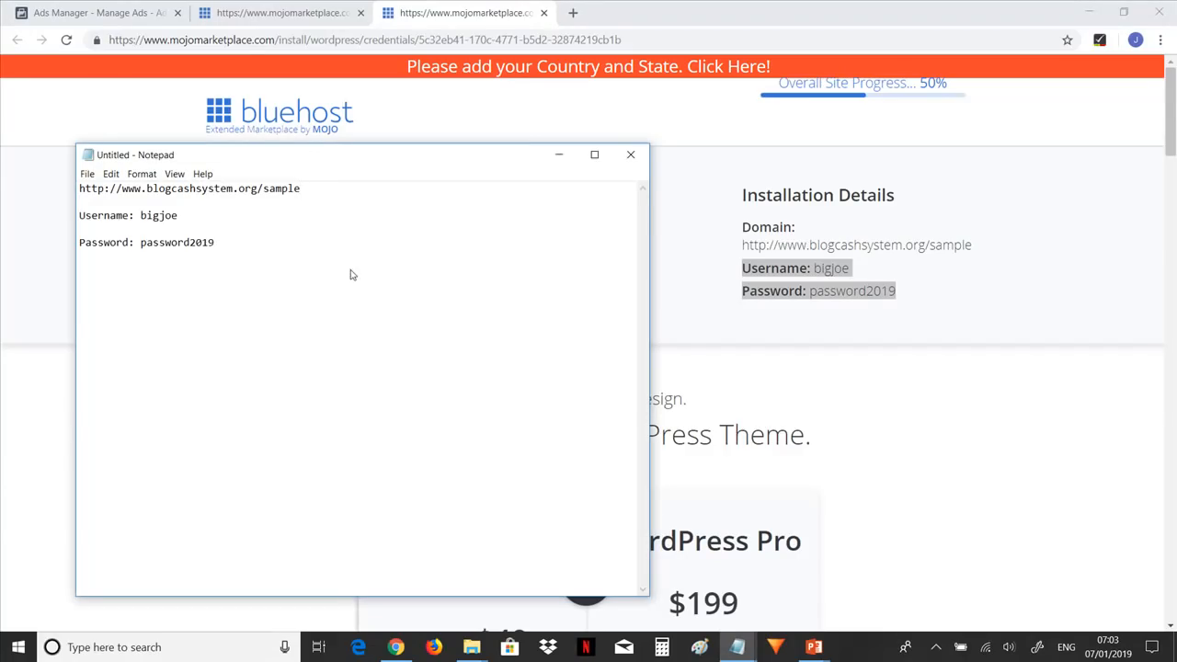
mouse_move(322, 196)
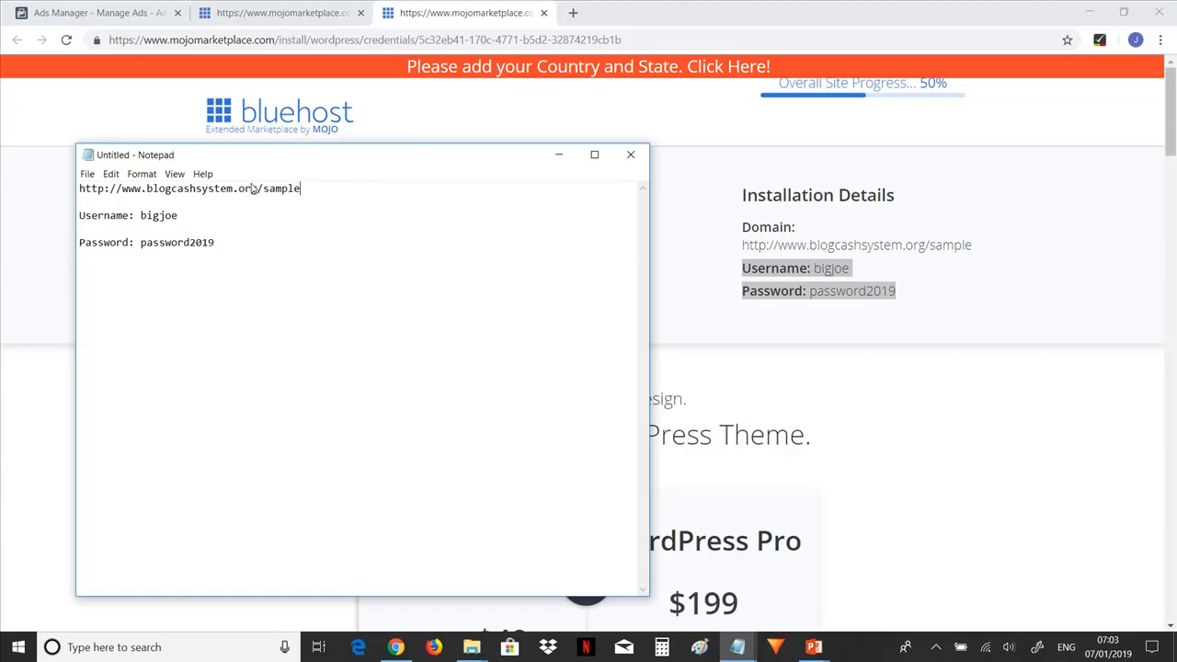
mouse_move(324, 190)
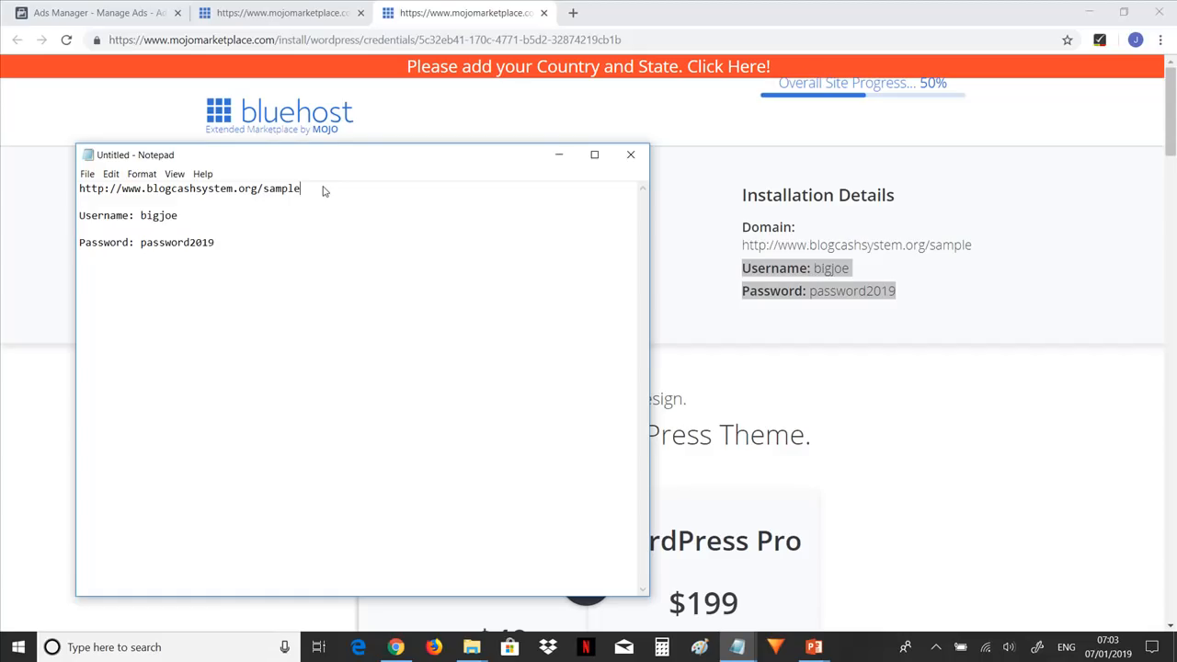
- Append /wp-admin to the site address and select the full login URL
text(/)
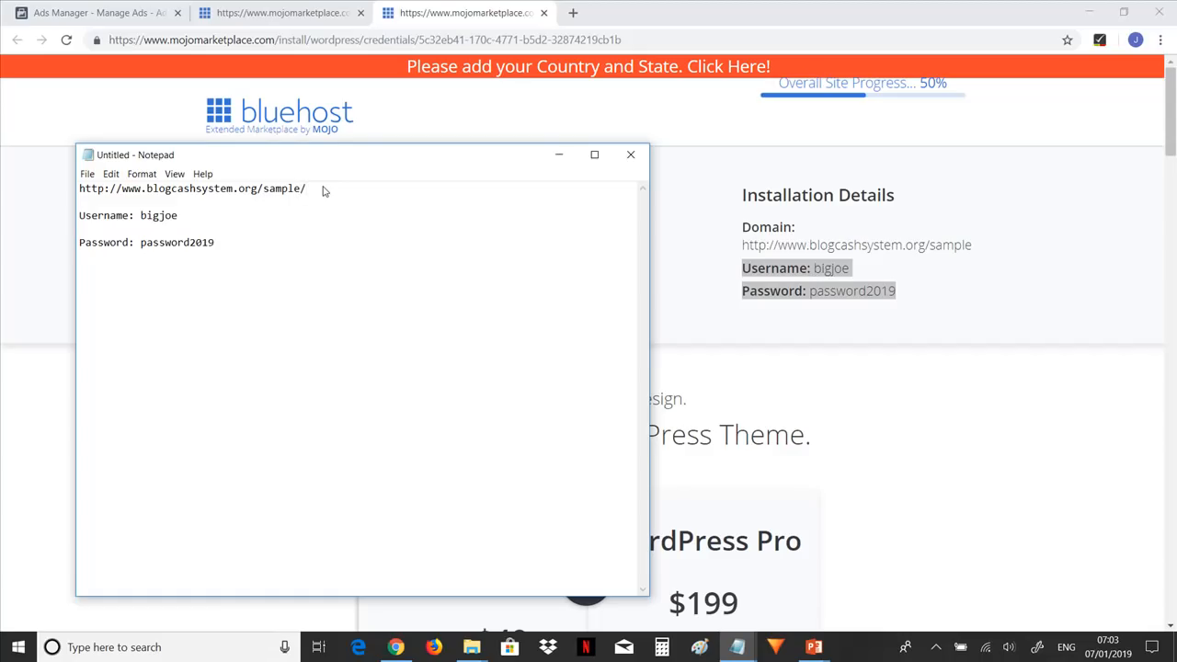
text(wp-)
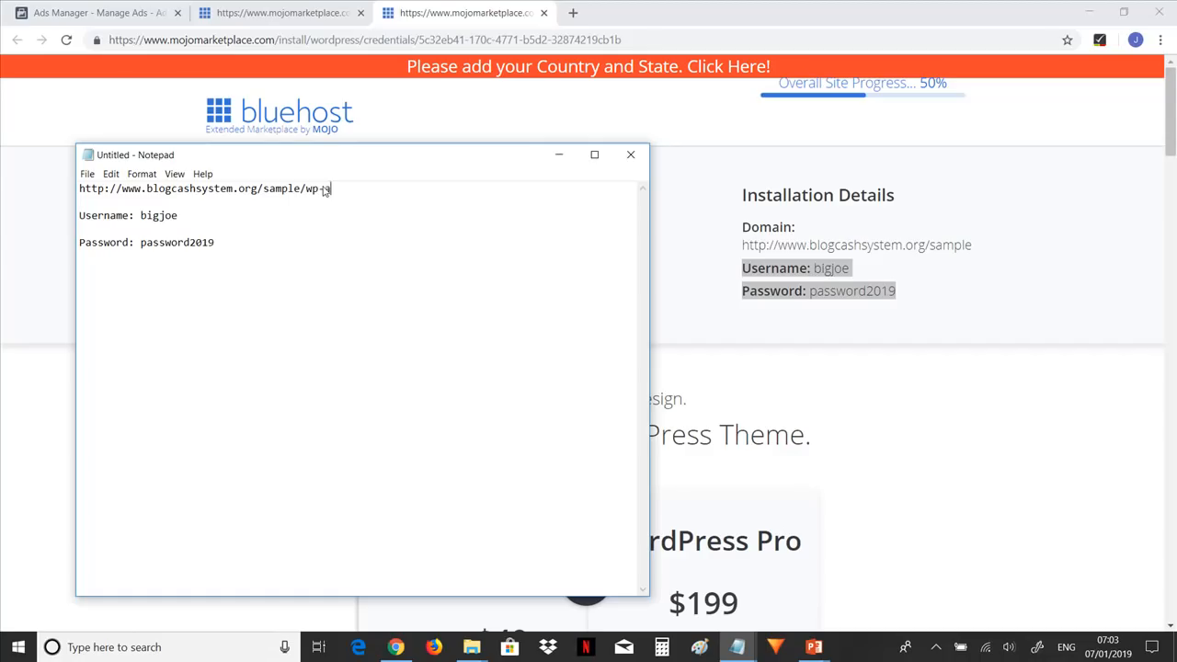
text(admin)
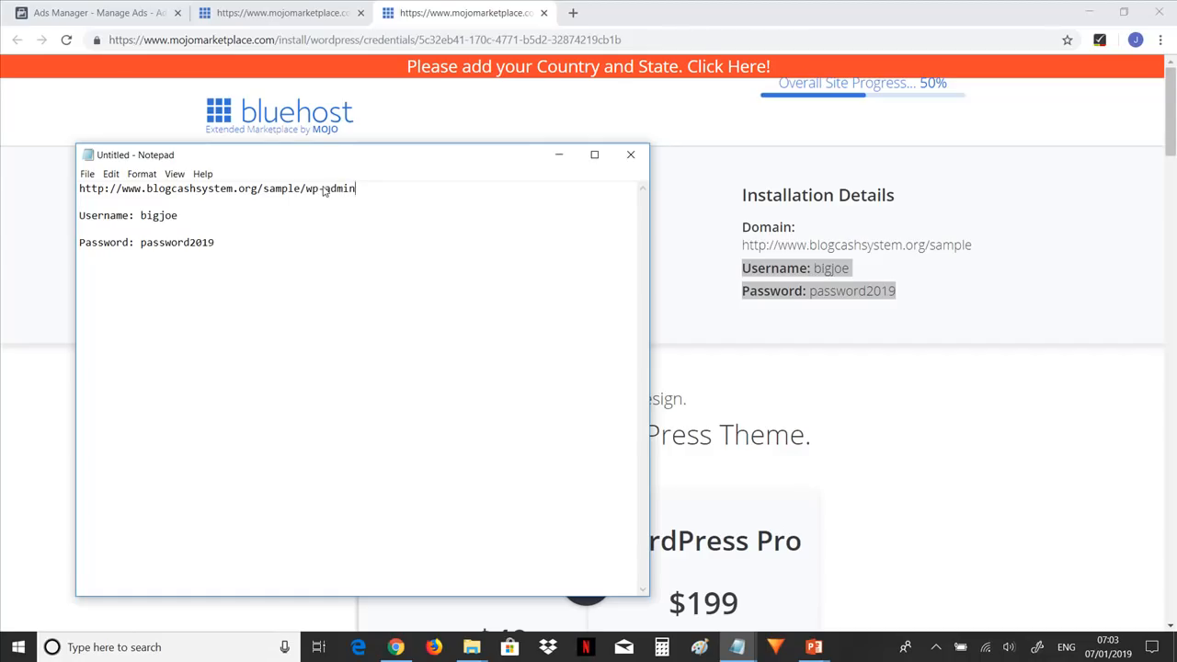
drag(226, 188, 355, 188)
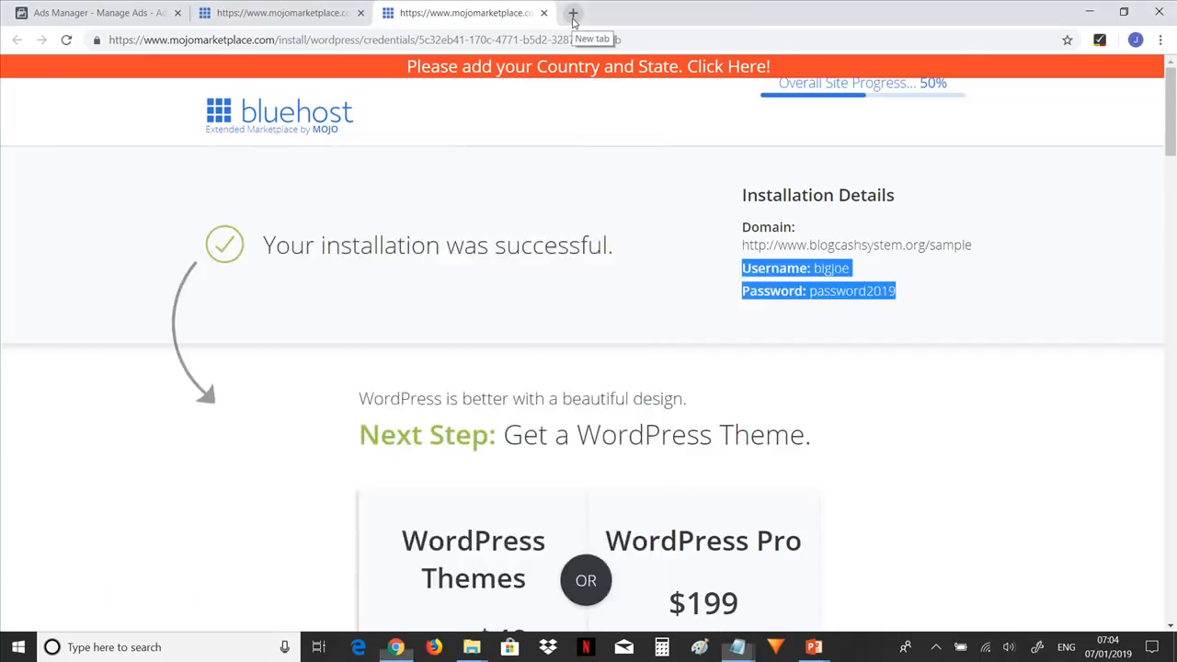
click(573, 13)
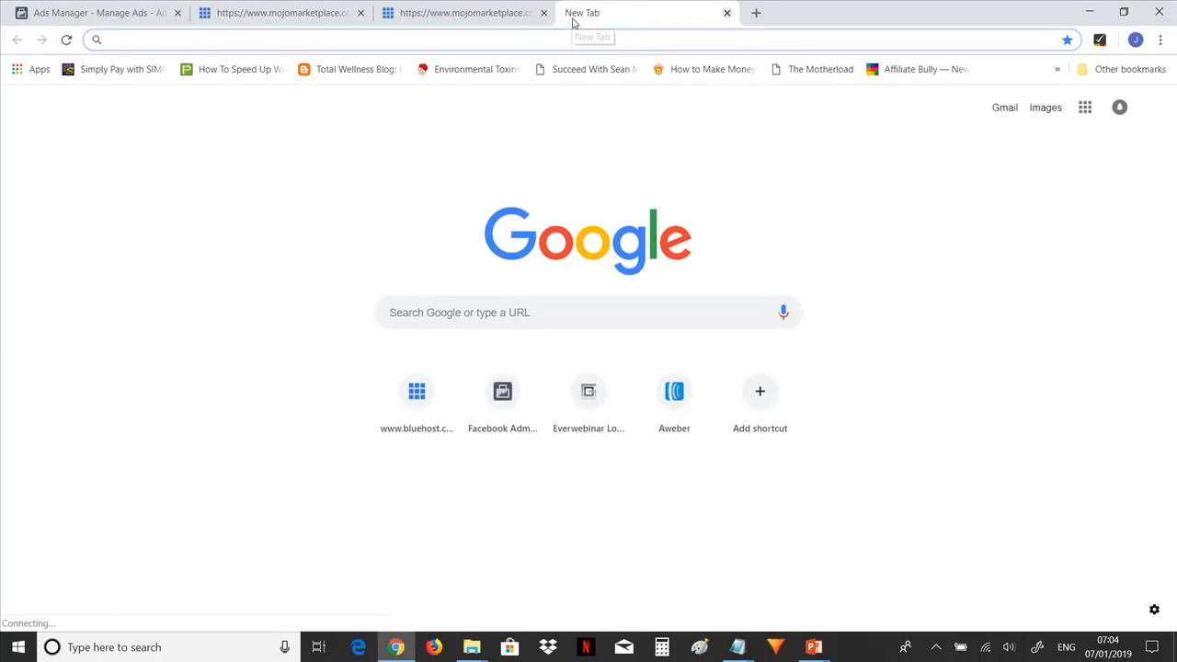
text(www.blogcashsystem.org/sample/wp-admin)
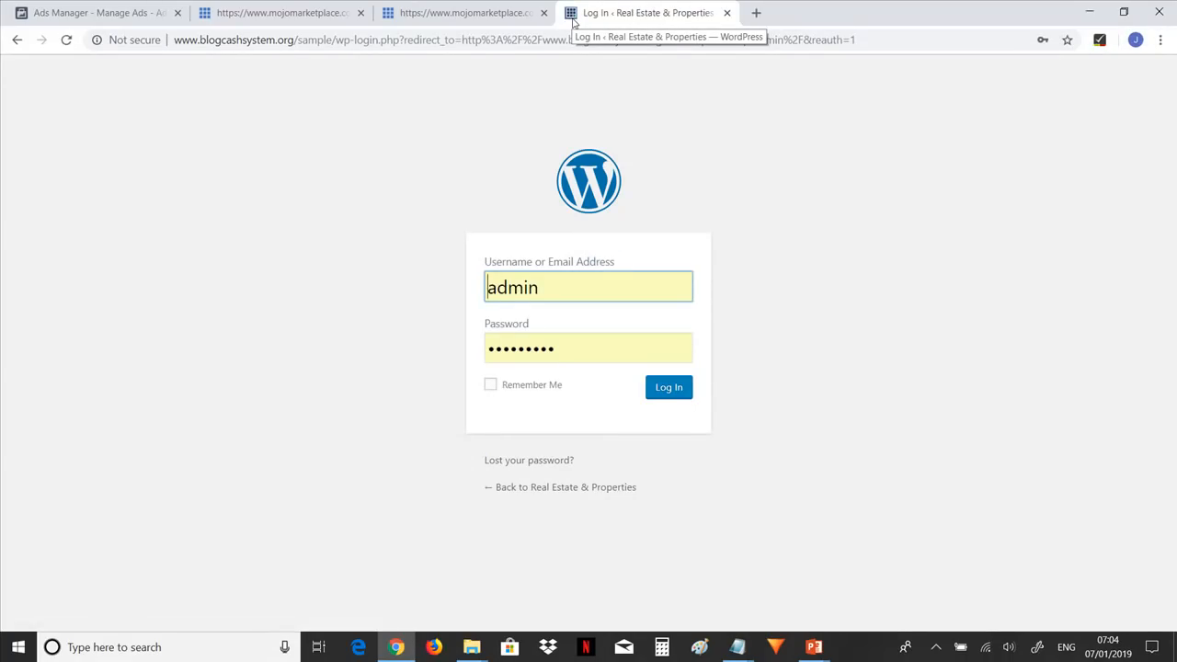
mouse_move(753, 277)
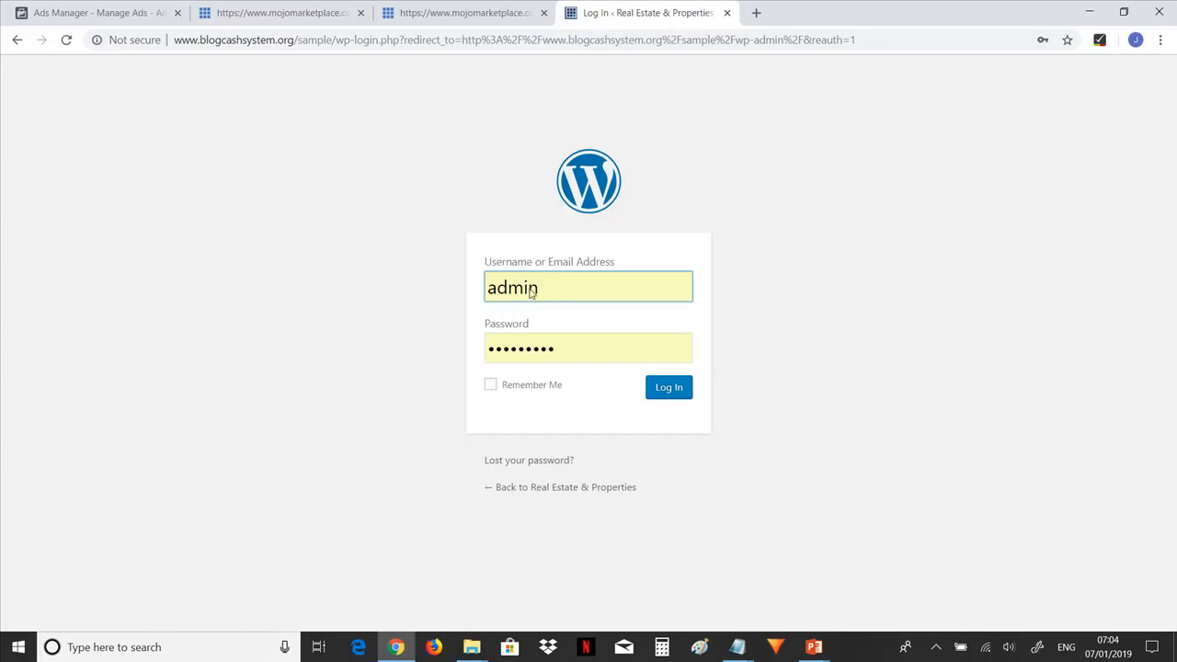
mouse_move(541, 287)
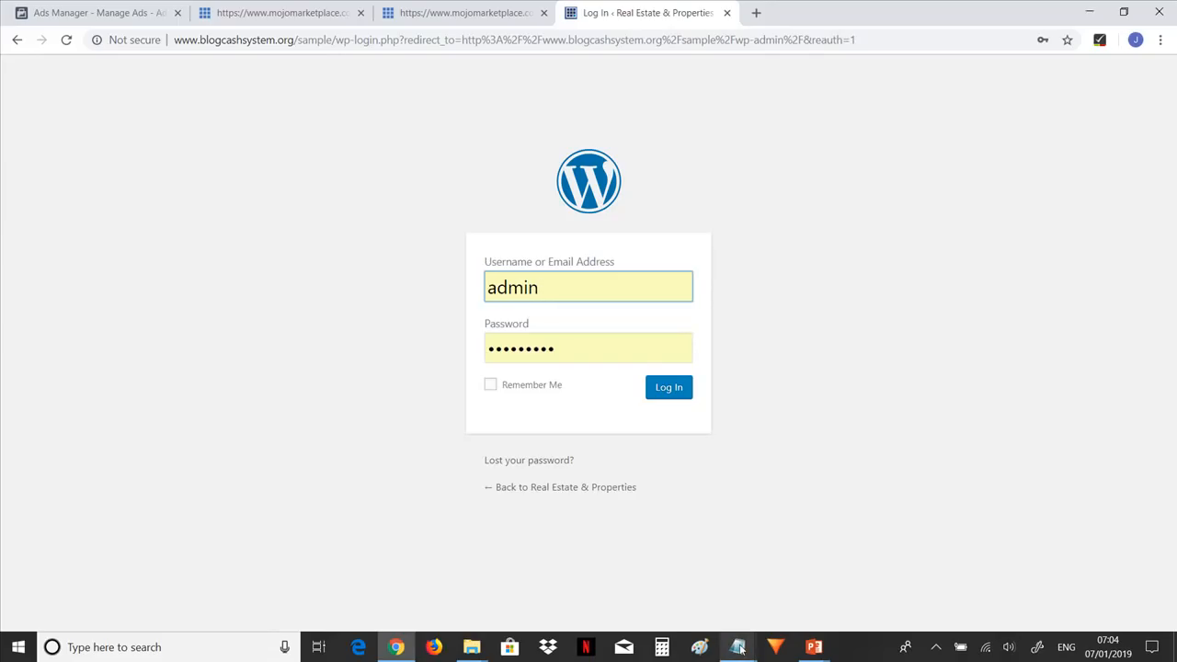
- Copy the username from the note and enter 'bigjoe' as the username
click(738, 647)
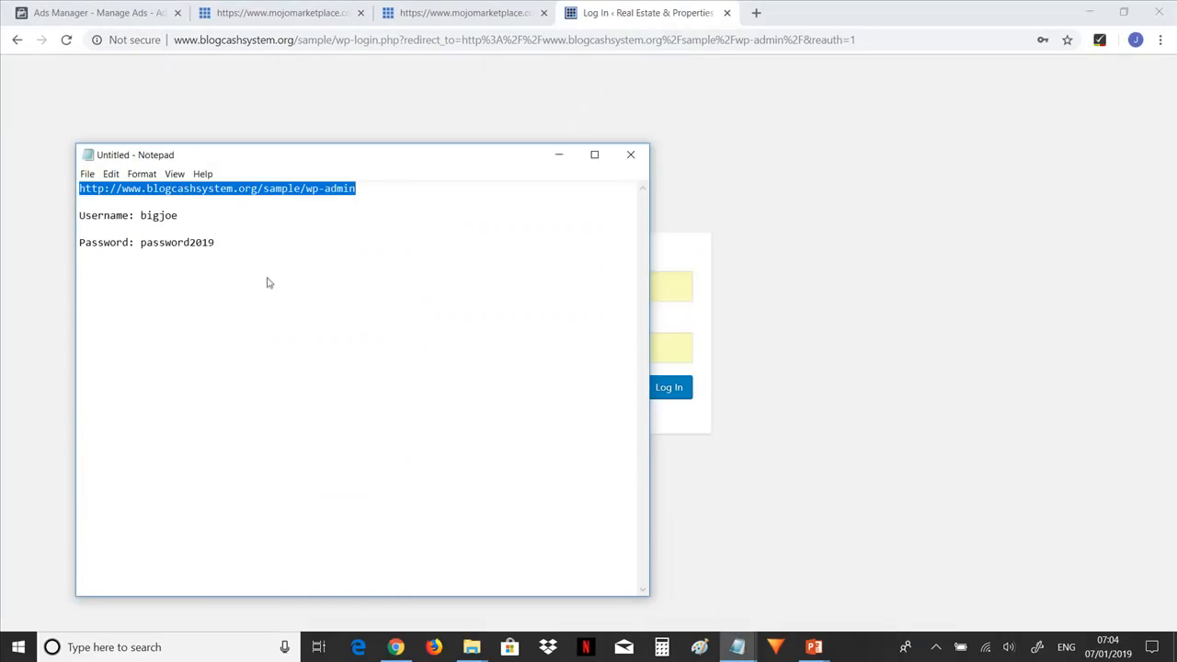
click(180, 221)
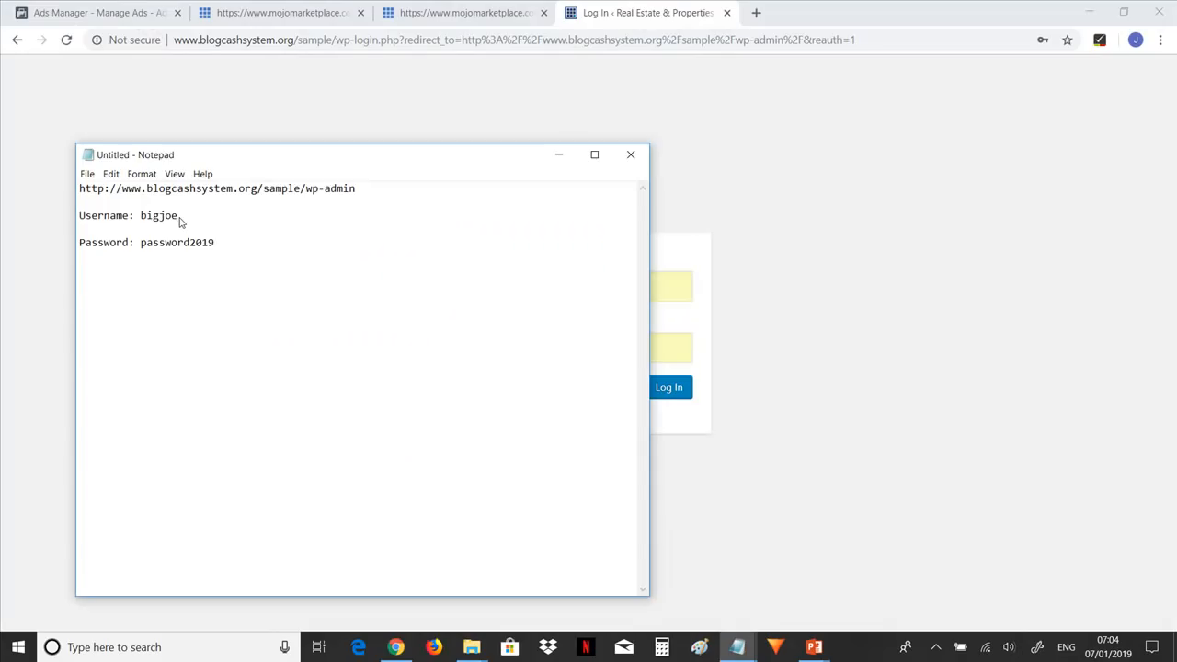
double_click(158, 215)
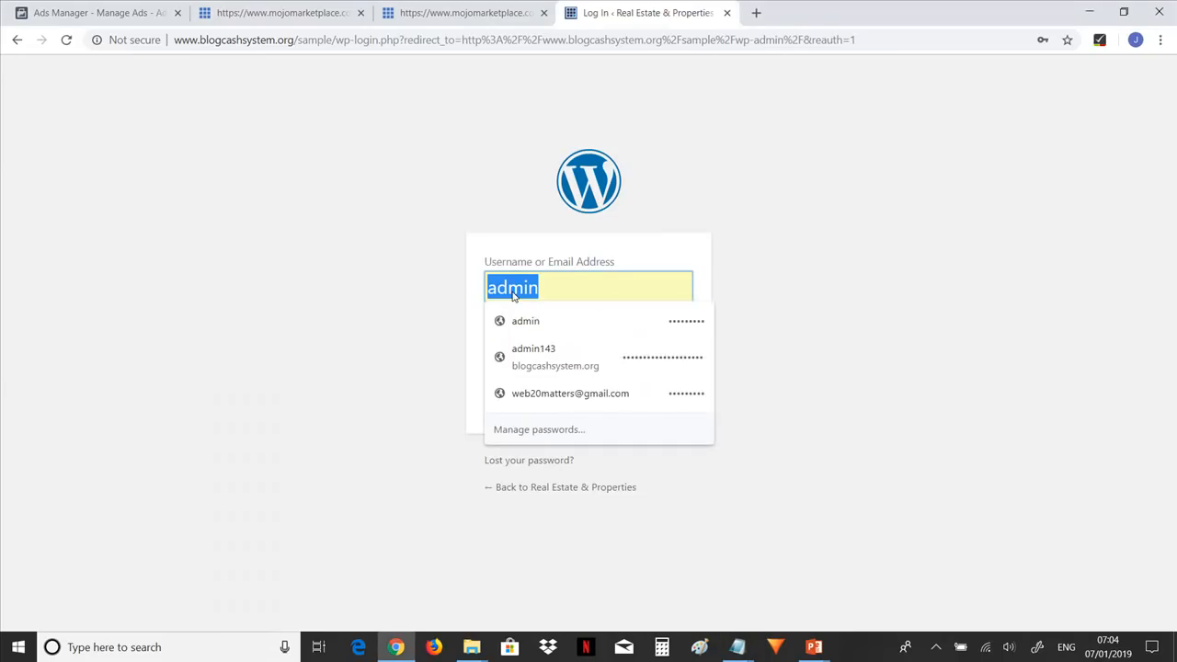
text(bigjoe)
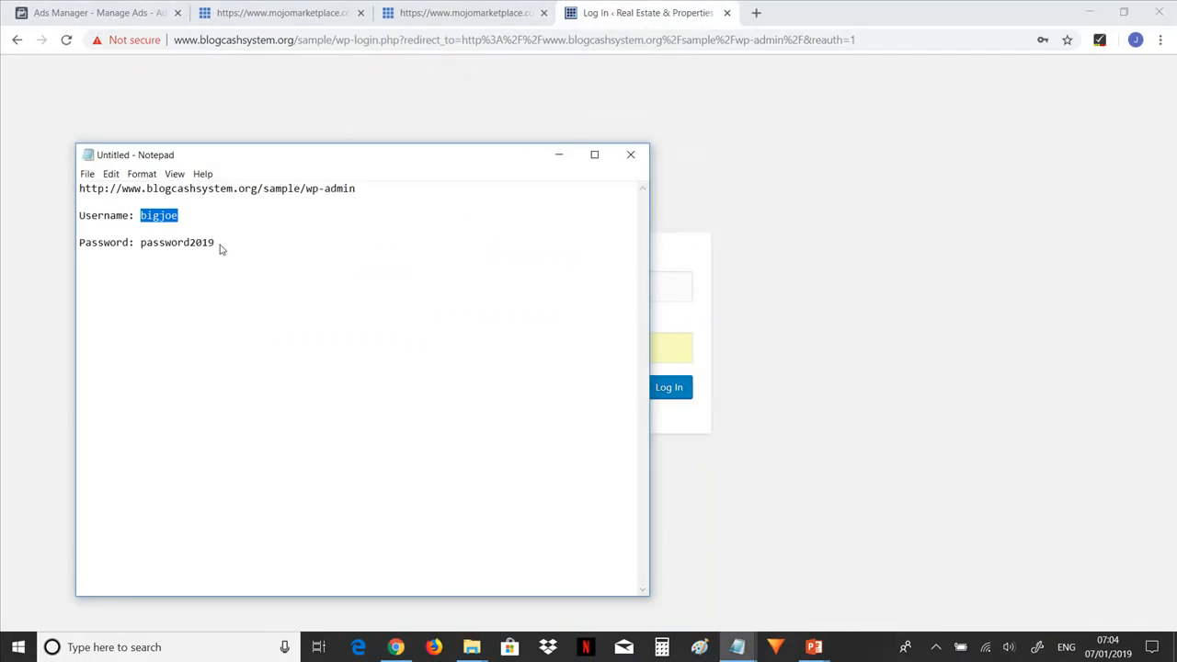
- Copy the saved password into the login form and sign in
click(216, 242)
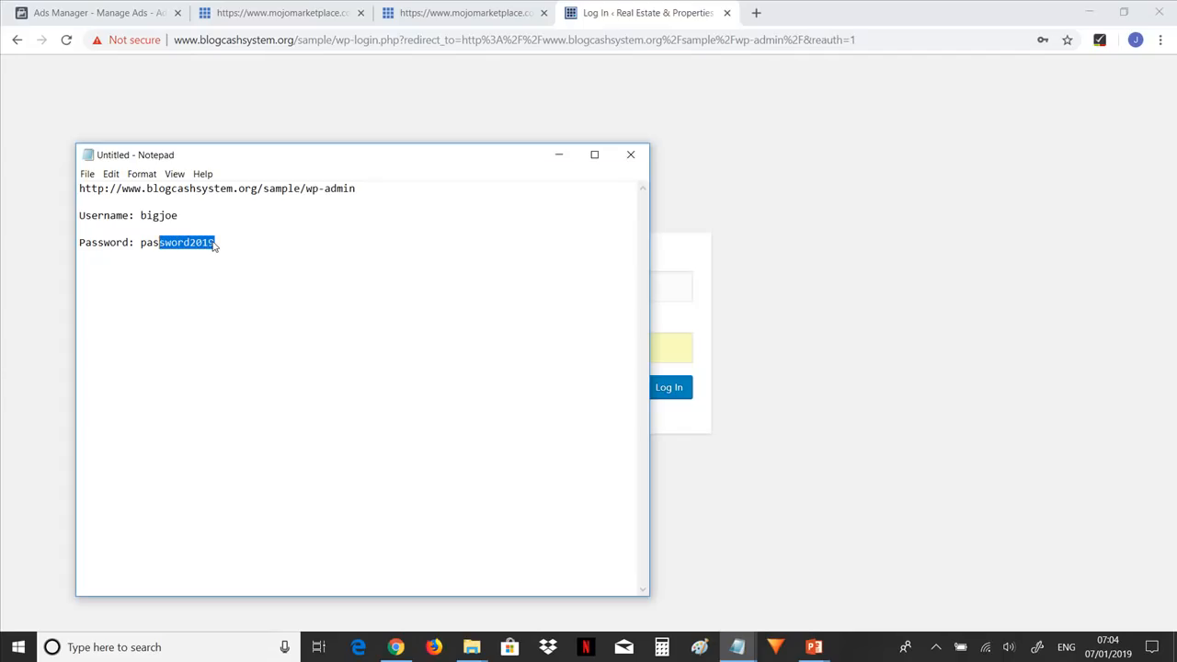
double_click(175, 242)
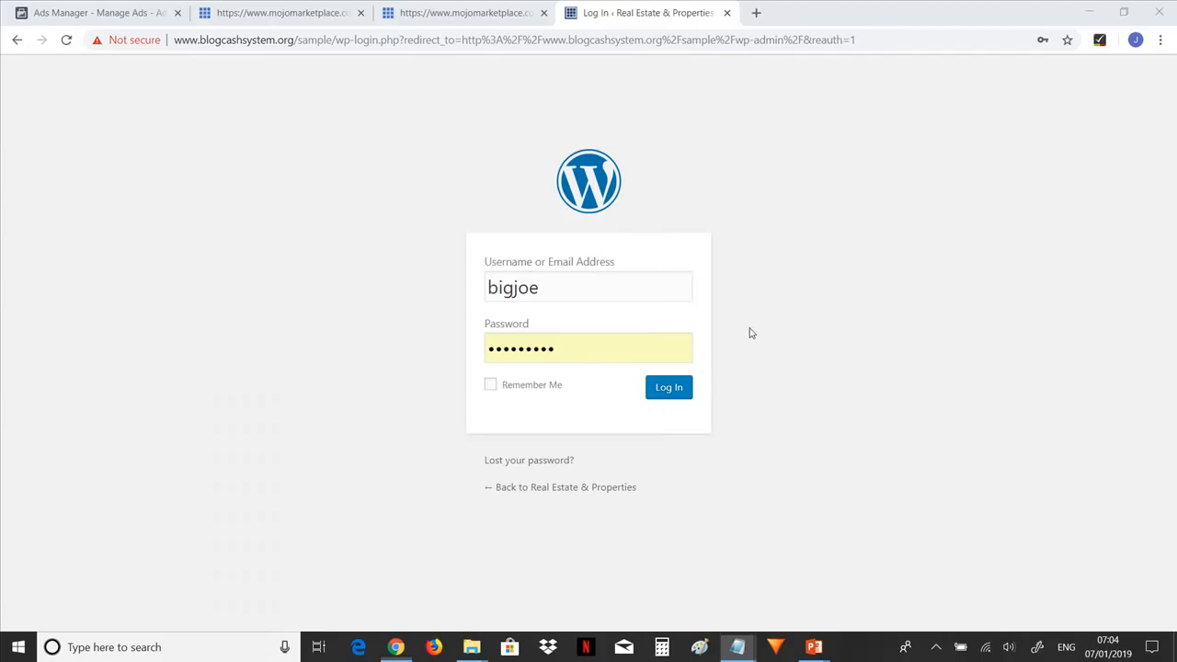
click(589, 347)
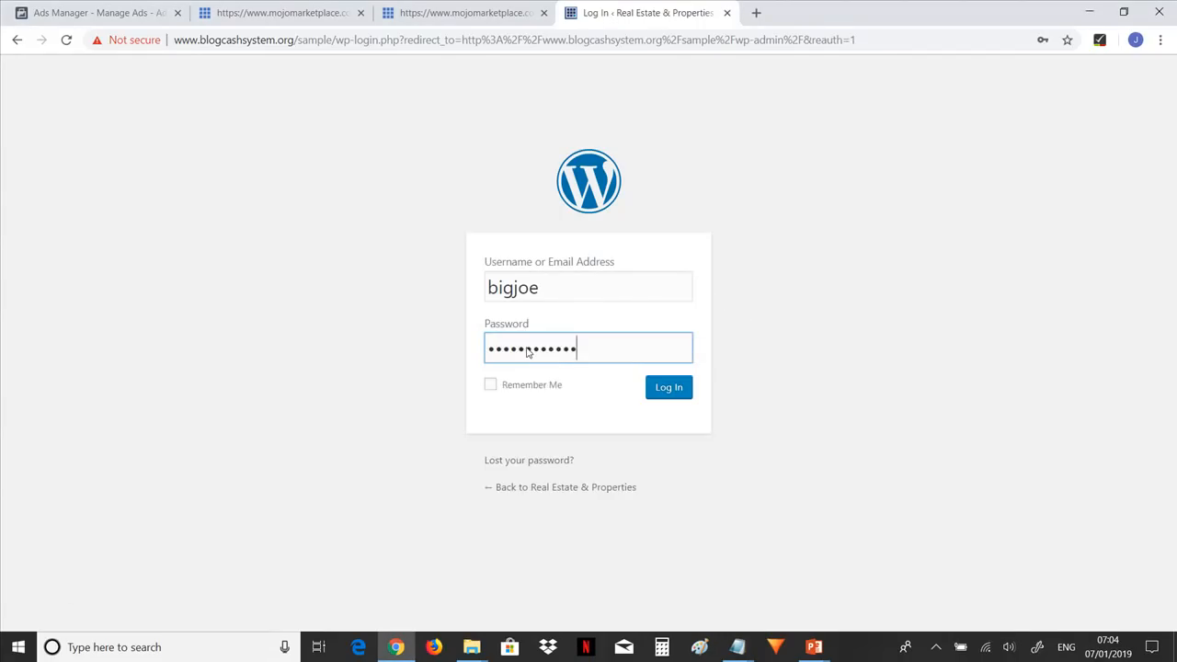
mouse_move(669, 387)
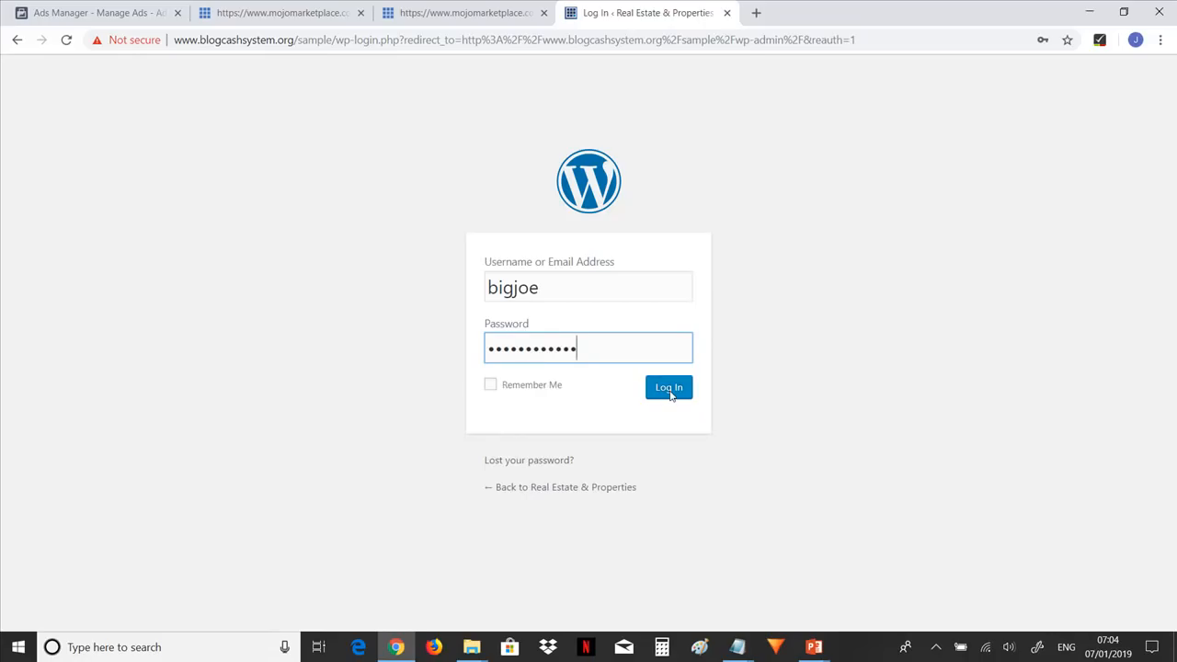
click(668, 387)
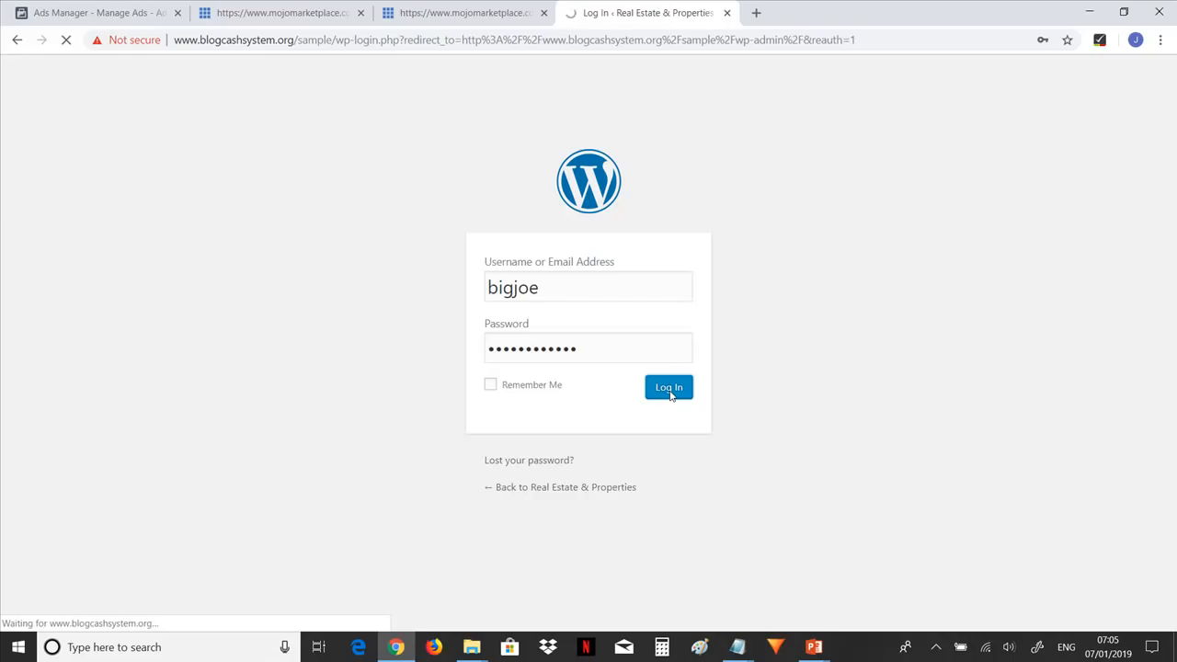
mouse_move(737, 647)
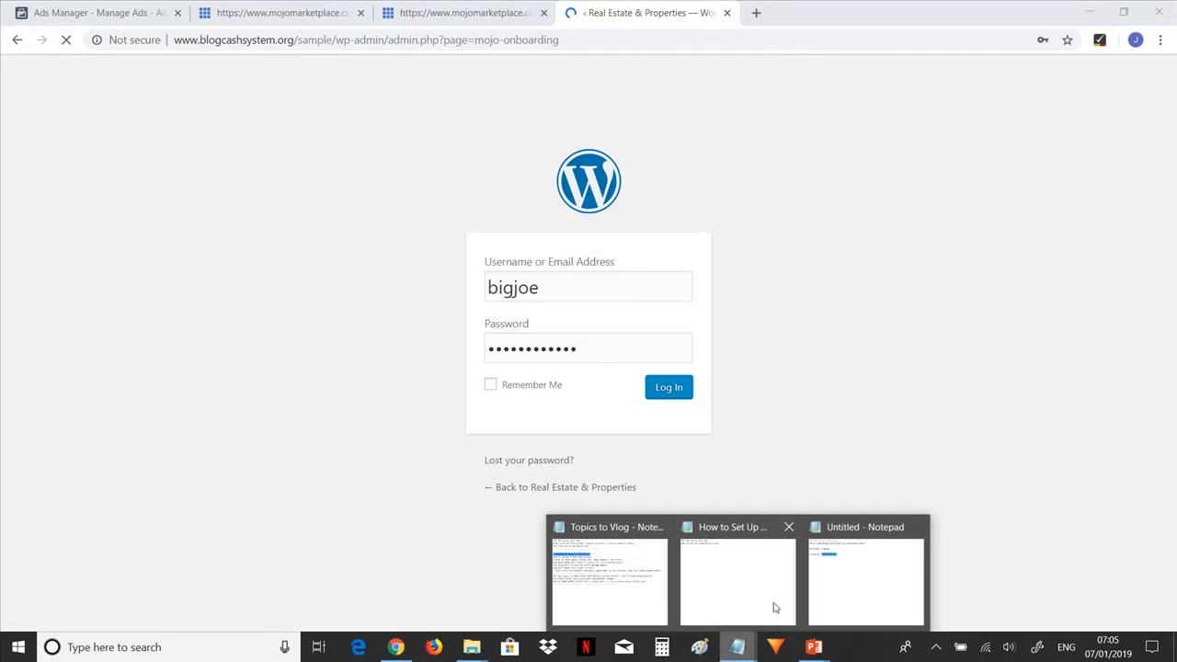
click(864, 580)
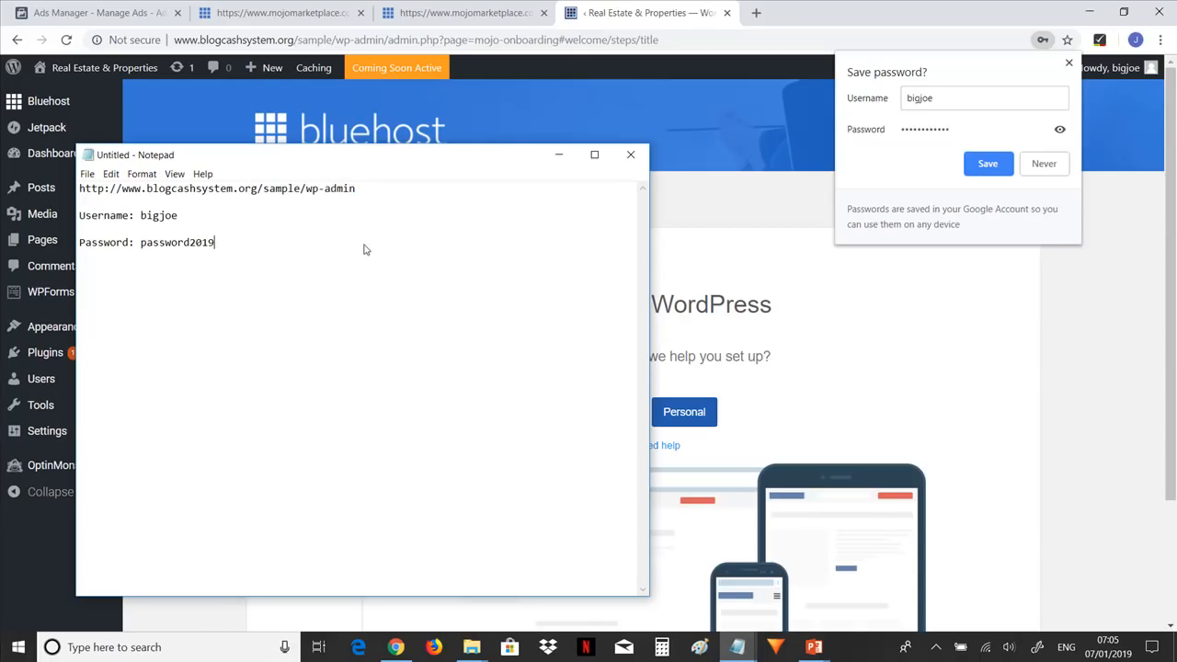
text(http://www.blogcashsystem.org/sample/wp-admin)
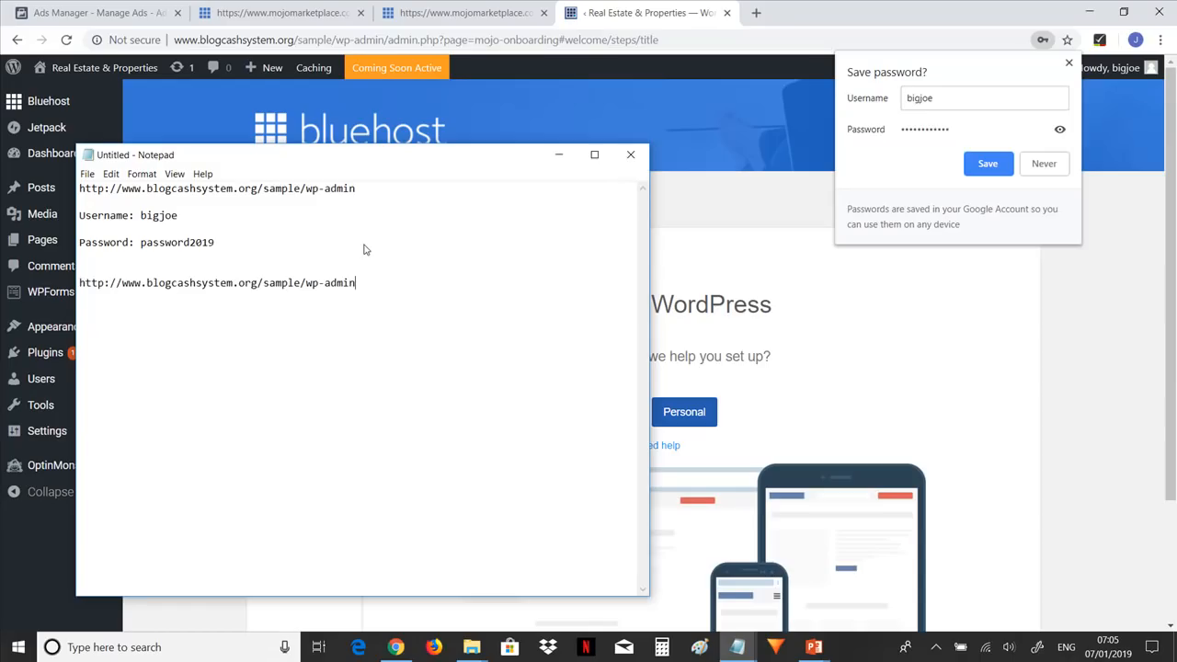
key(BackSpace)
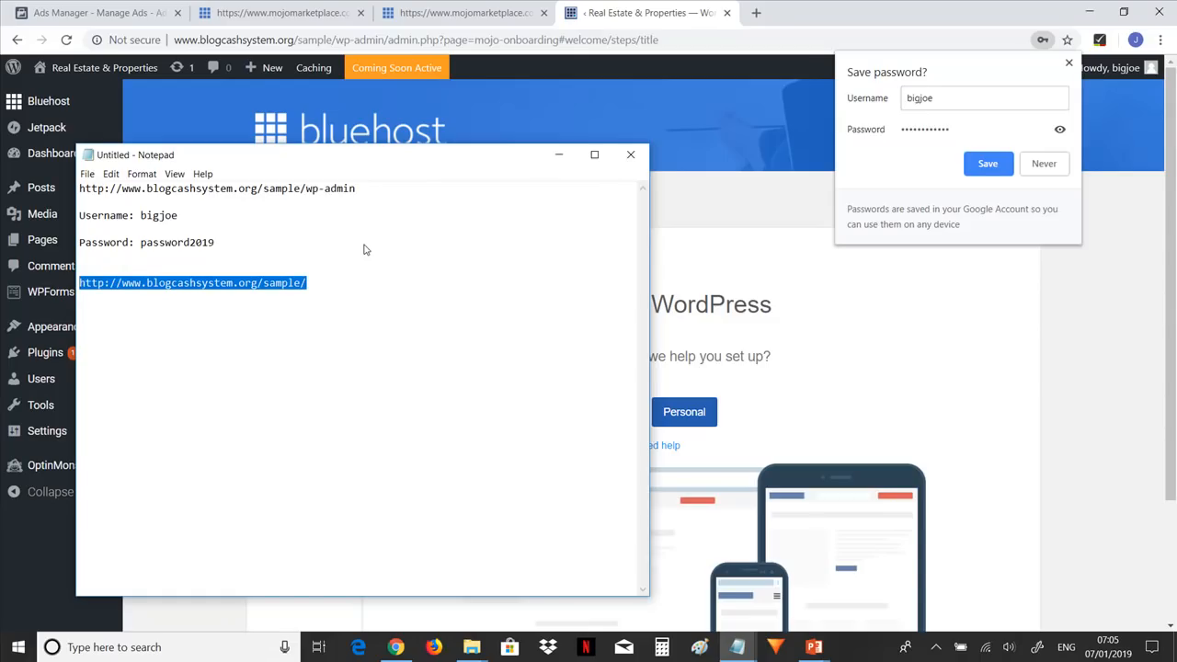
mouse_move(191, 335)
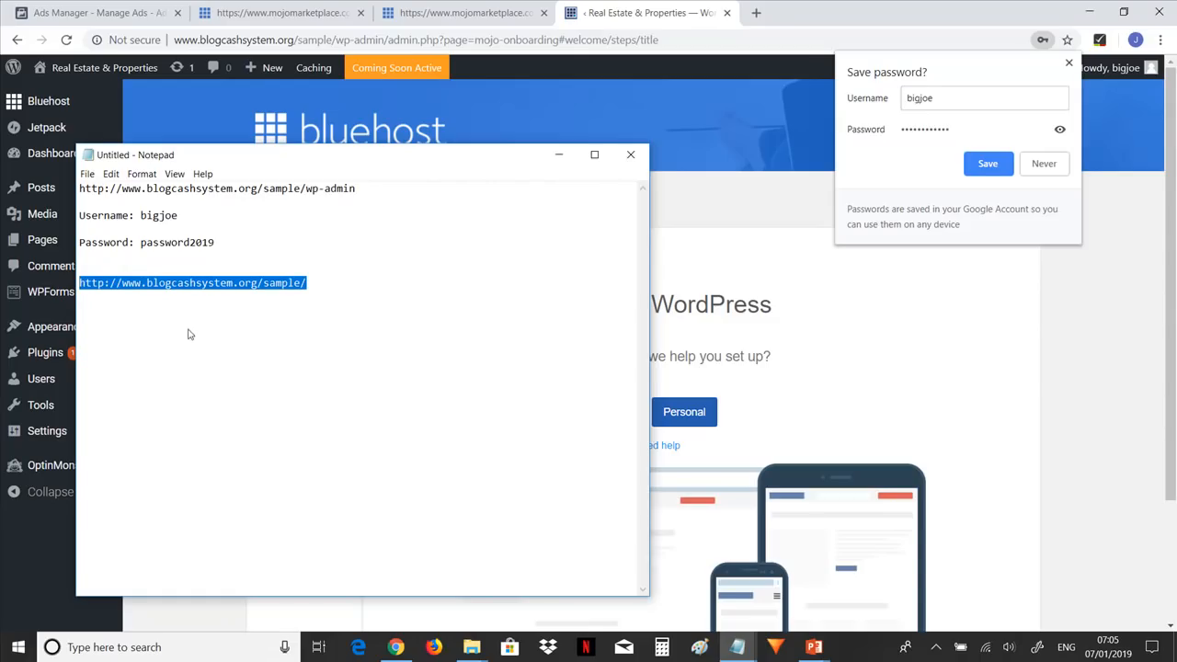
mouse_move(251, 282)
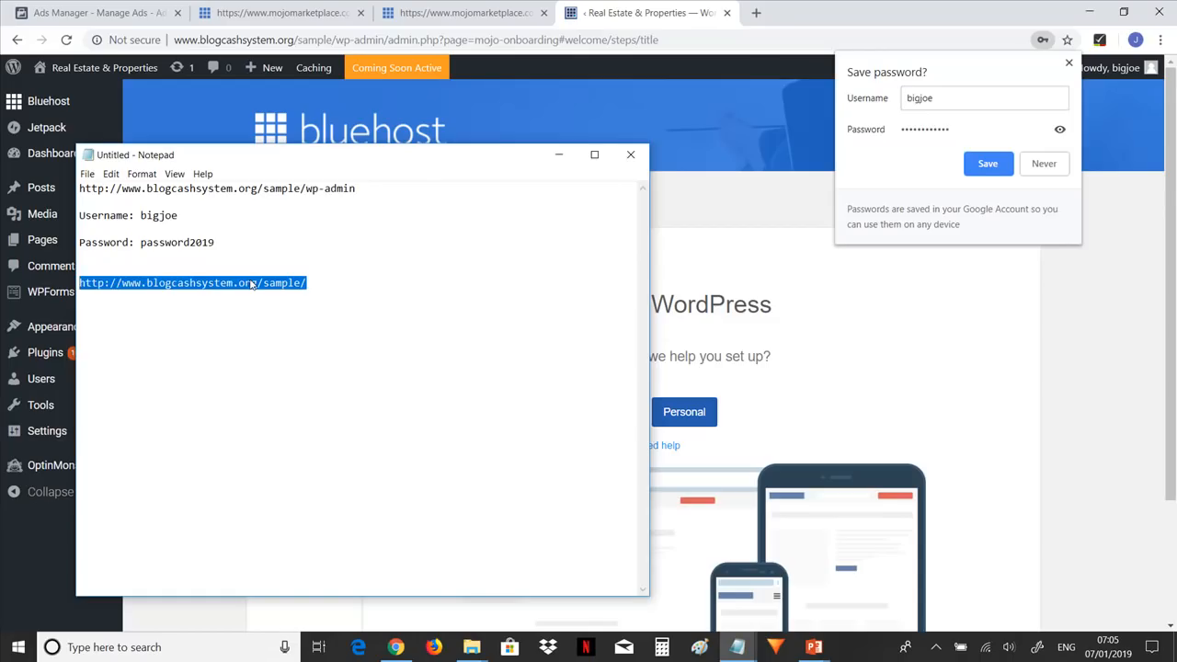
mouse_move(211, 328)
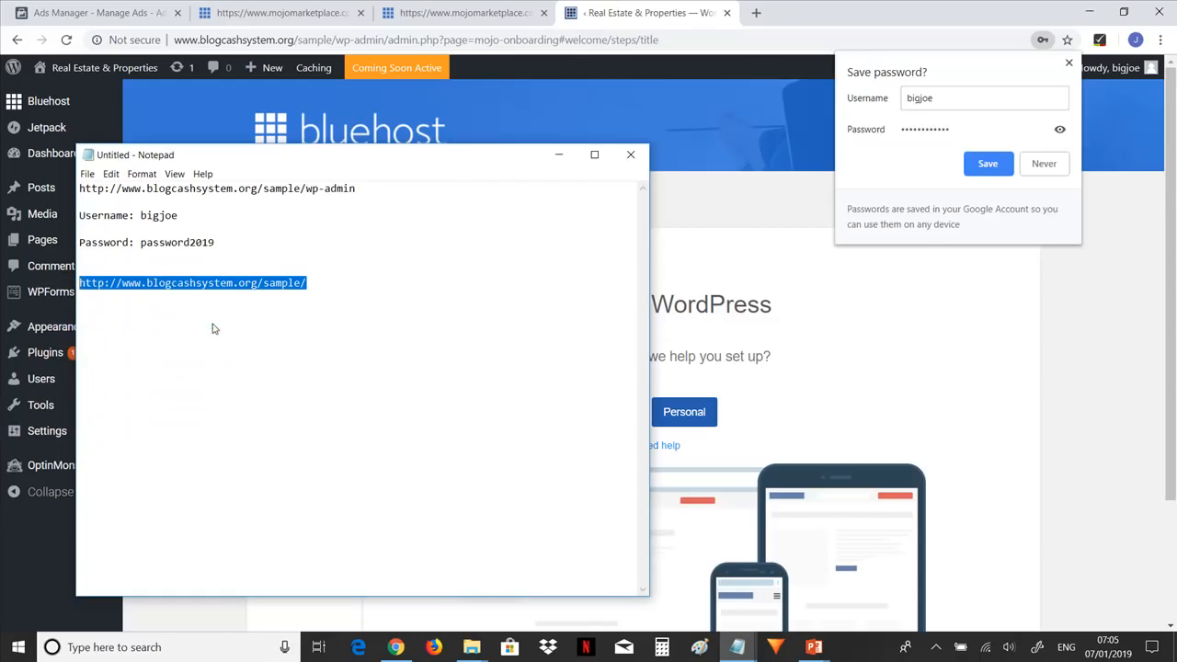
mouse_move(605, 70)
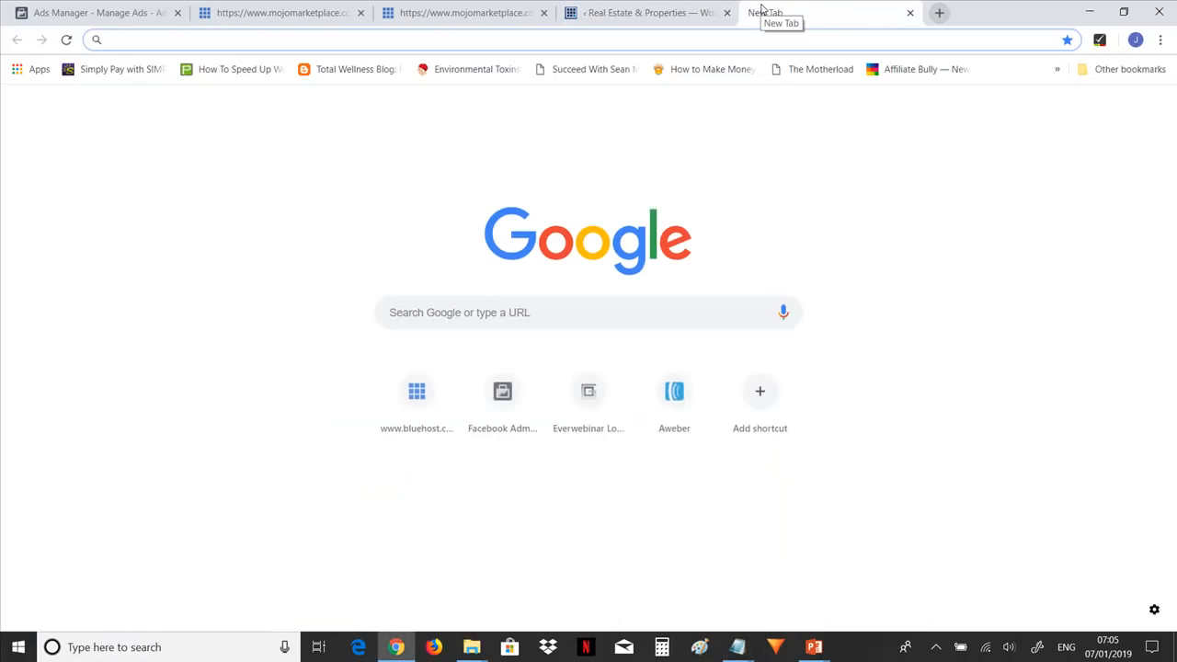
text(http://www.blogcashsystem.org/sample/)
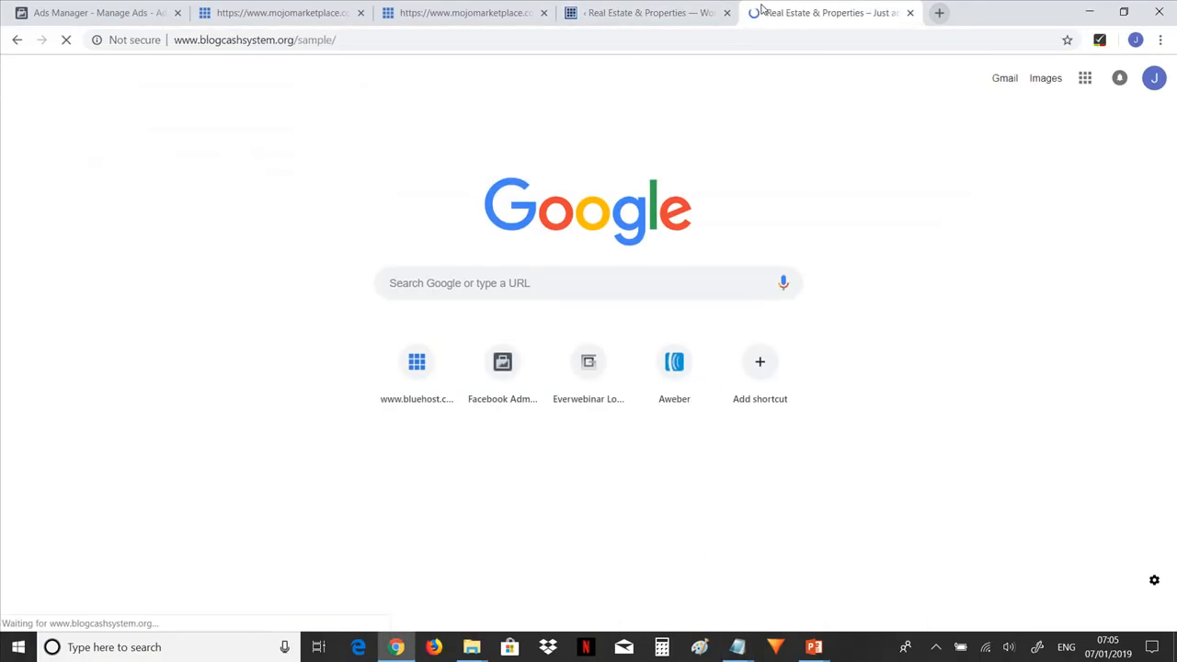
mouse_move(828, 13)
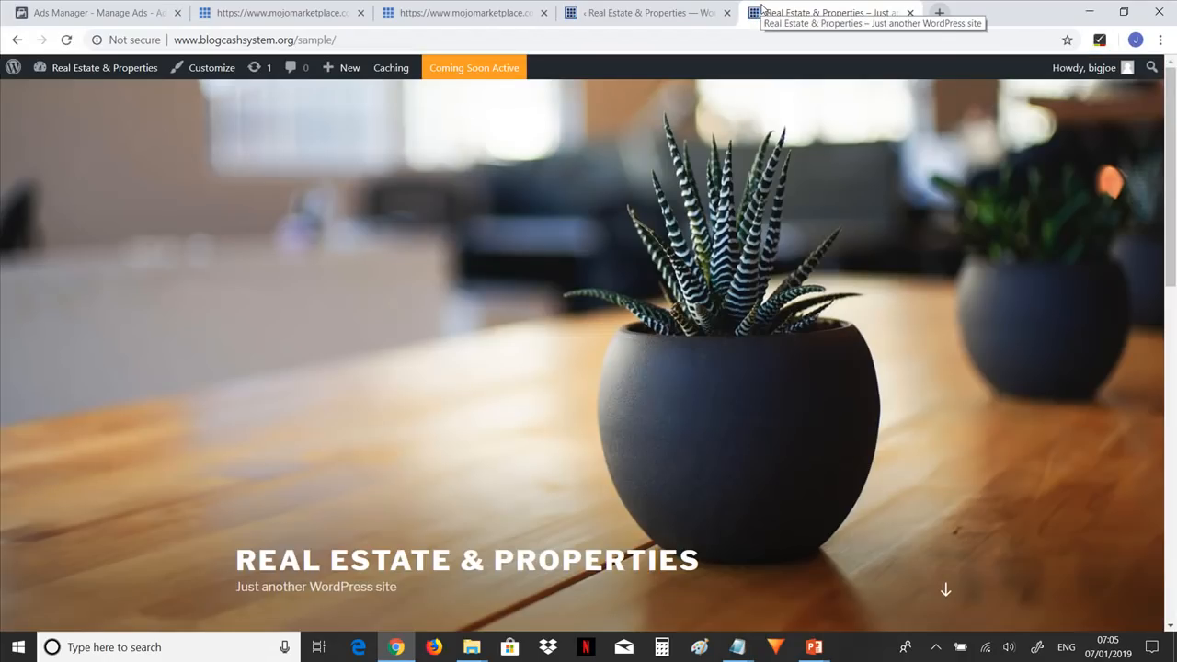
scroll(down, 3)
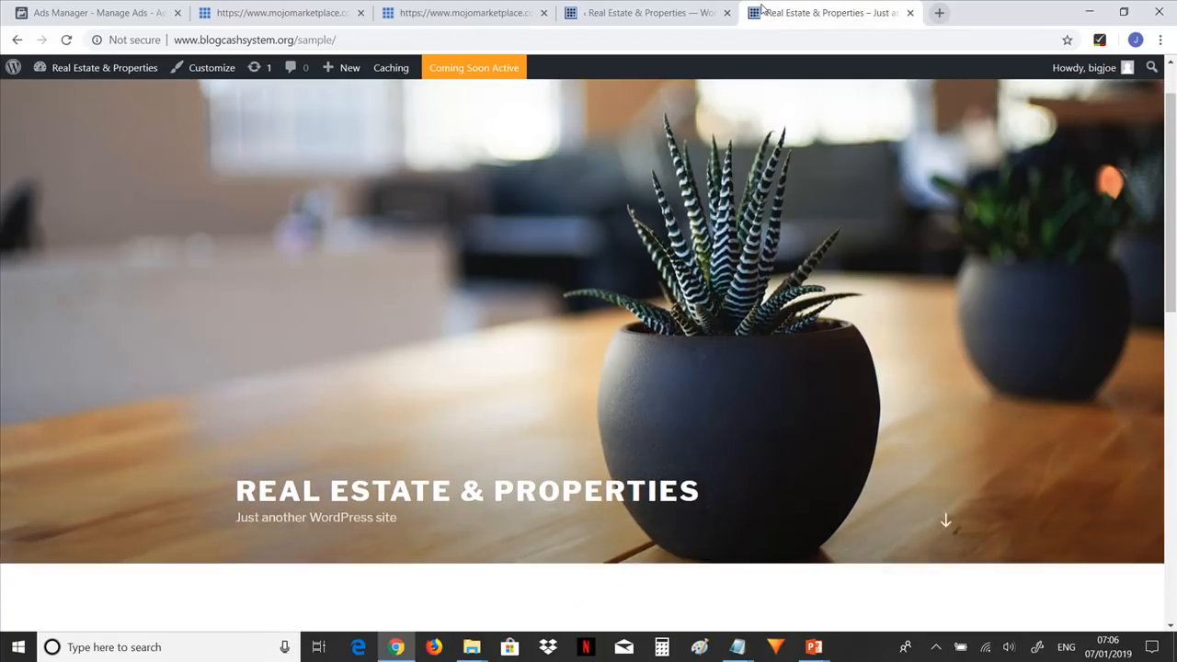
scroll(down, 3)
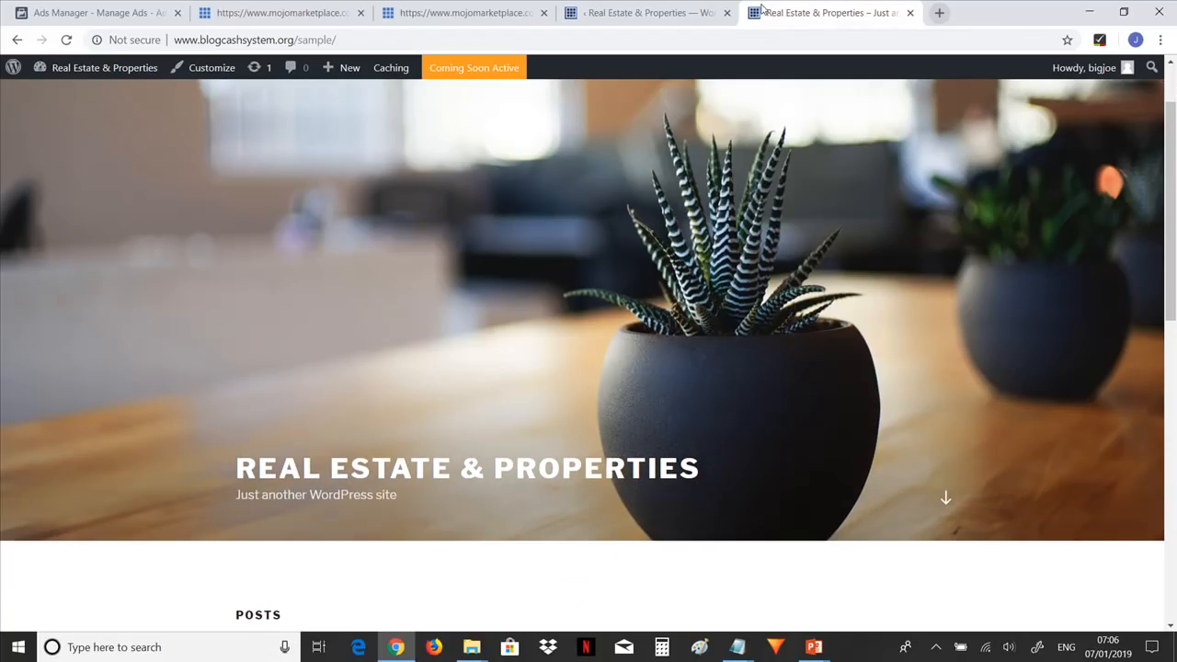
click(644, 13)
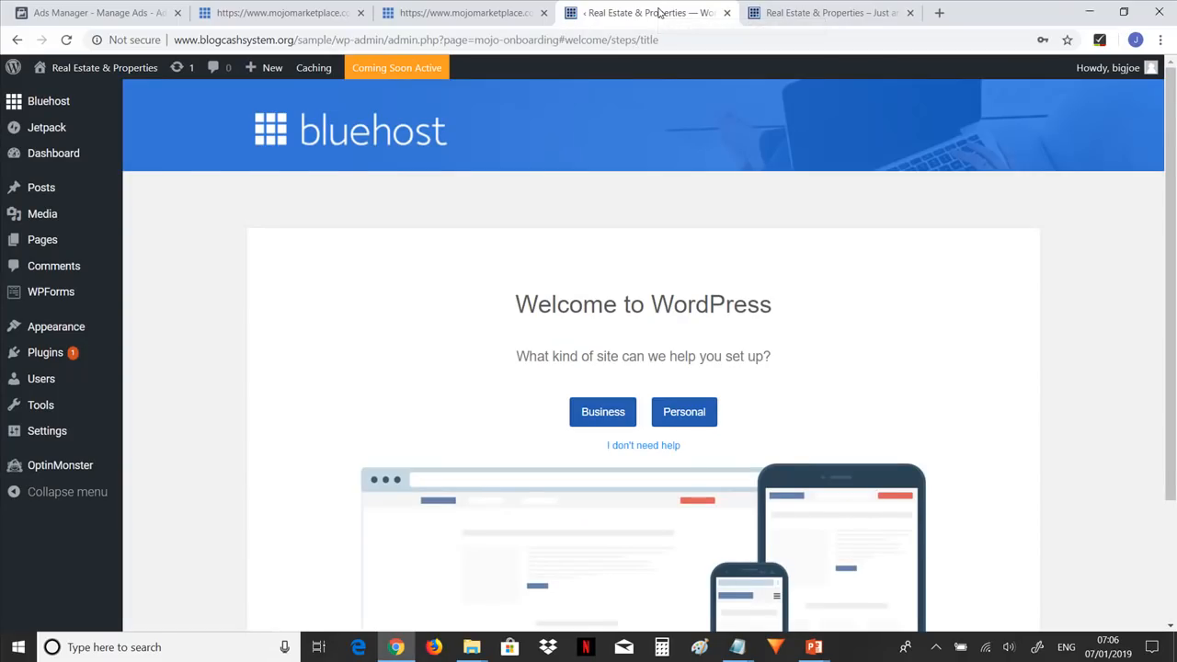
mouse_move(852, 610)
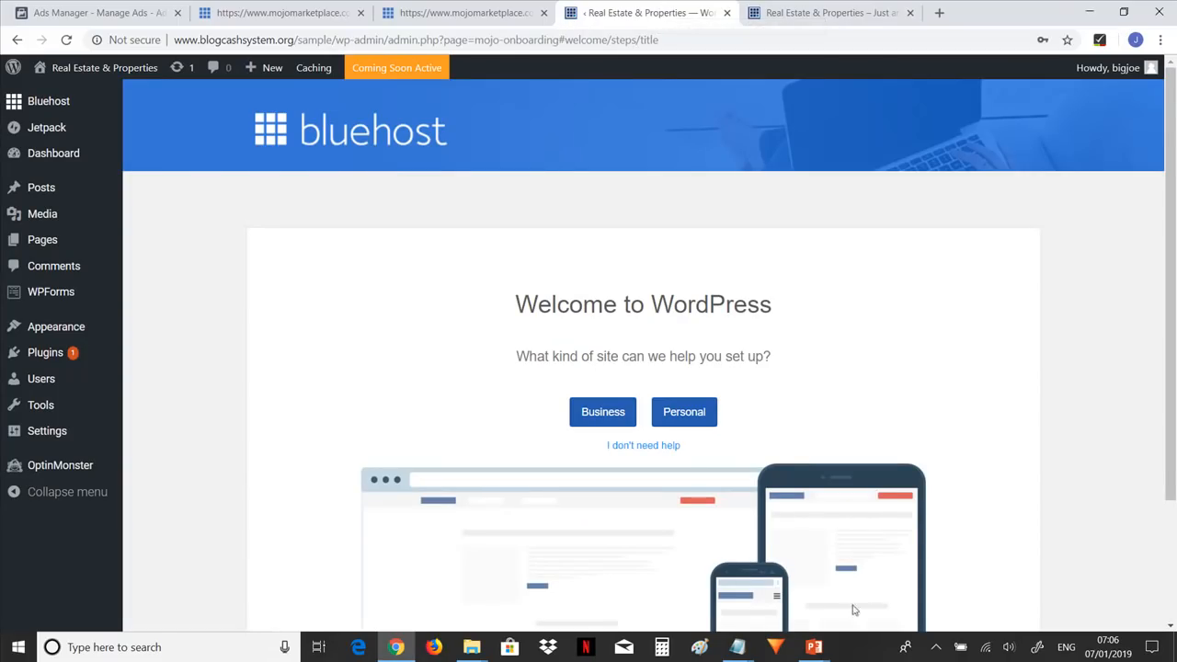
mouse_move(737, 647)
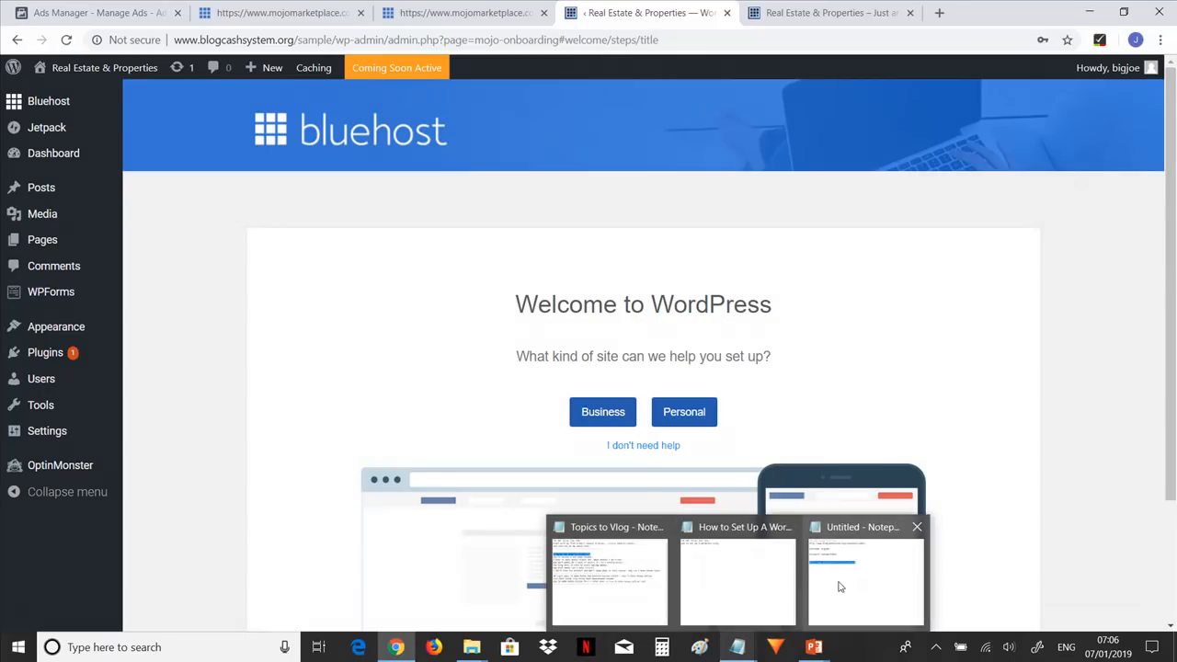
- Choose 'I don't need help' to skip the Bluehost guided setup
click(864, 580)
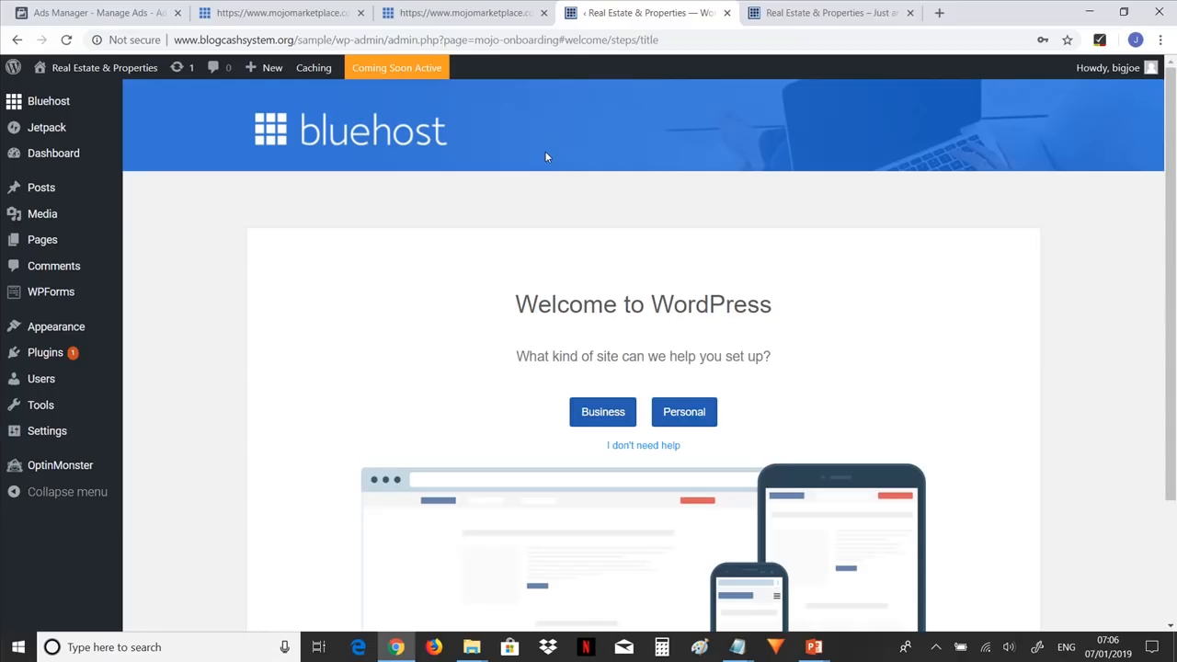
mouse_move(670, 445)
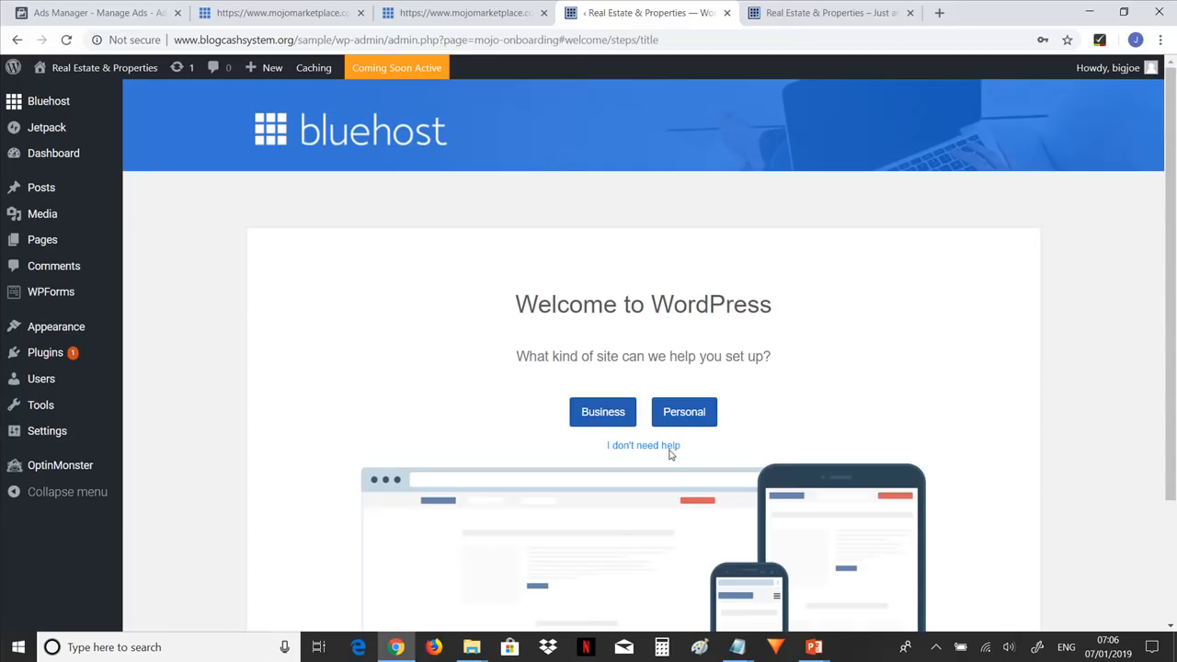
click(643, 445)
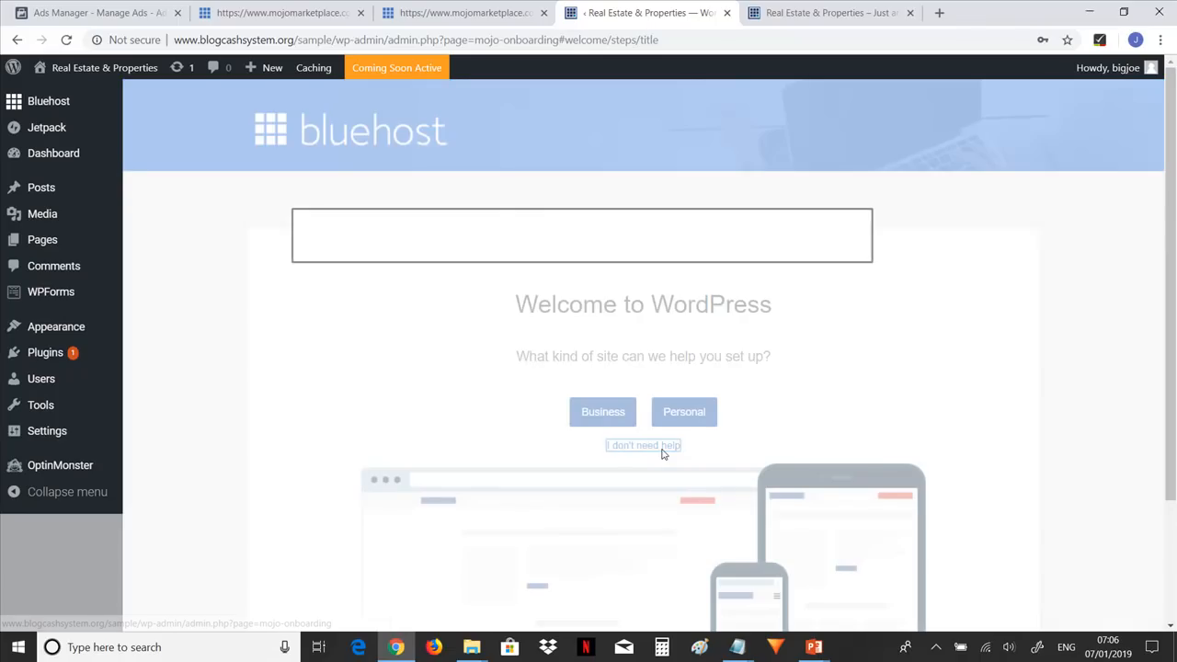
mouse_move(207, 354)
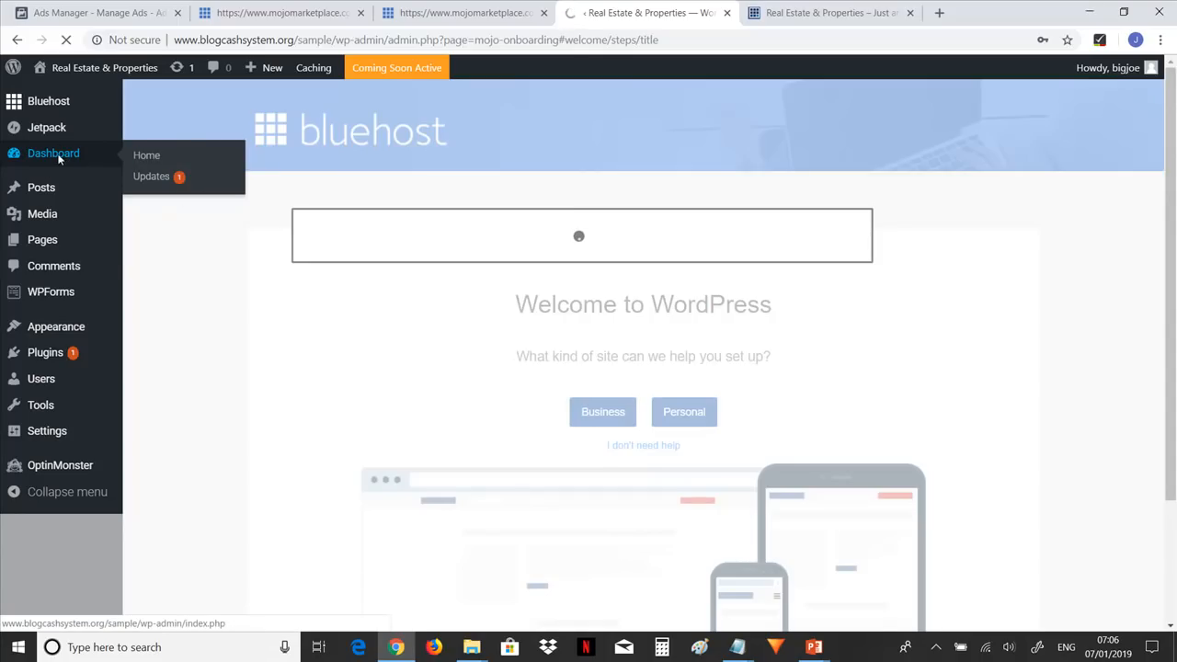
mouse_move(41, 187)
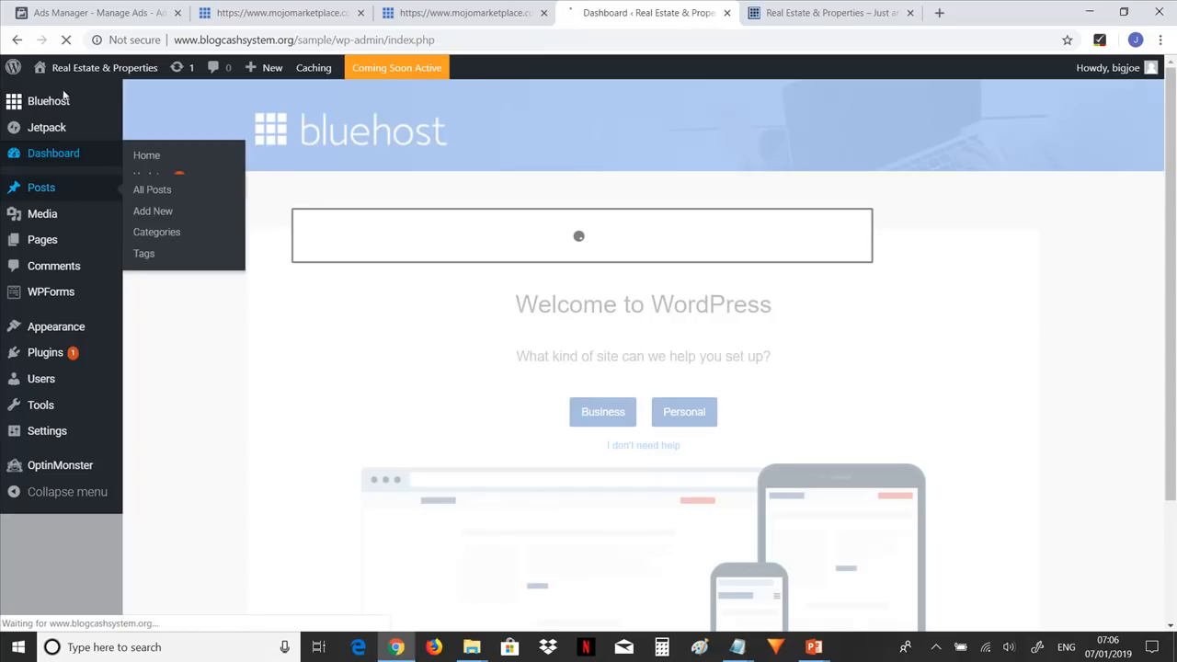
mouse_move(736, 164)
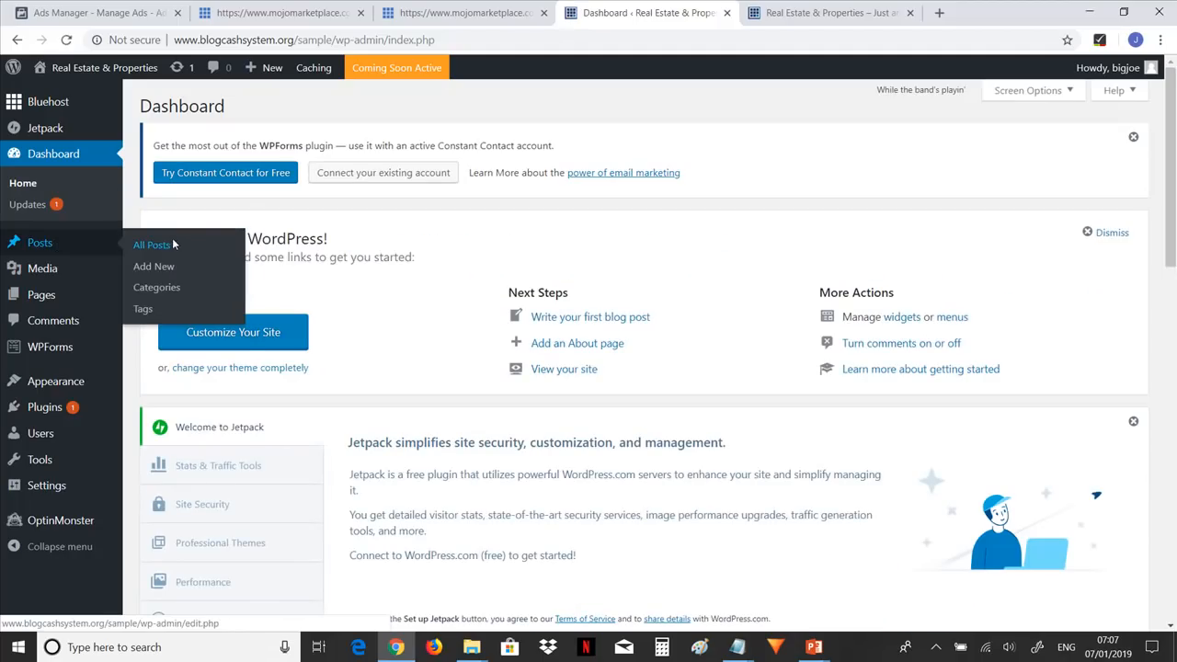
mouse_move(41, 295)
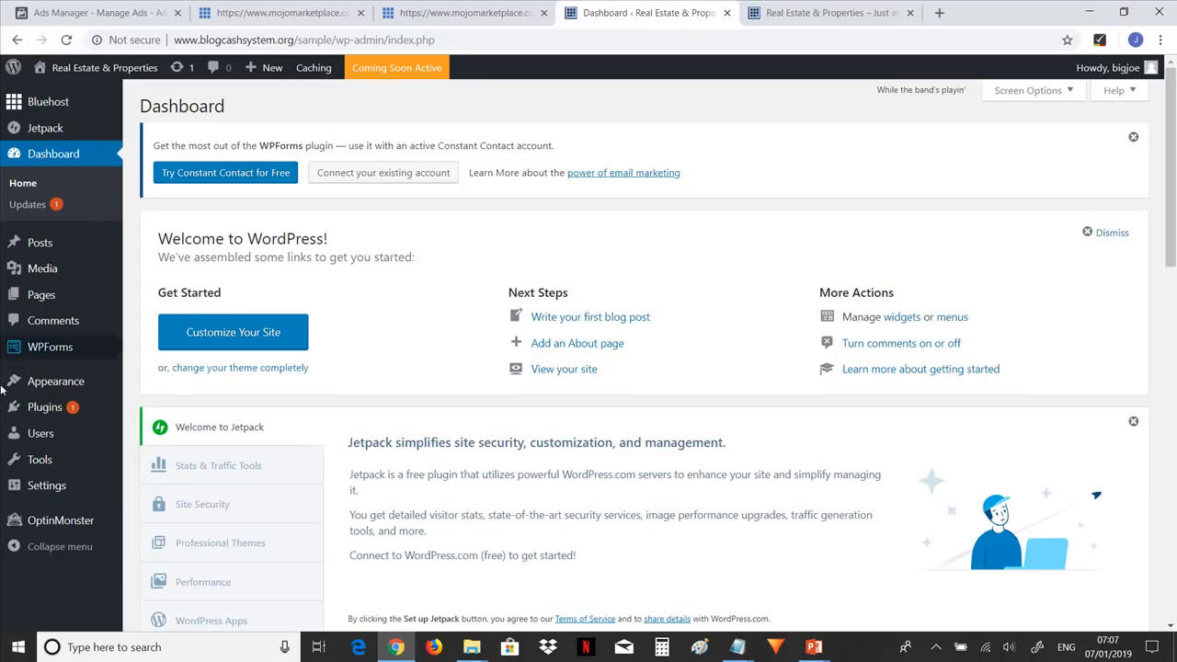
- Check the live homepage tab, then switch back to the Dashboard tab
click(827, 12)
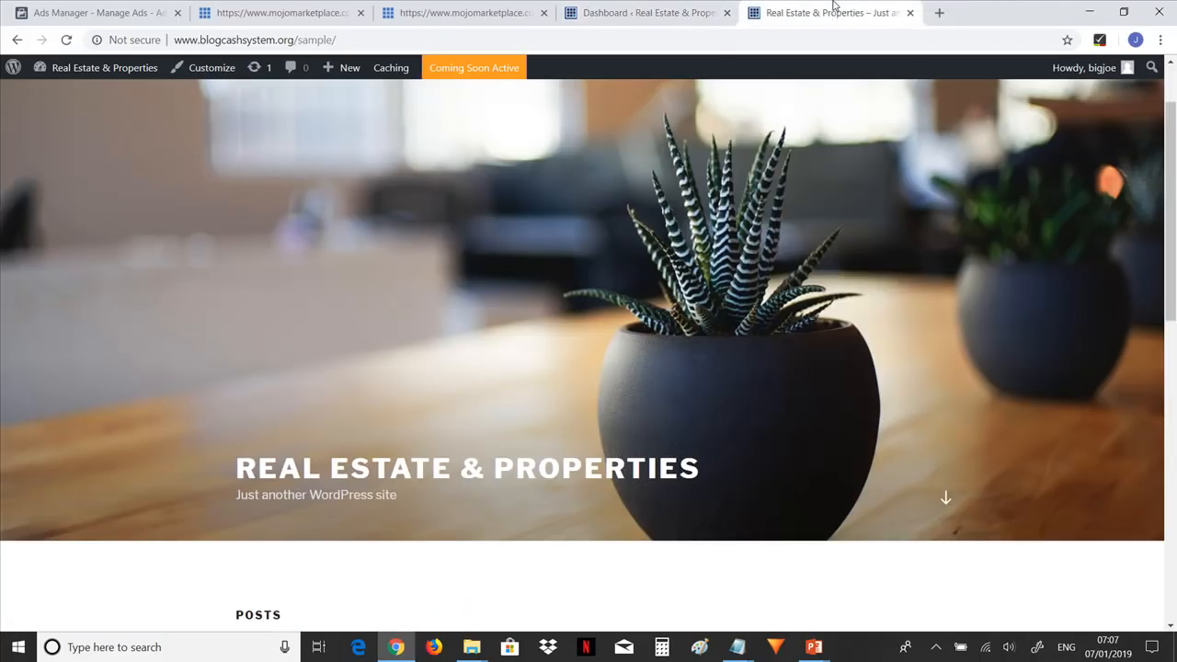
click(644, 12)
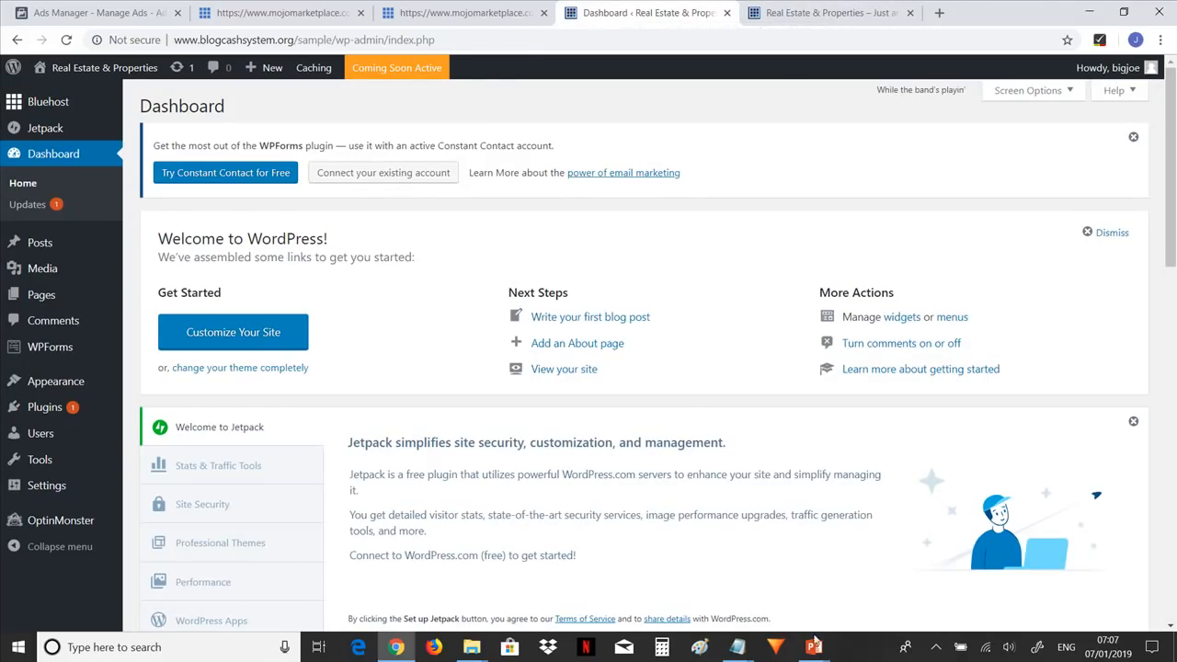
mouse_move(813, 647)
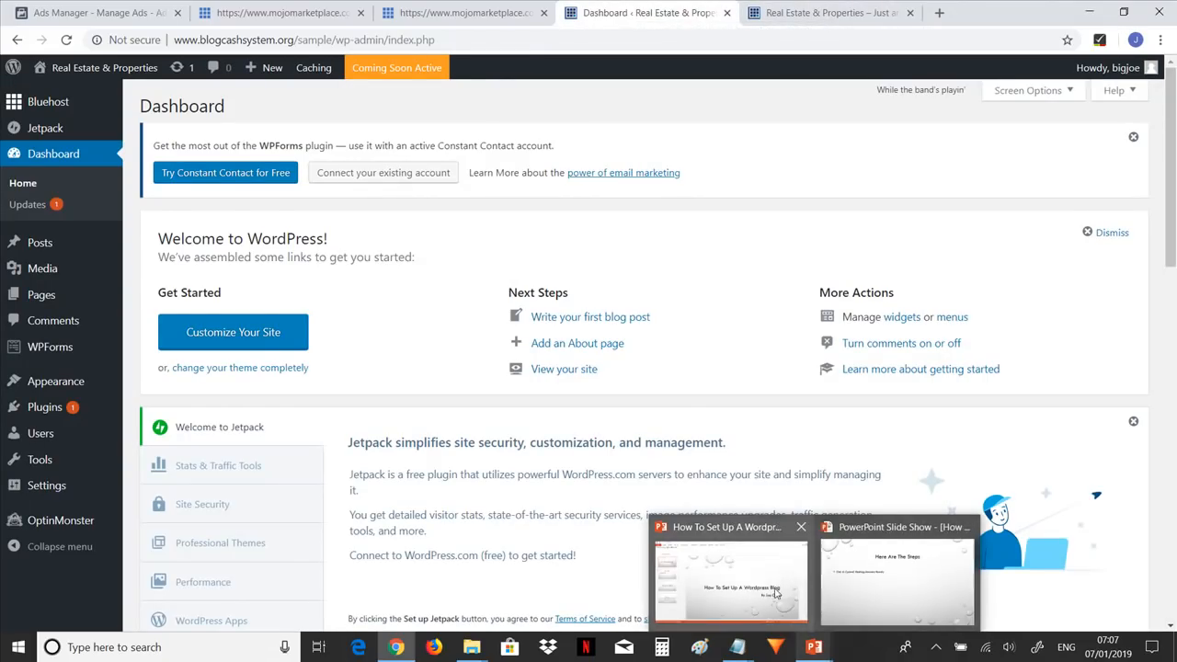